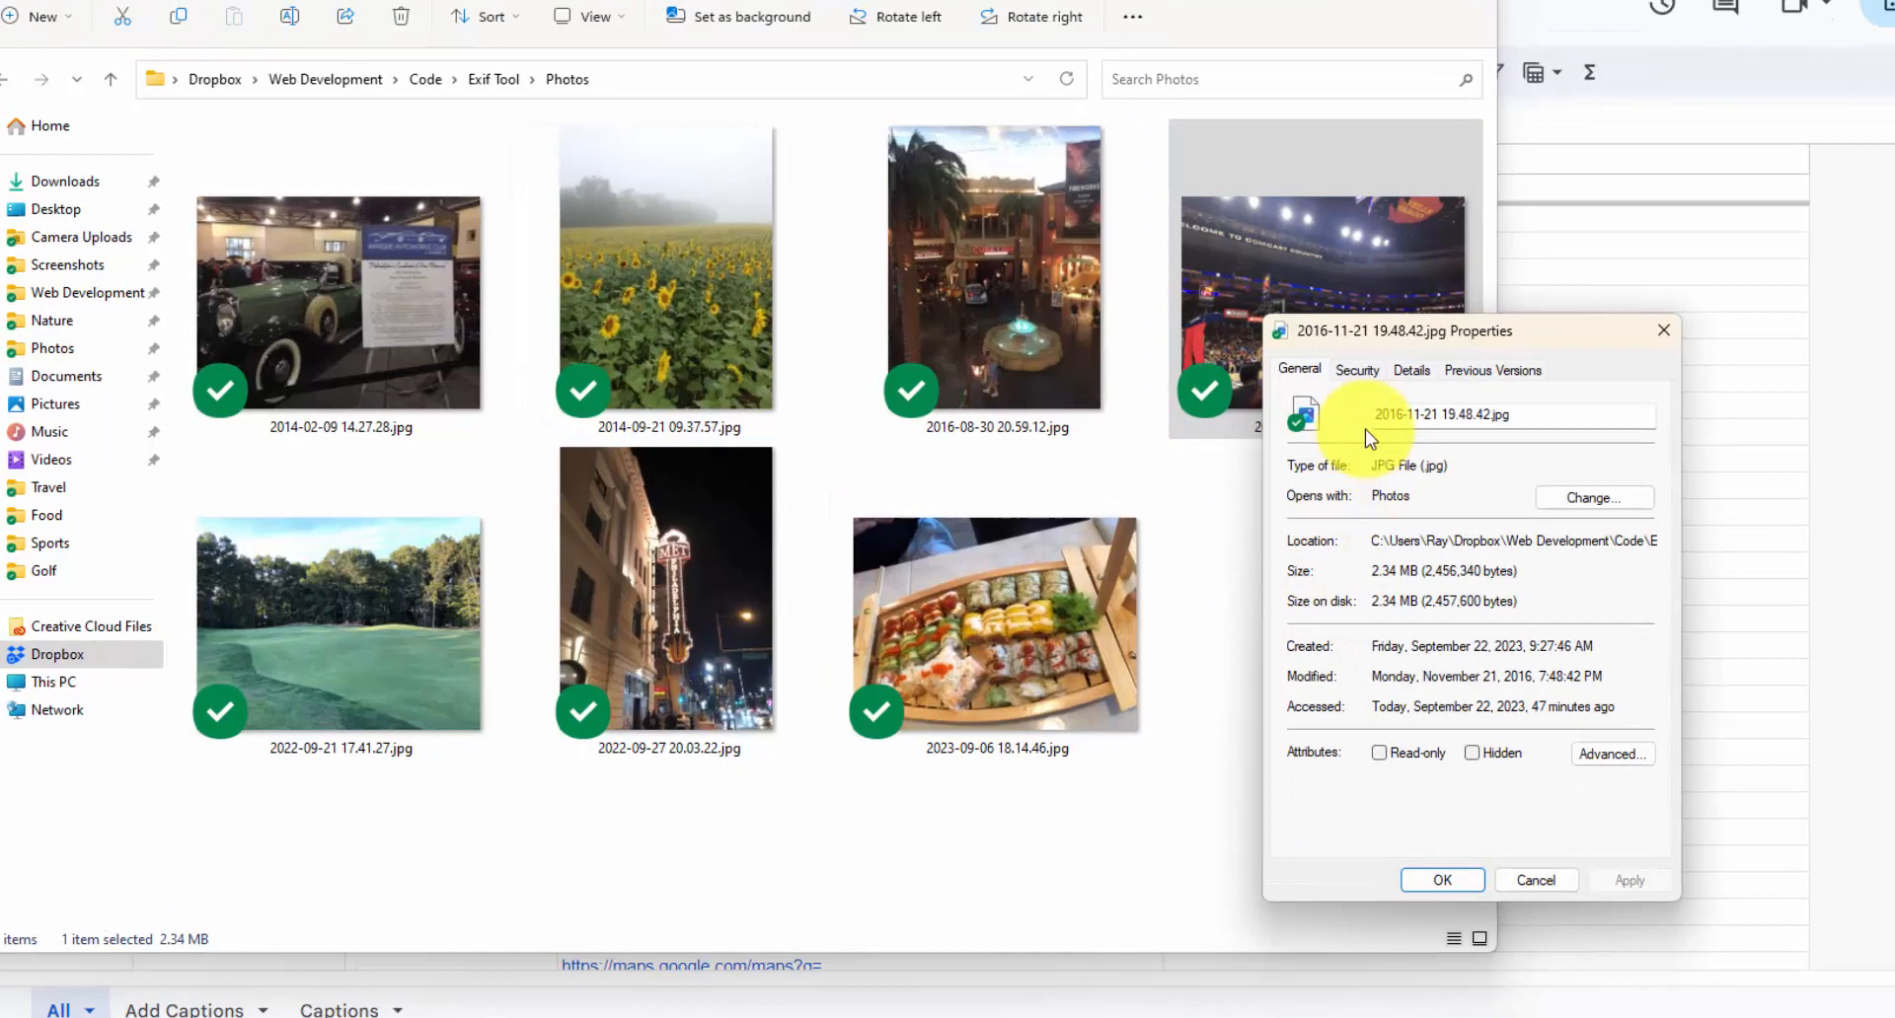
Check the photo's Details tab: date taken is filled in, title and comments are blank.
{"action": "left_click", "coordinate": [1412, 370]}
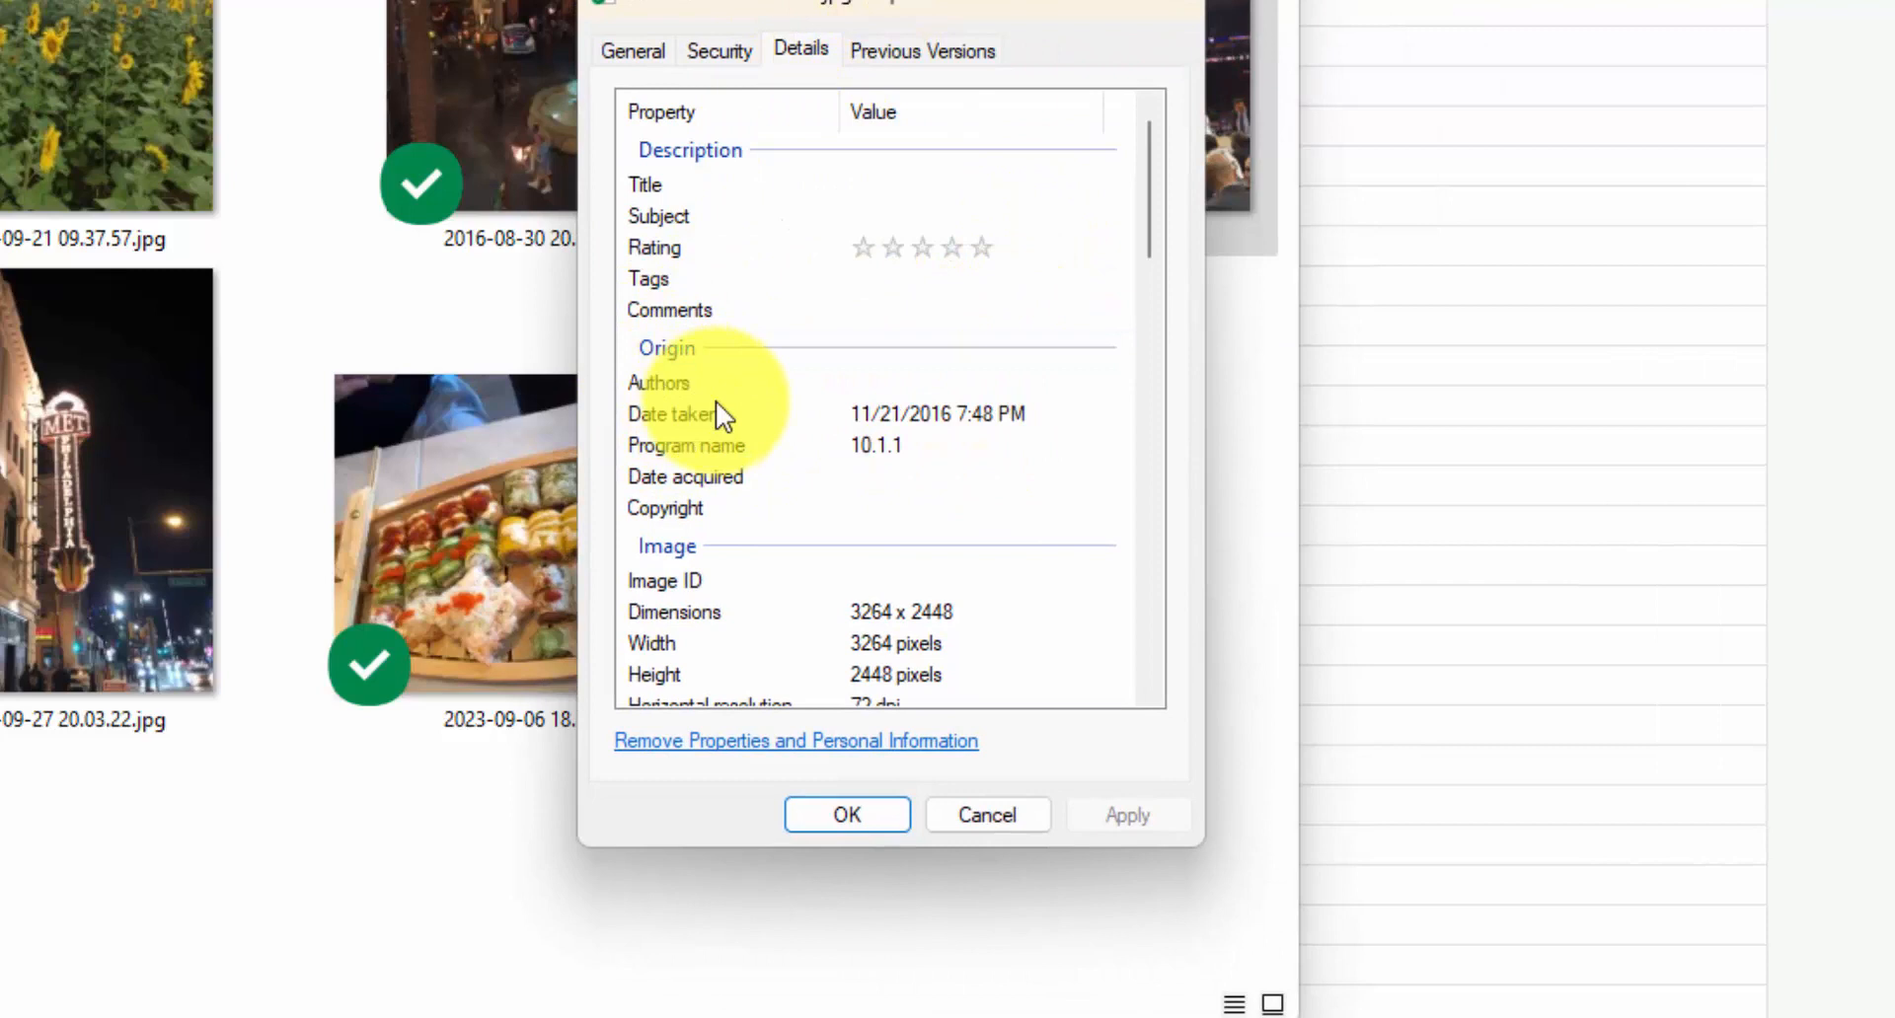
{"action": "scroll", "scroll_direction": "down", "scroll_amount": 3}
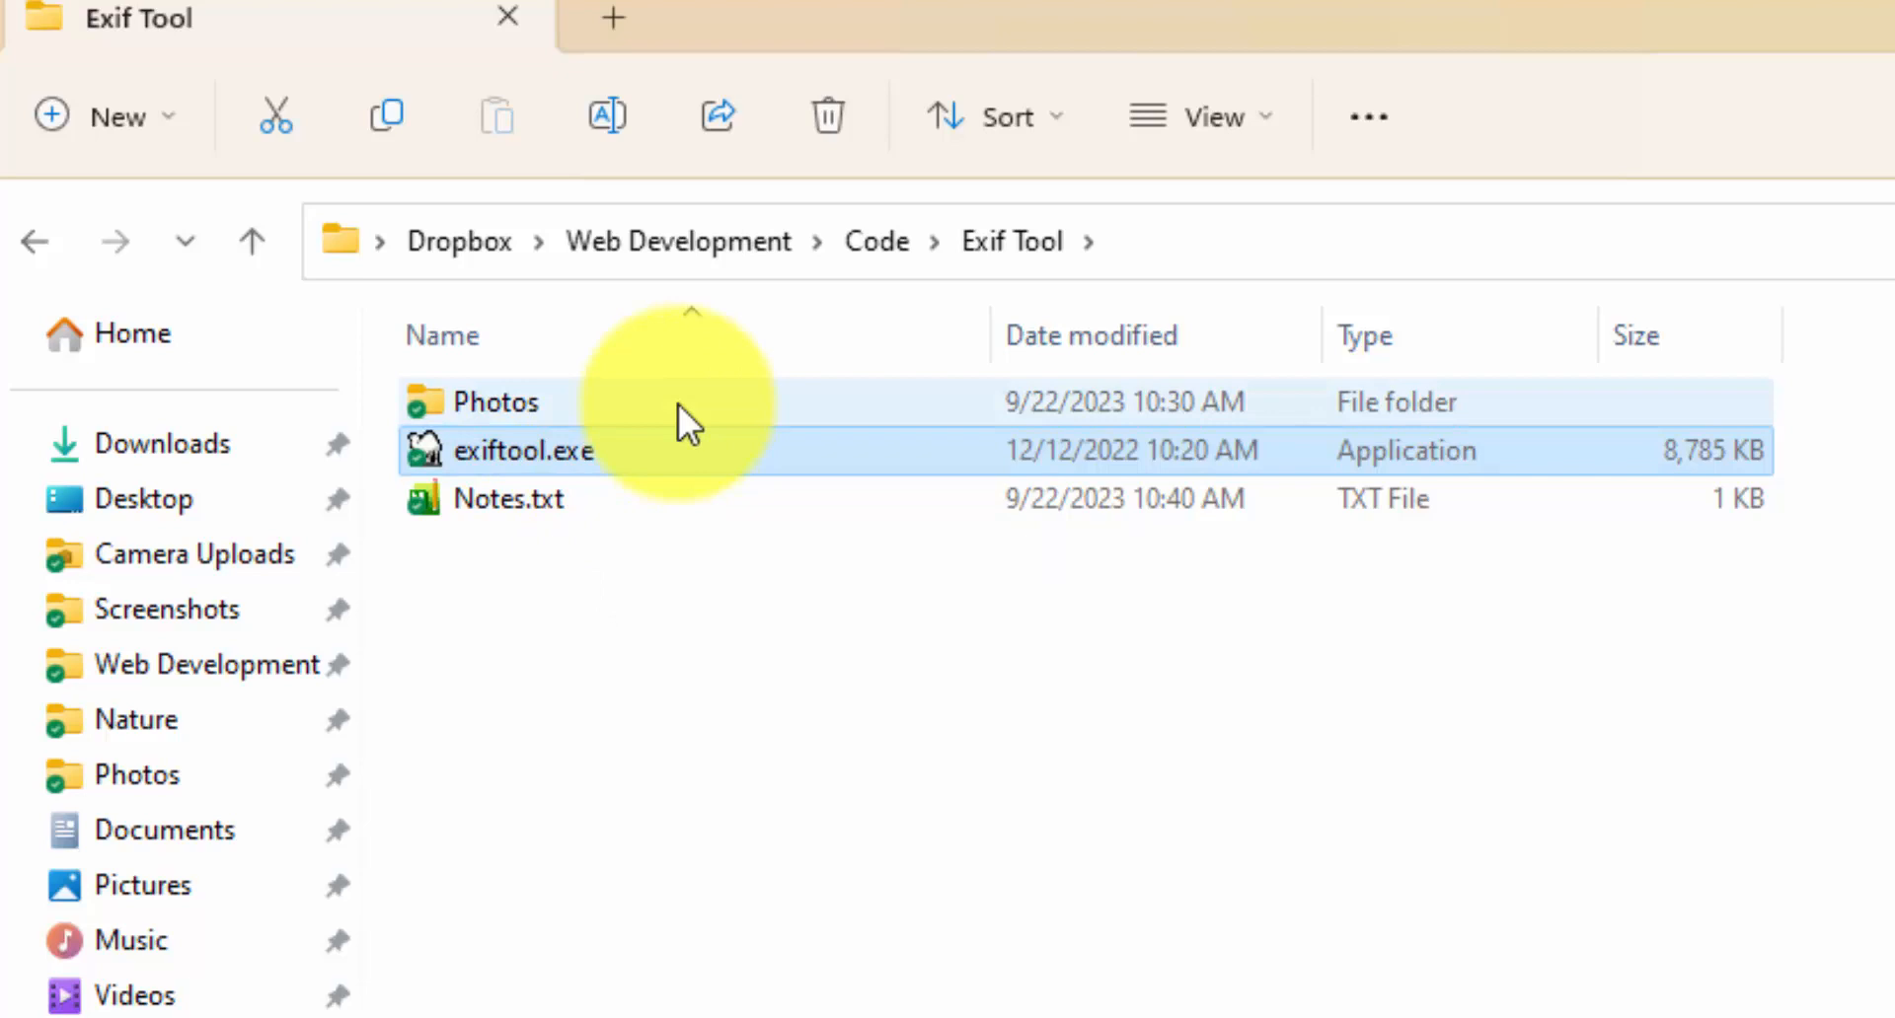
Select Notes.txt in the Exif Tool folder and open it.
{"action": "left_click", "coordinate": [507, 497]}
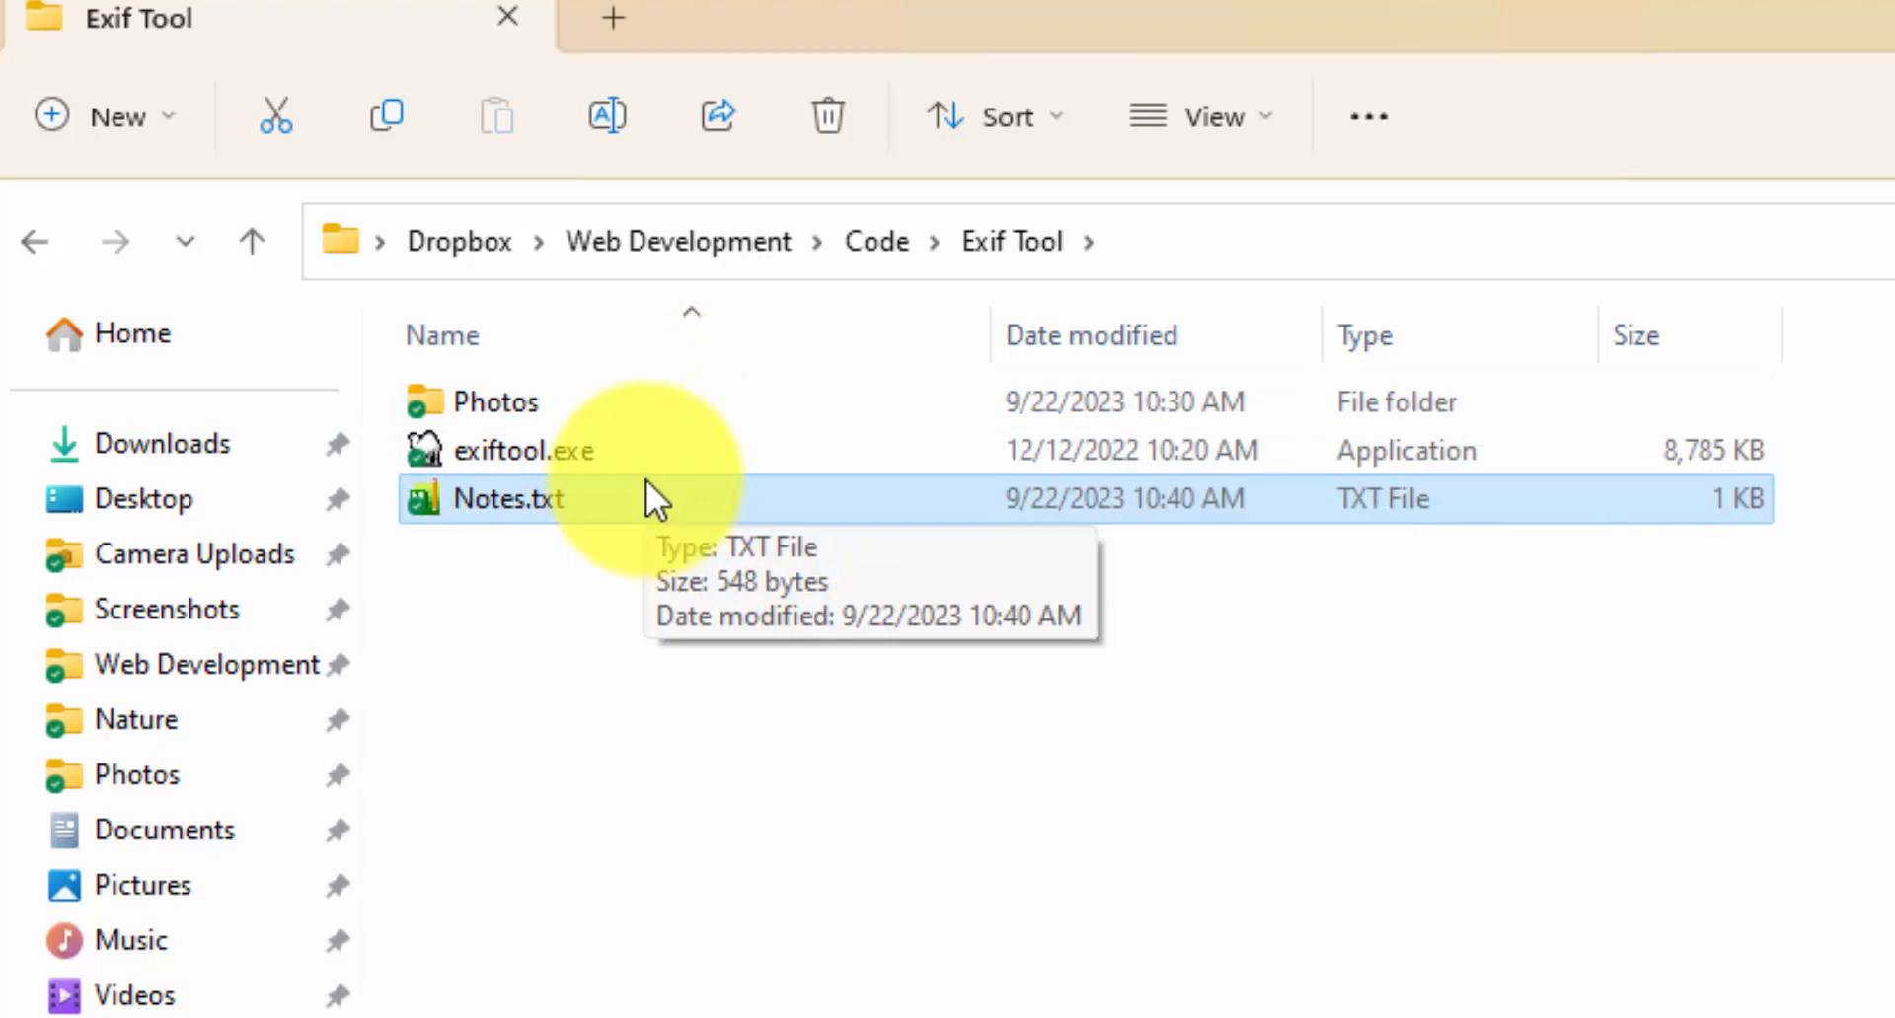
{"action": "mouse_move", "coordinate": [792, 463]}
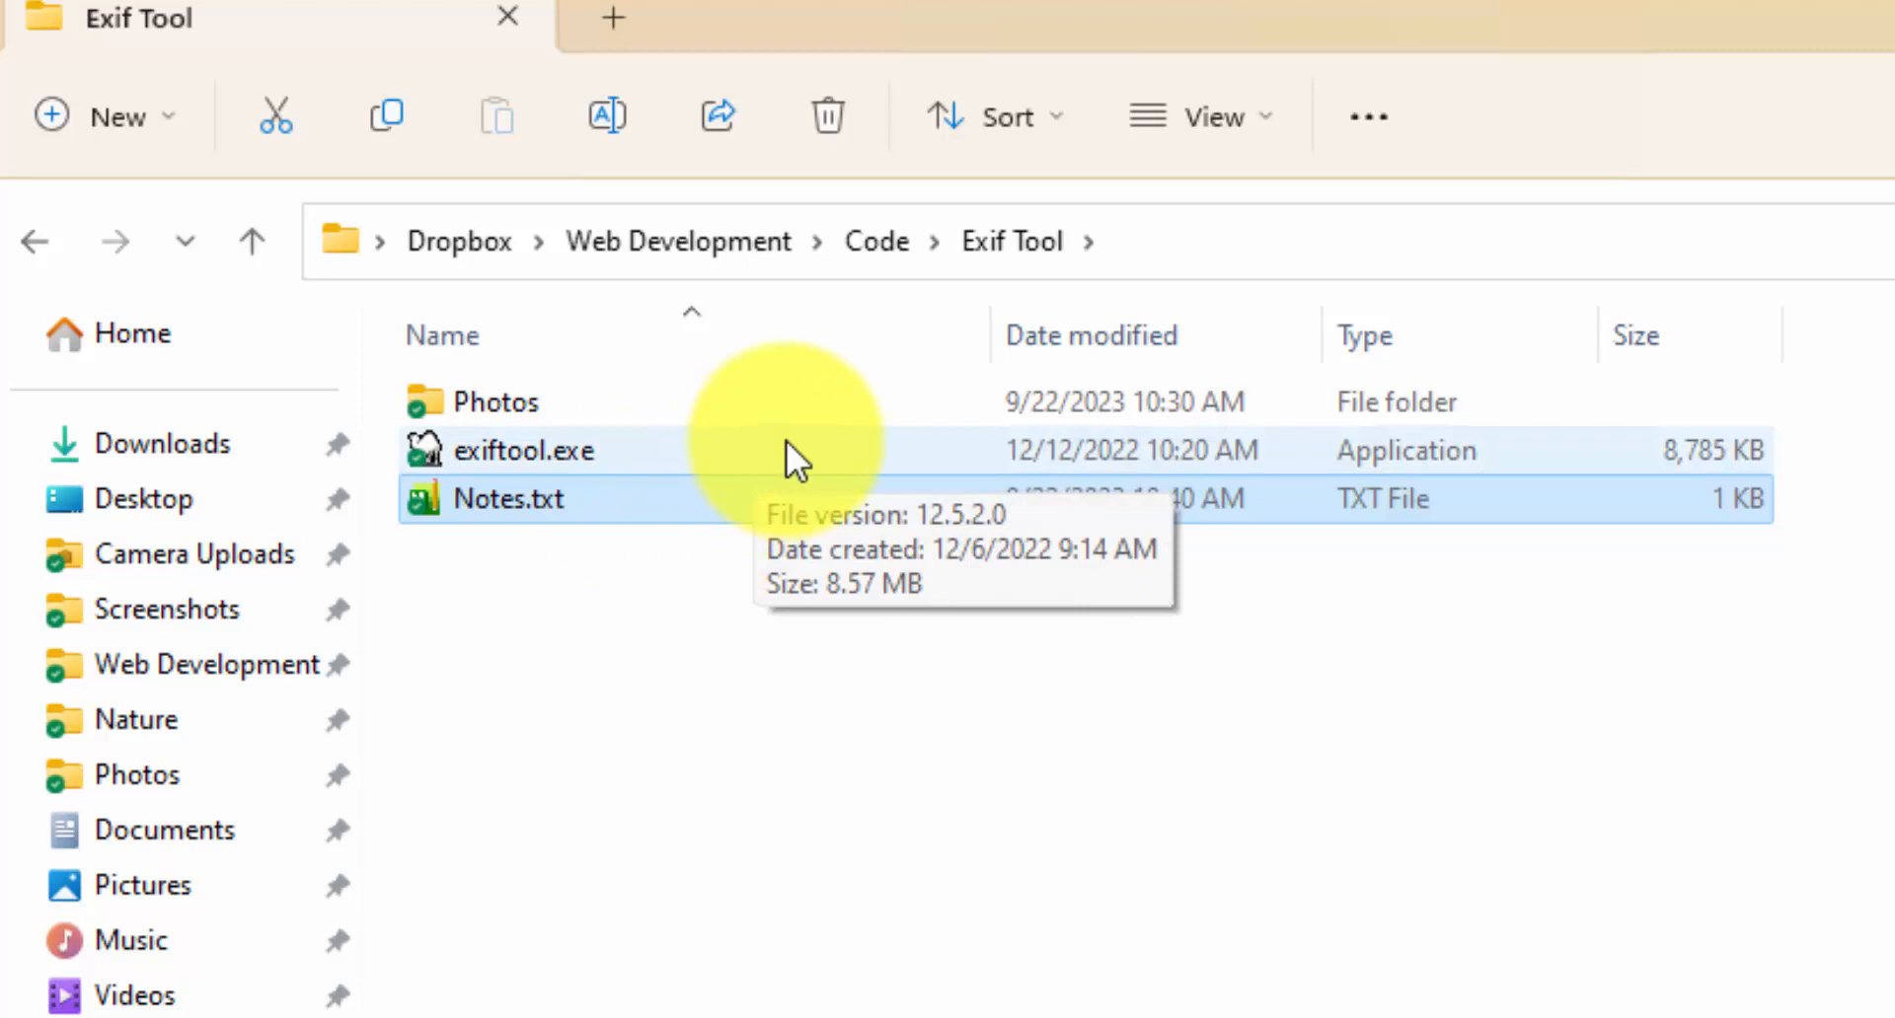
{"action": "double_click", "coordinate": [509, 499]}
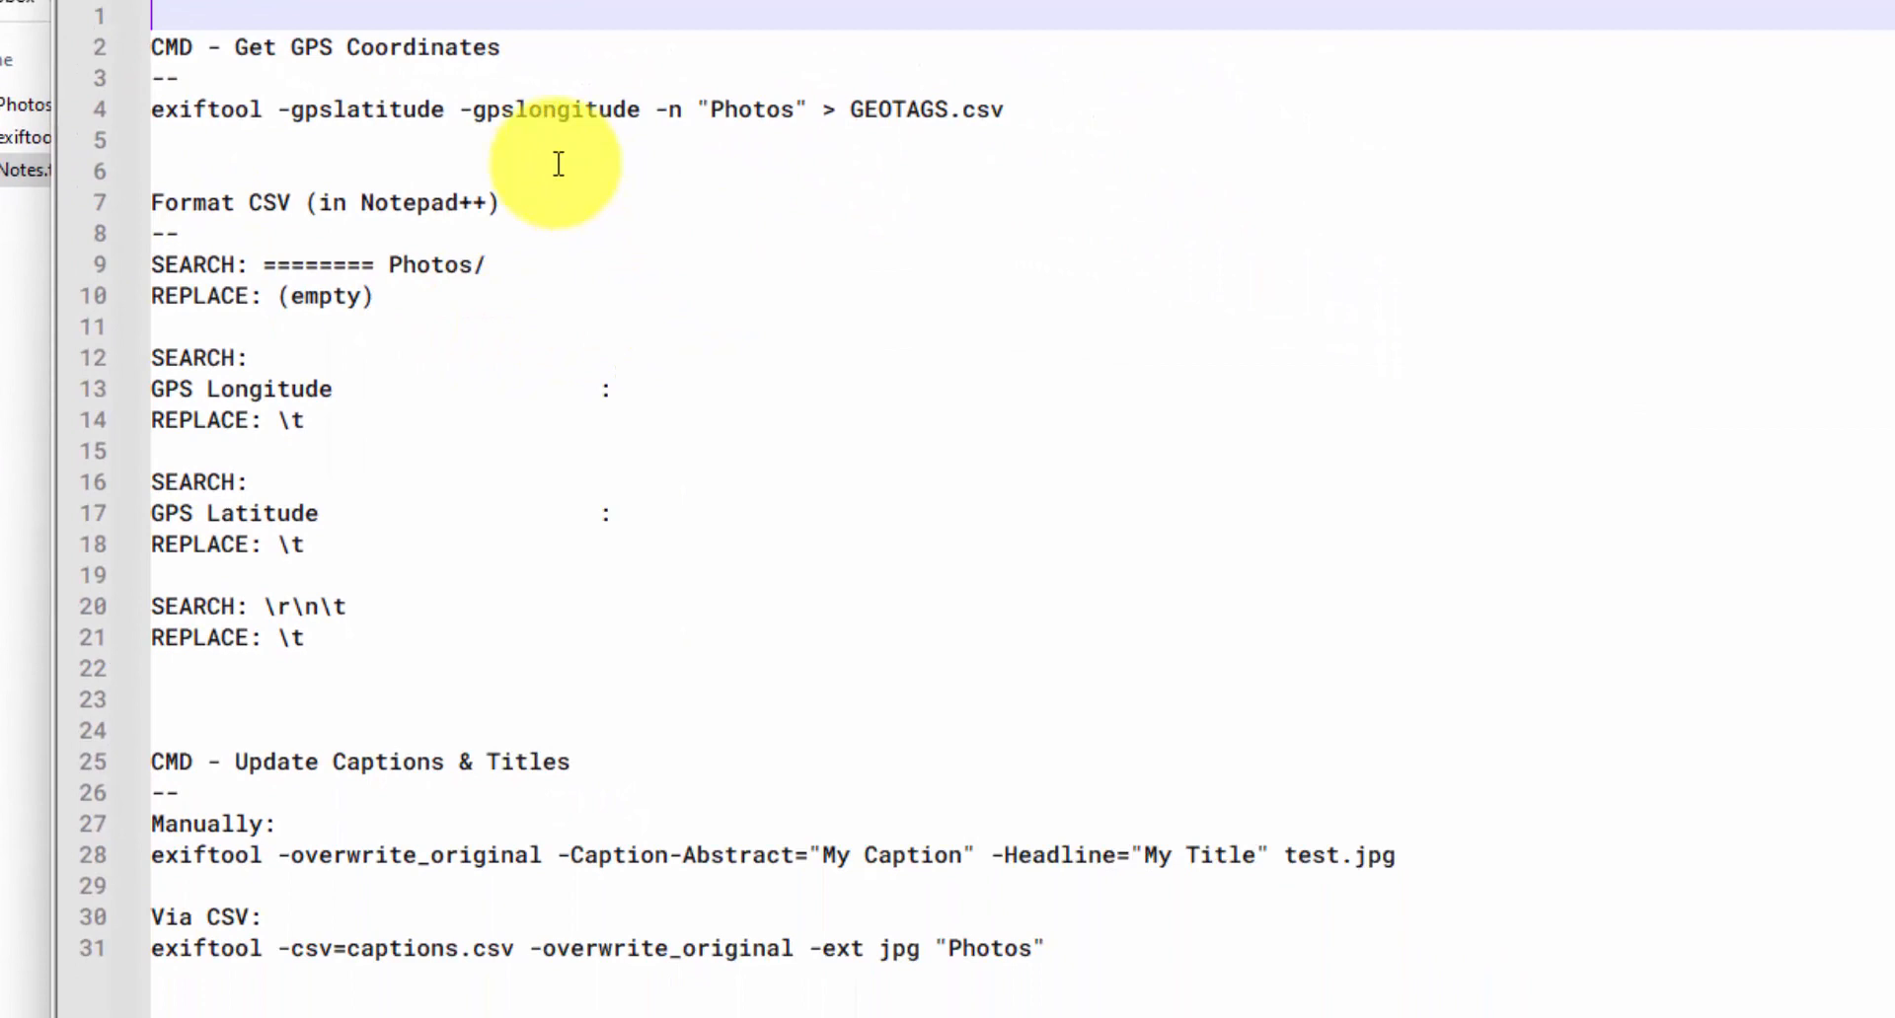
{"action": "left_click", "coordinate": [294, 109]}
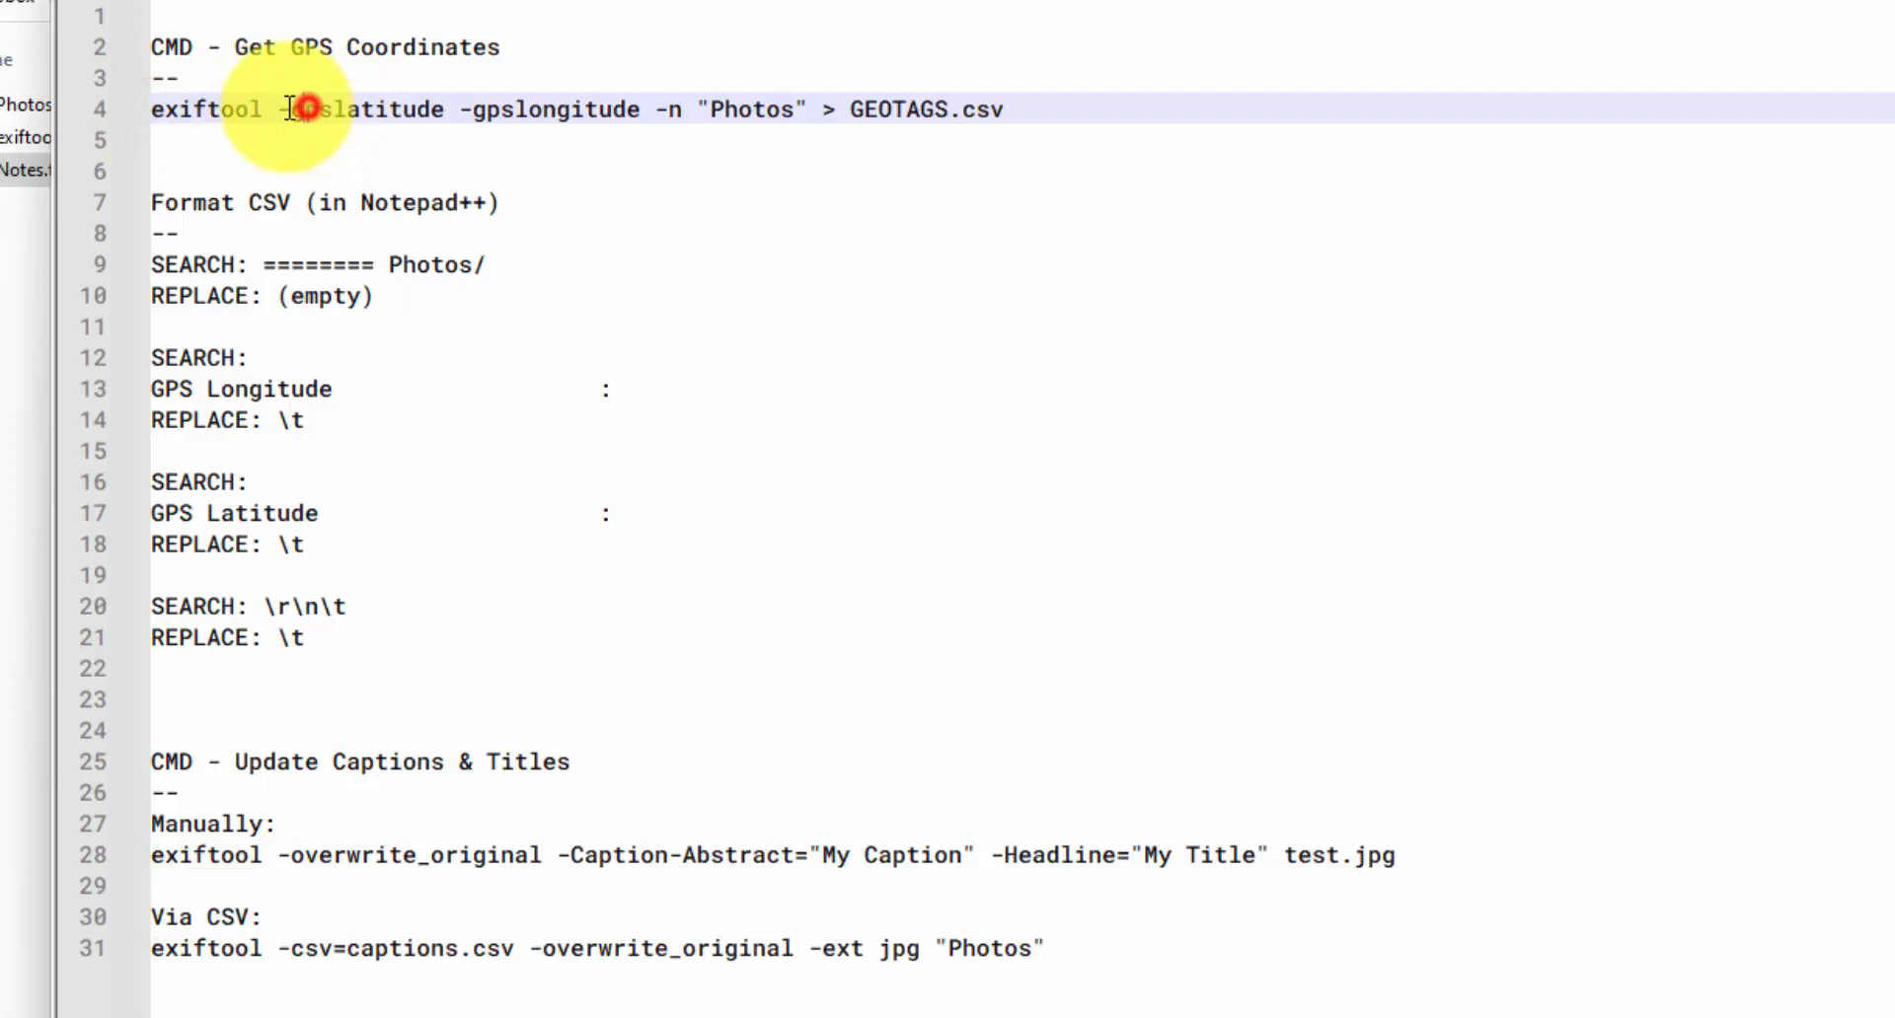
{"action": "left_click_drag", "start_coordinate": [286, 109], "coordinate": [637, 109]}
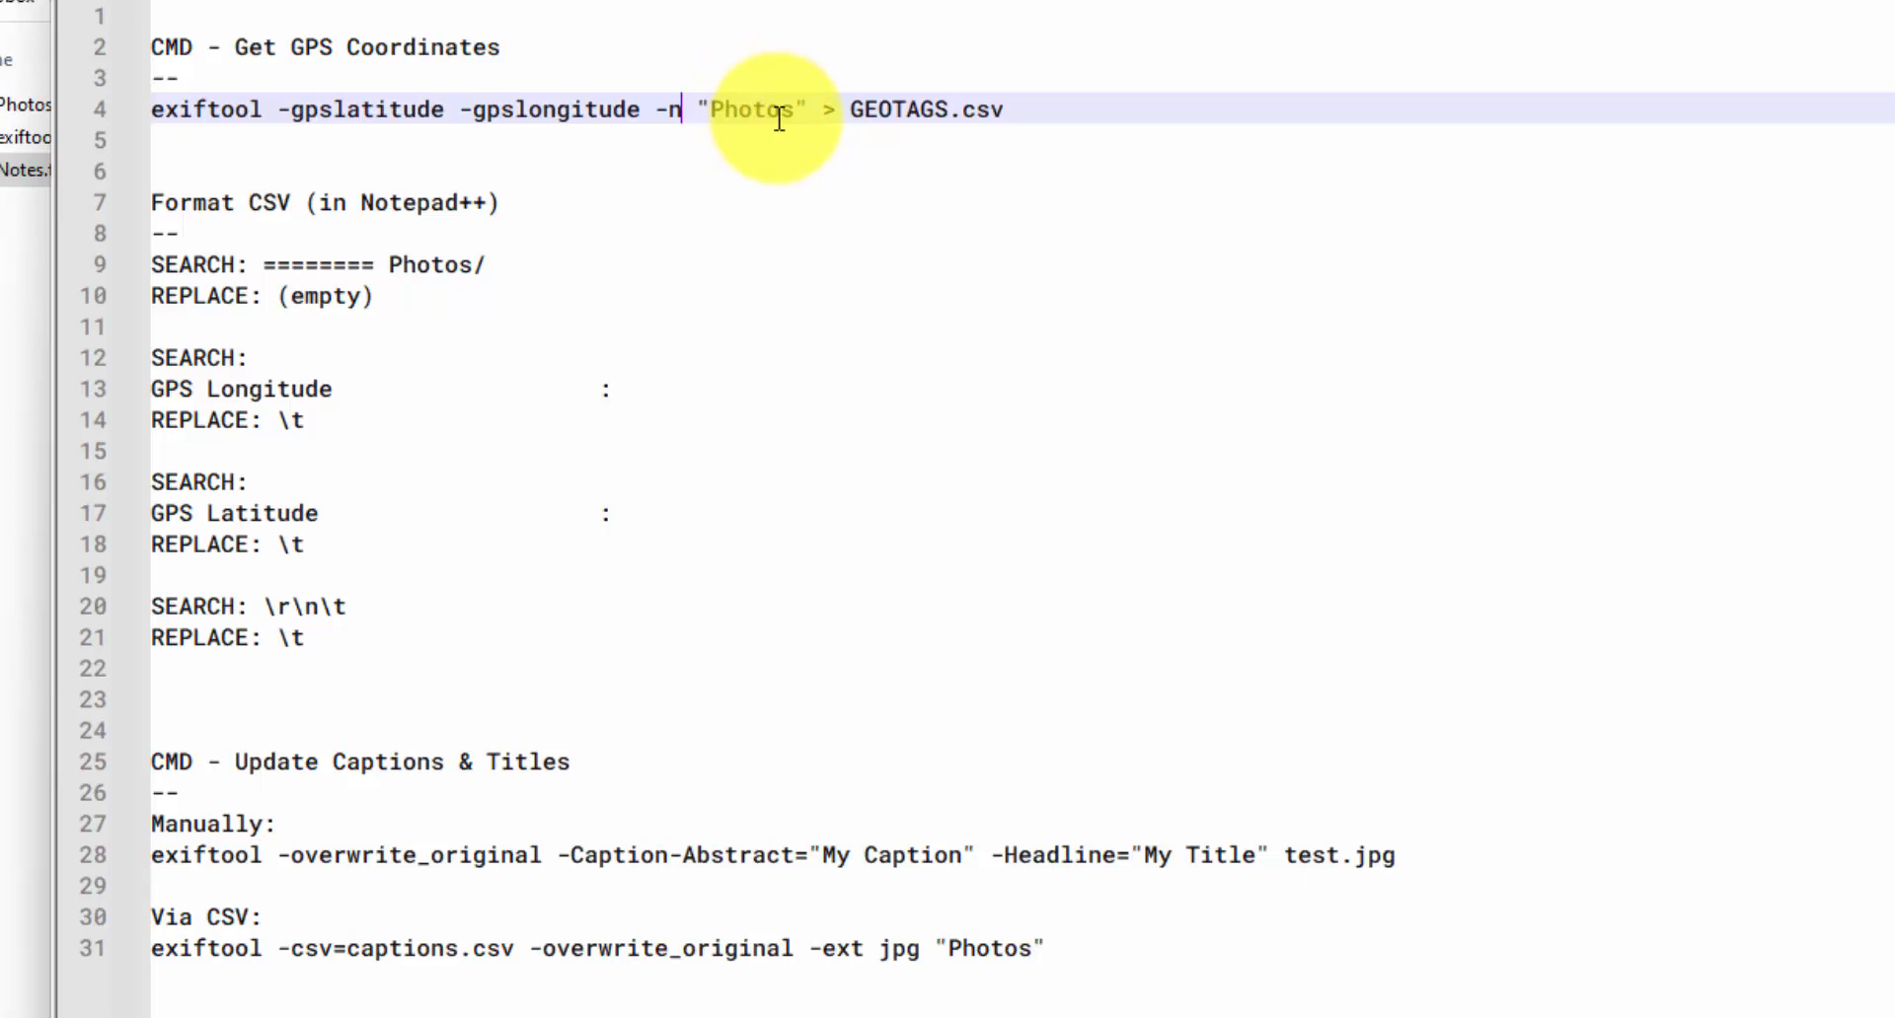
{"action": "mouse_move", "coordinate": [592, 114]}
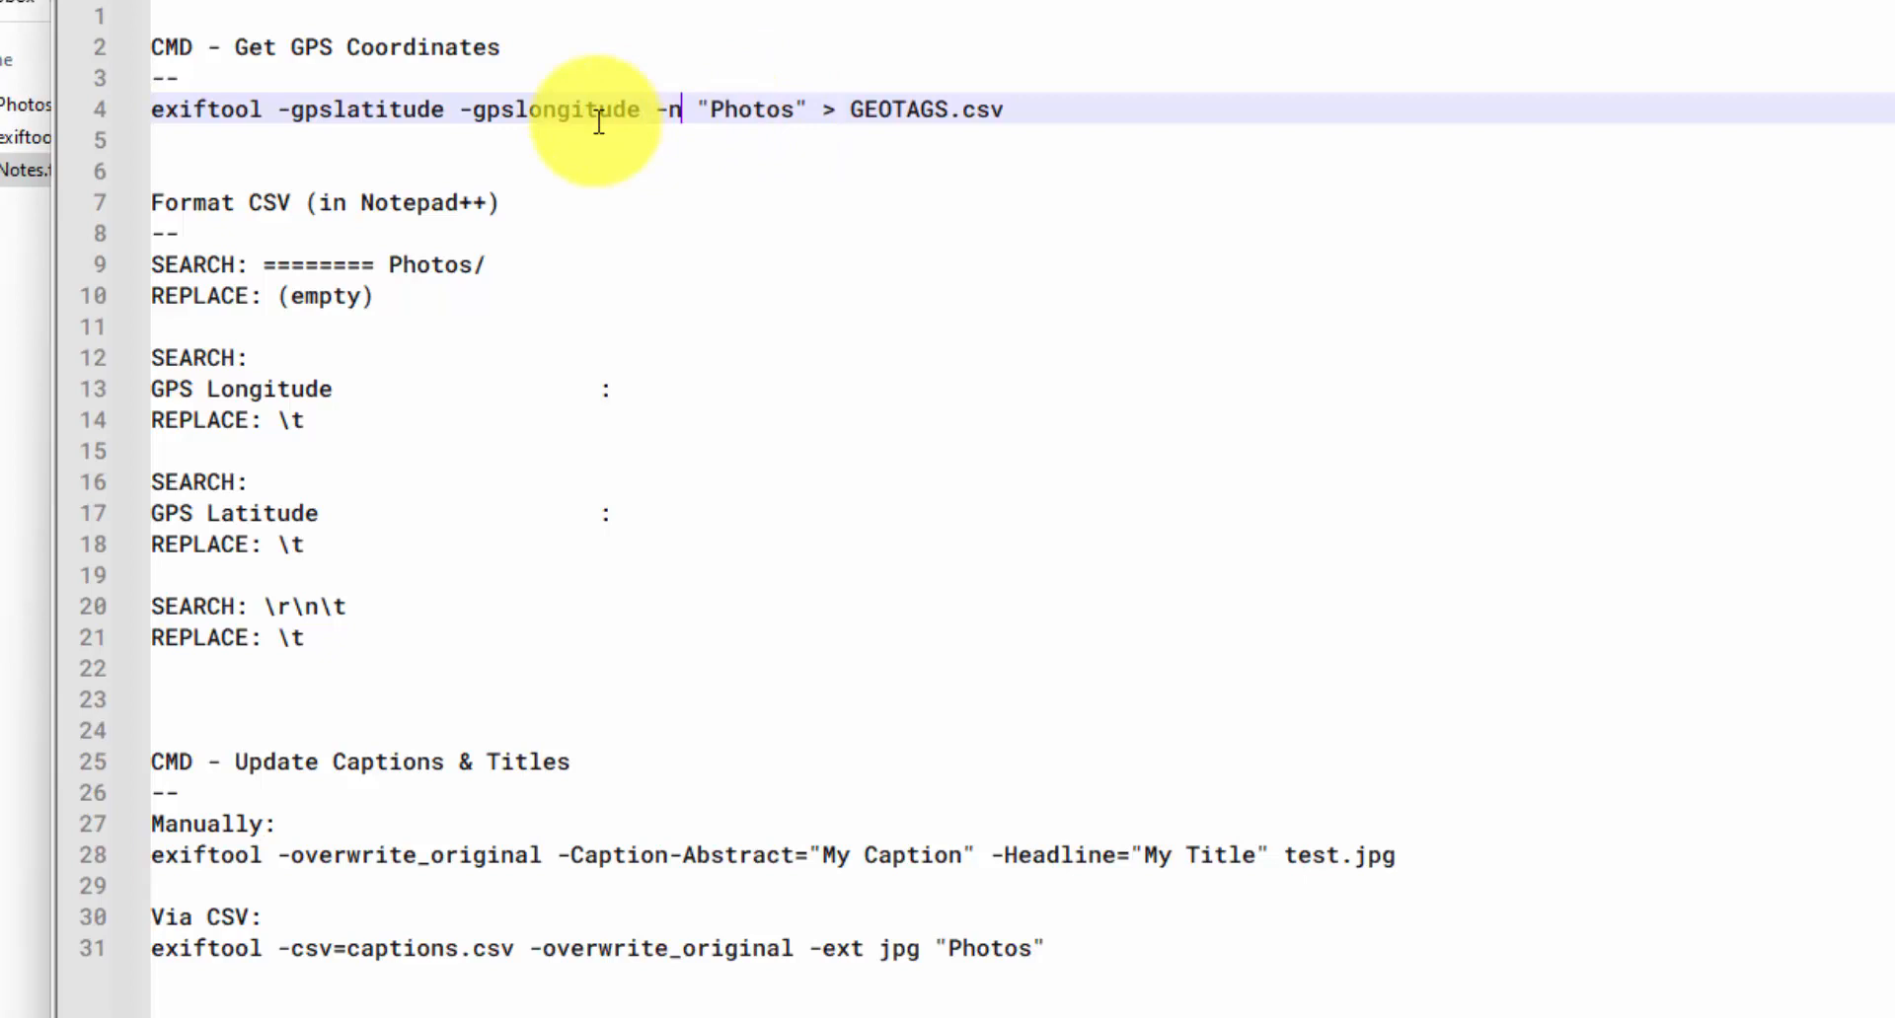
{"action": "double_click", "coordinate": [749, 108]}
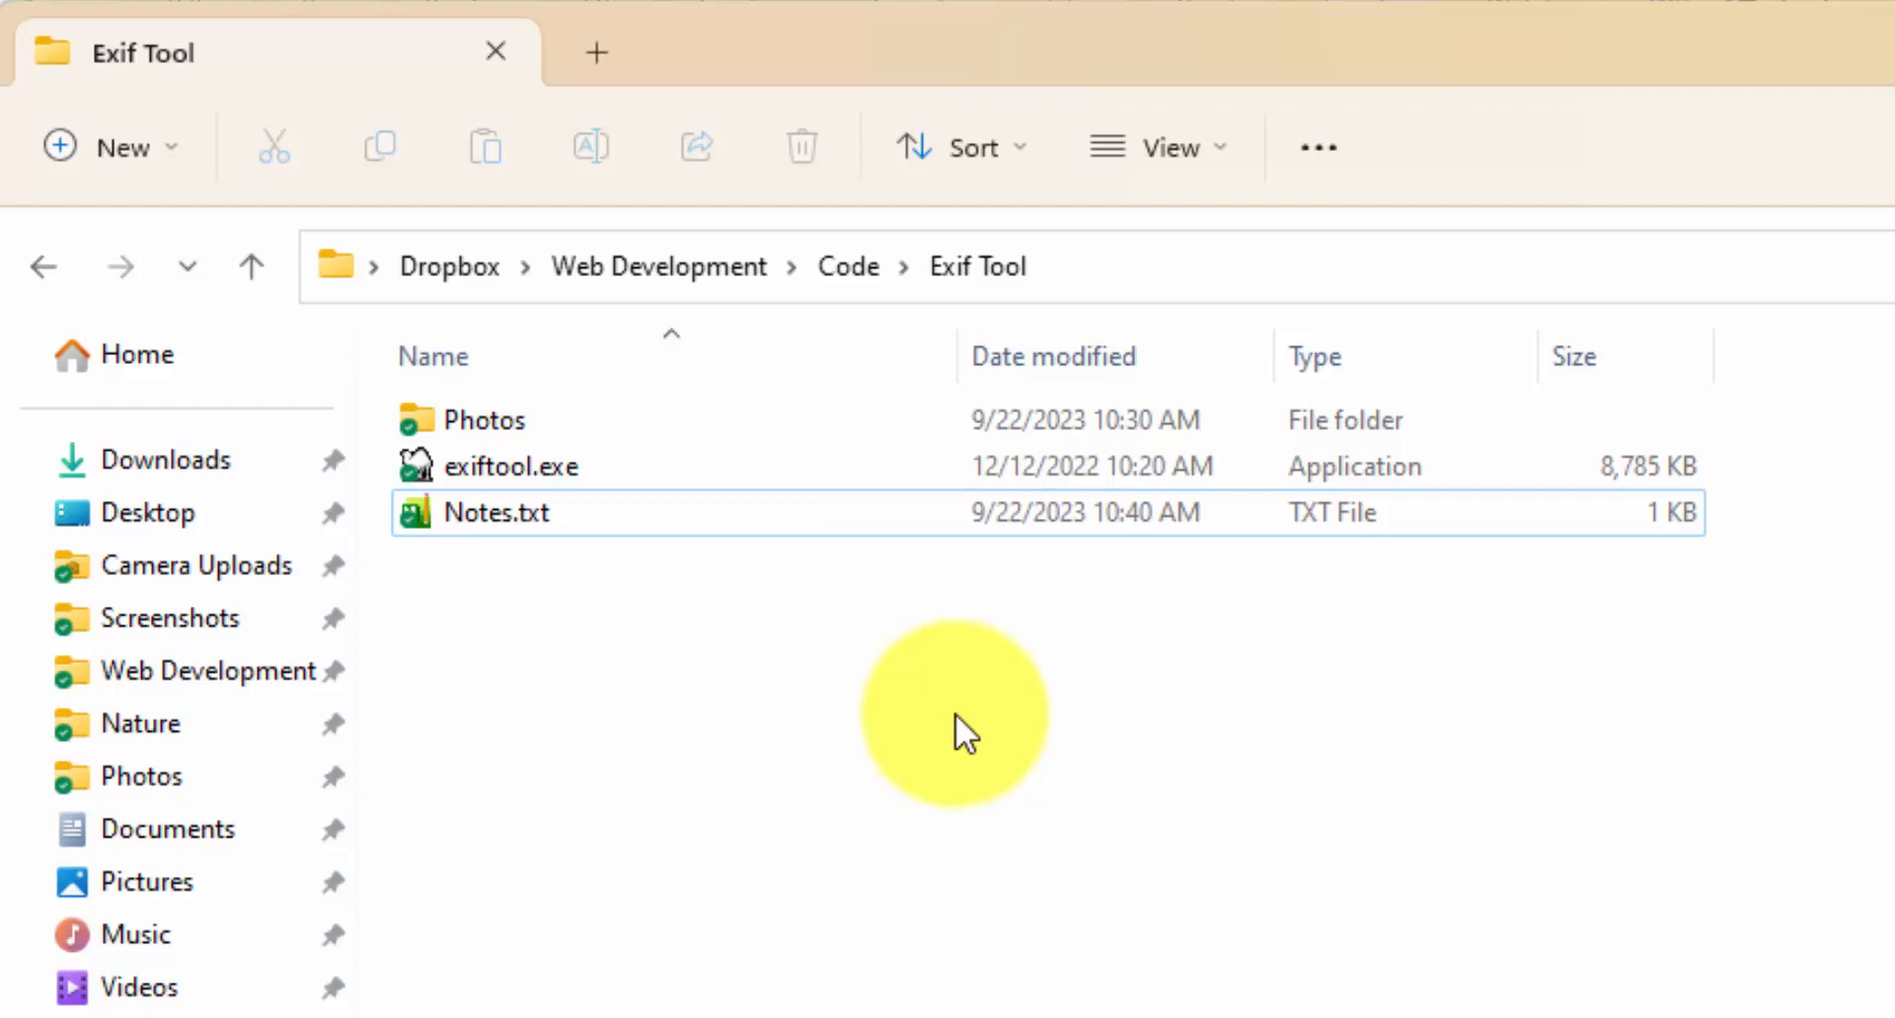
Open a terminal in the Exif Tool folder from the right-click menu.
{"action": "right_click", "coordinate": [954, 712]}
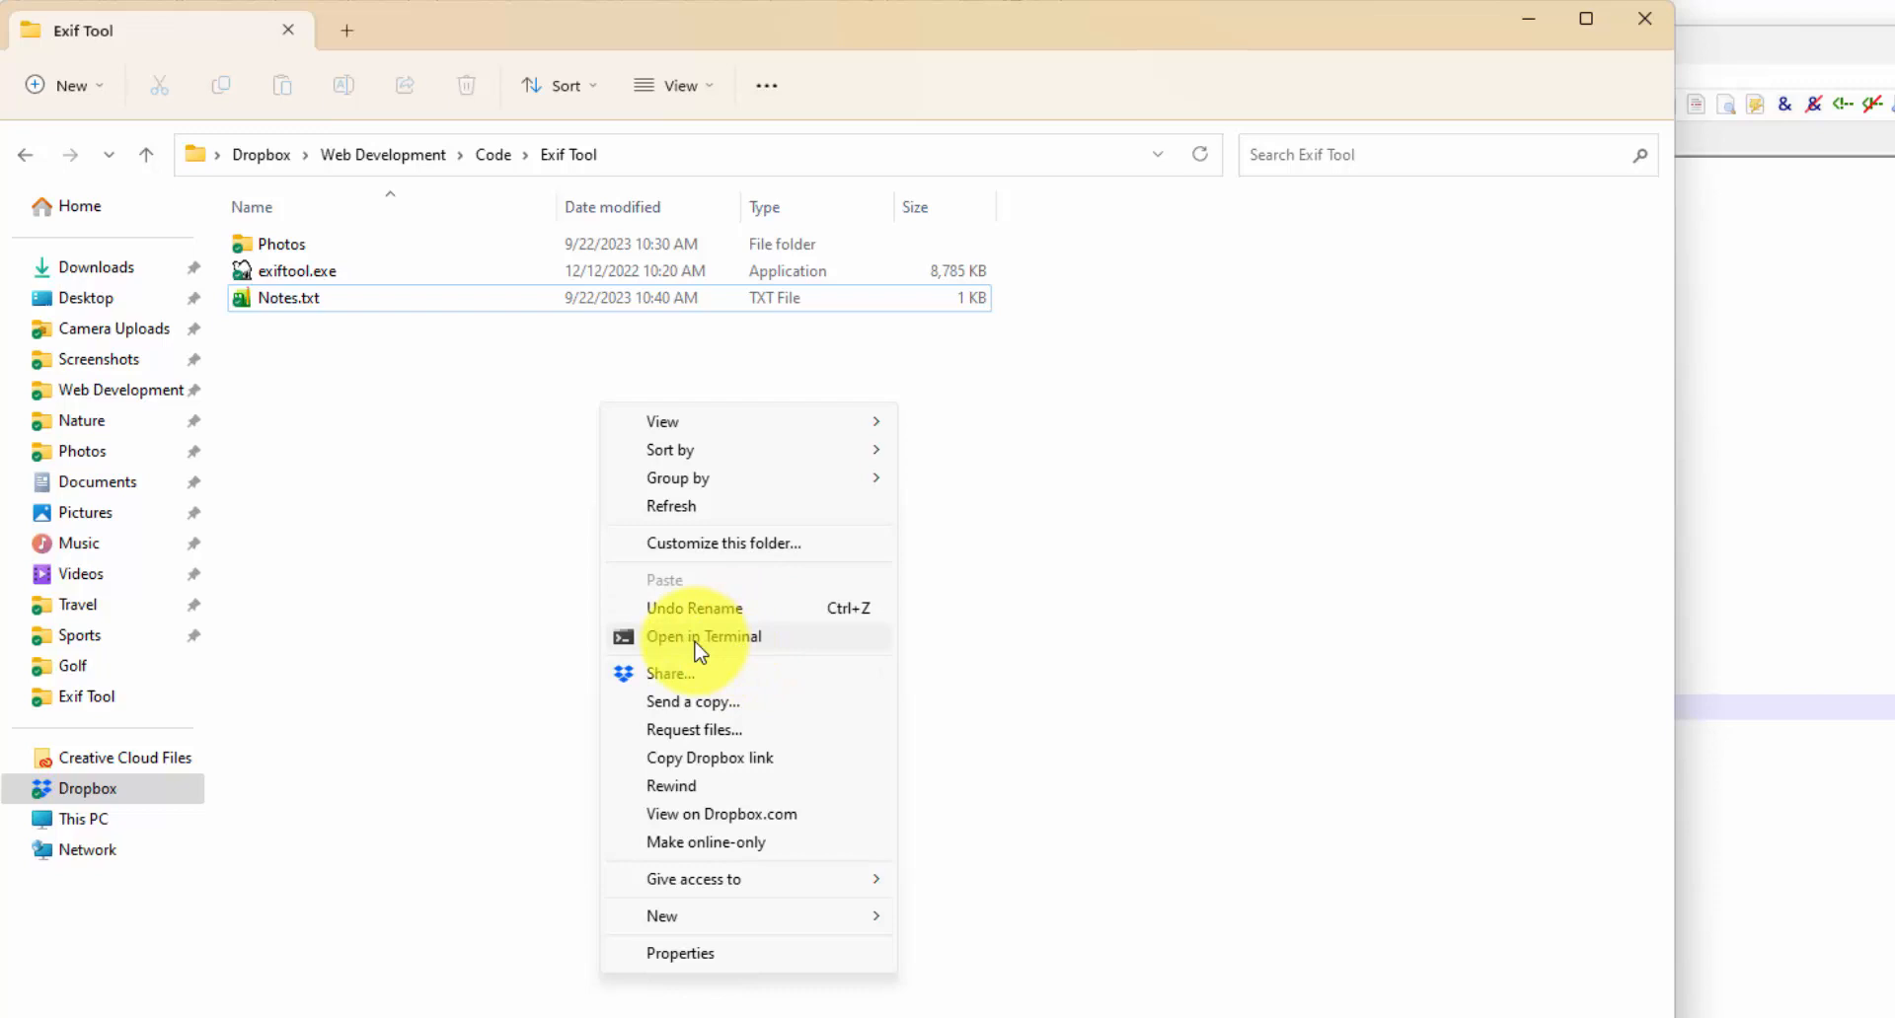
{"action": "left_click", "coordinate": [703, 636]}
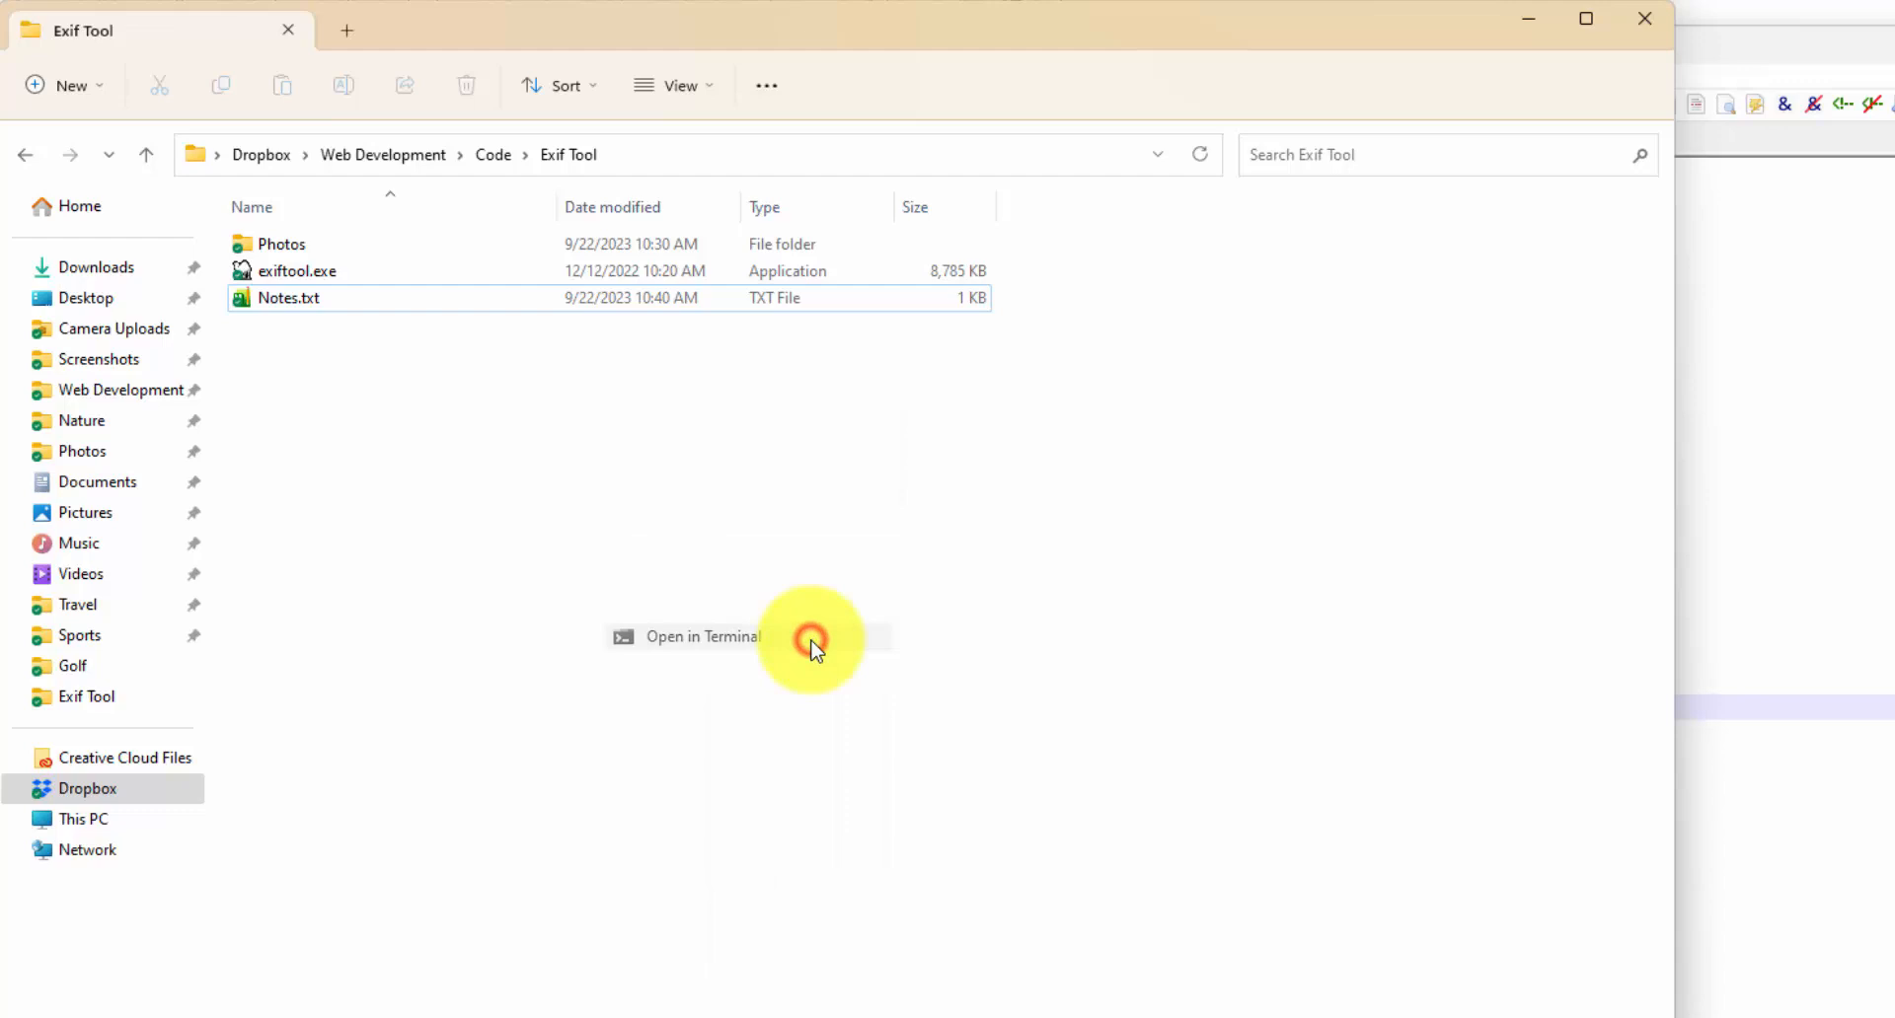
{"action": "left_click", "coordinate": [700, 637]}
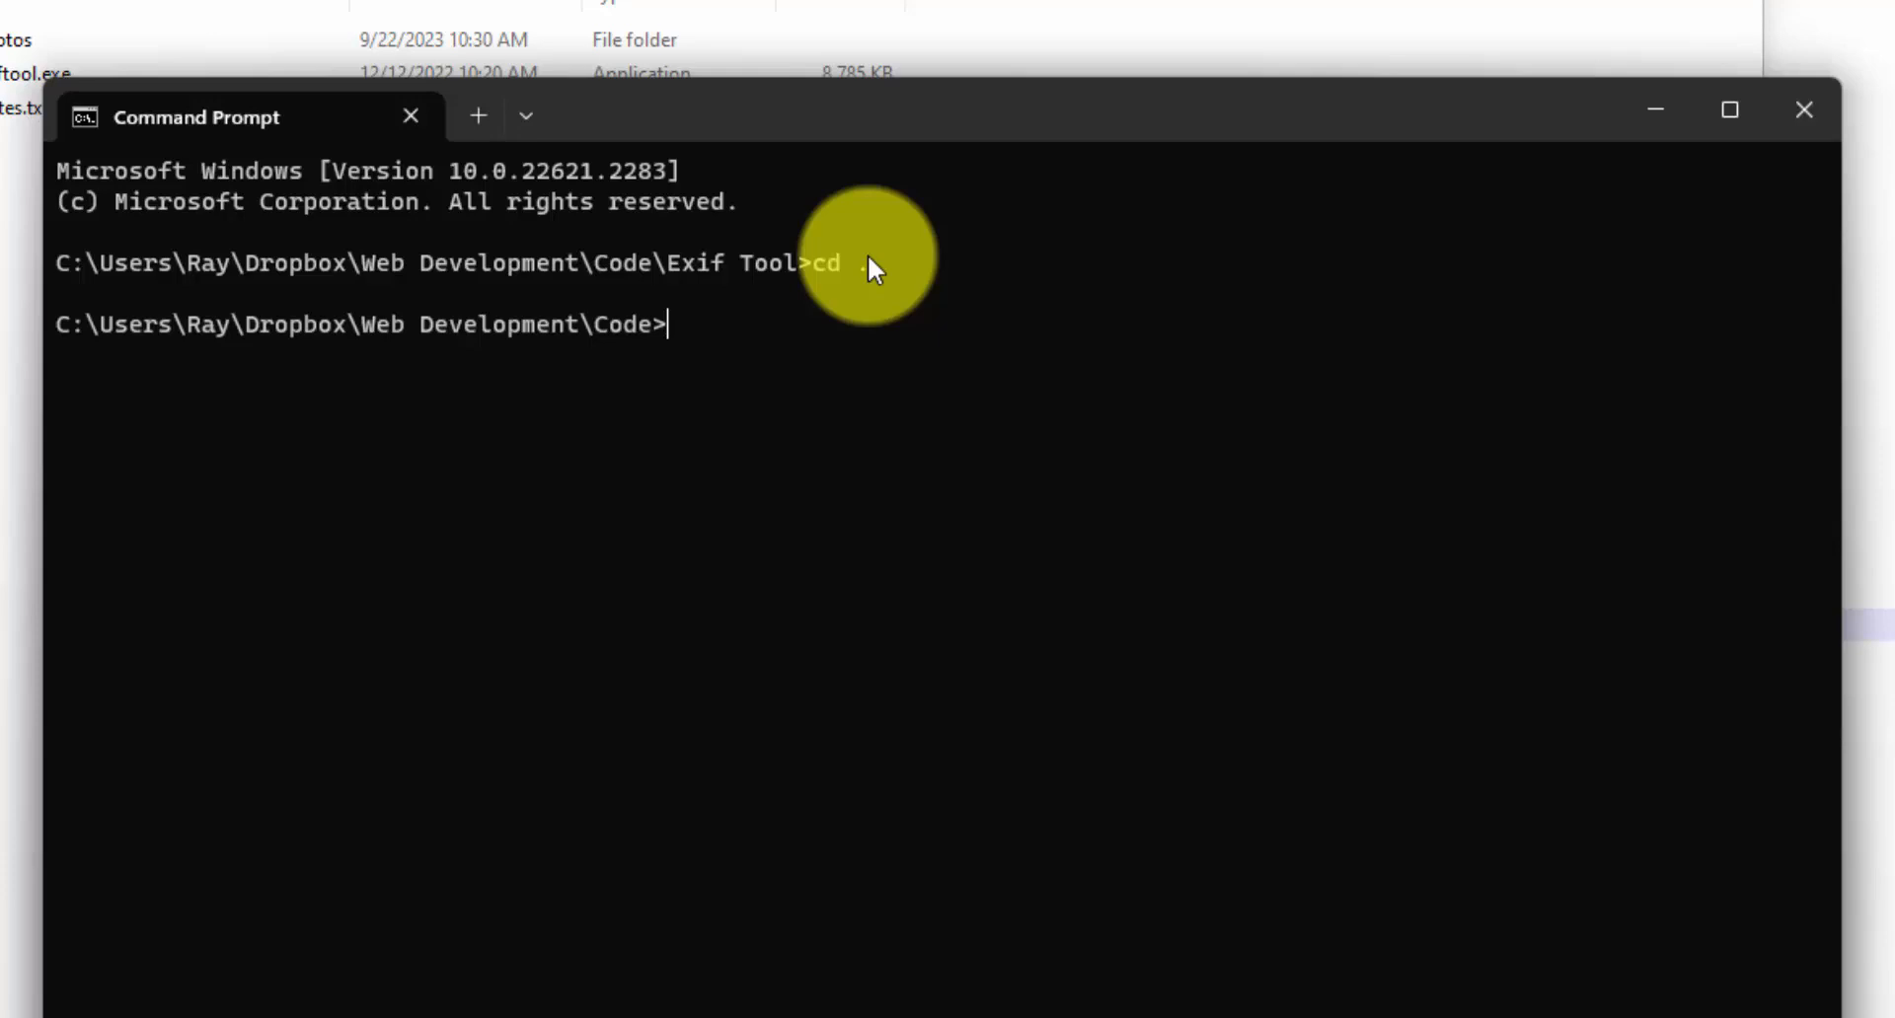
Use cd in Command Prompt to run the GEOTAGS.csv coordinate extraction.
{"action": "type", "text": "cd"}
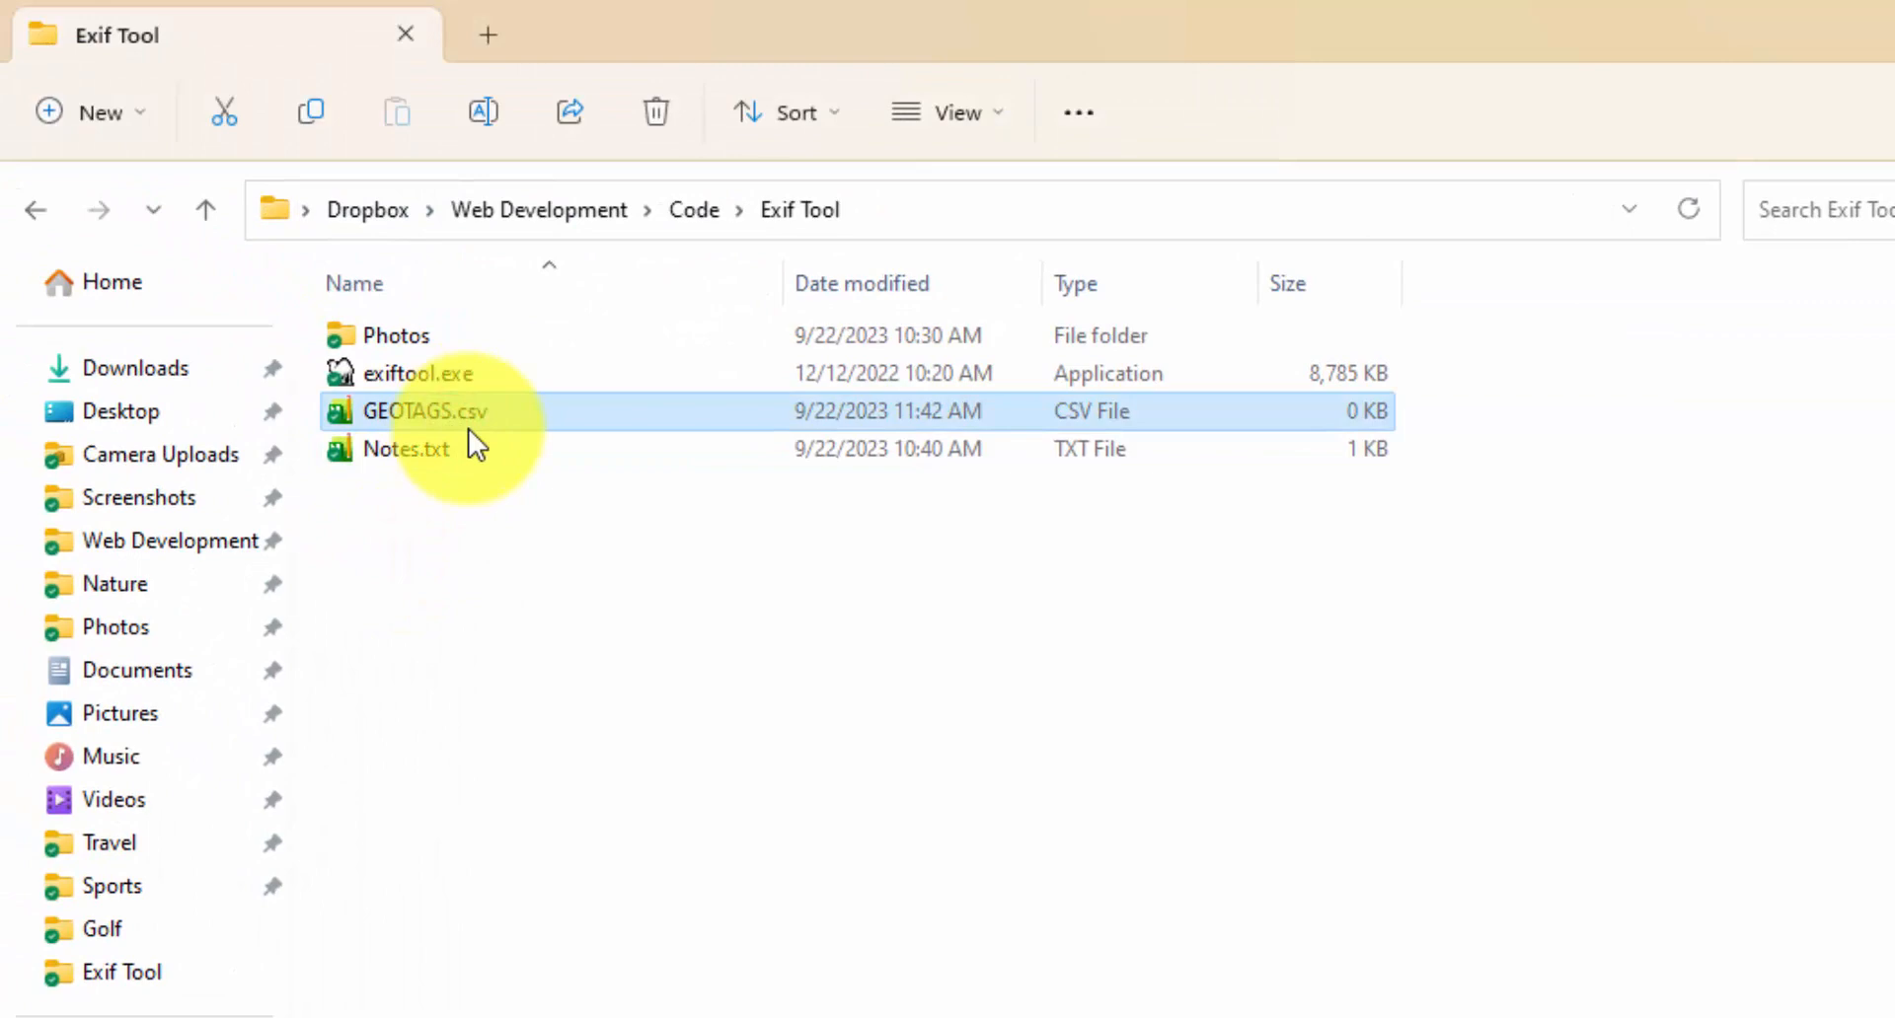
Open GEOTAGS.csv in Notepad++, showing latitude and longitude for seven photos.
{"action": "double_click", "coordinate": [419, 411]}
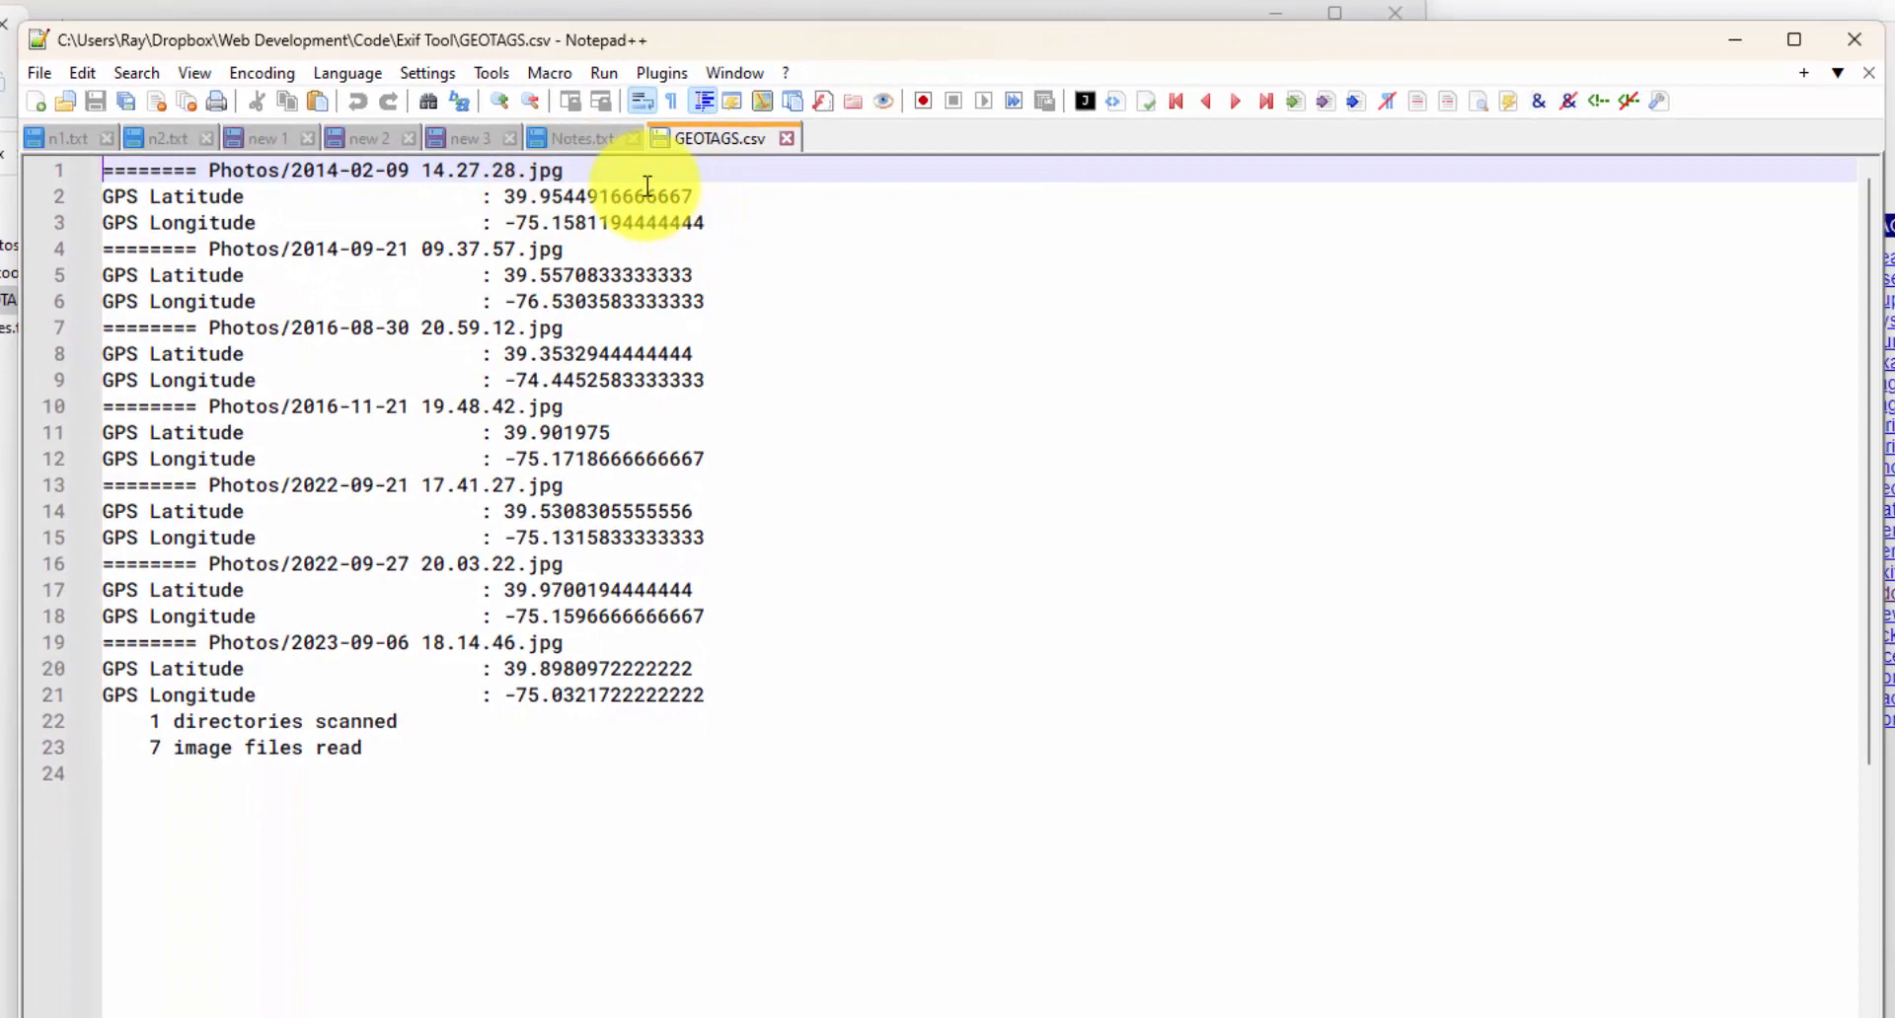
{"action": "left_click", "coordinate": [580, 138]}
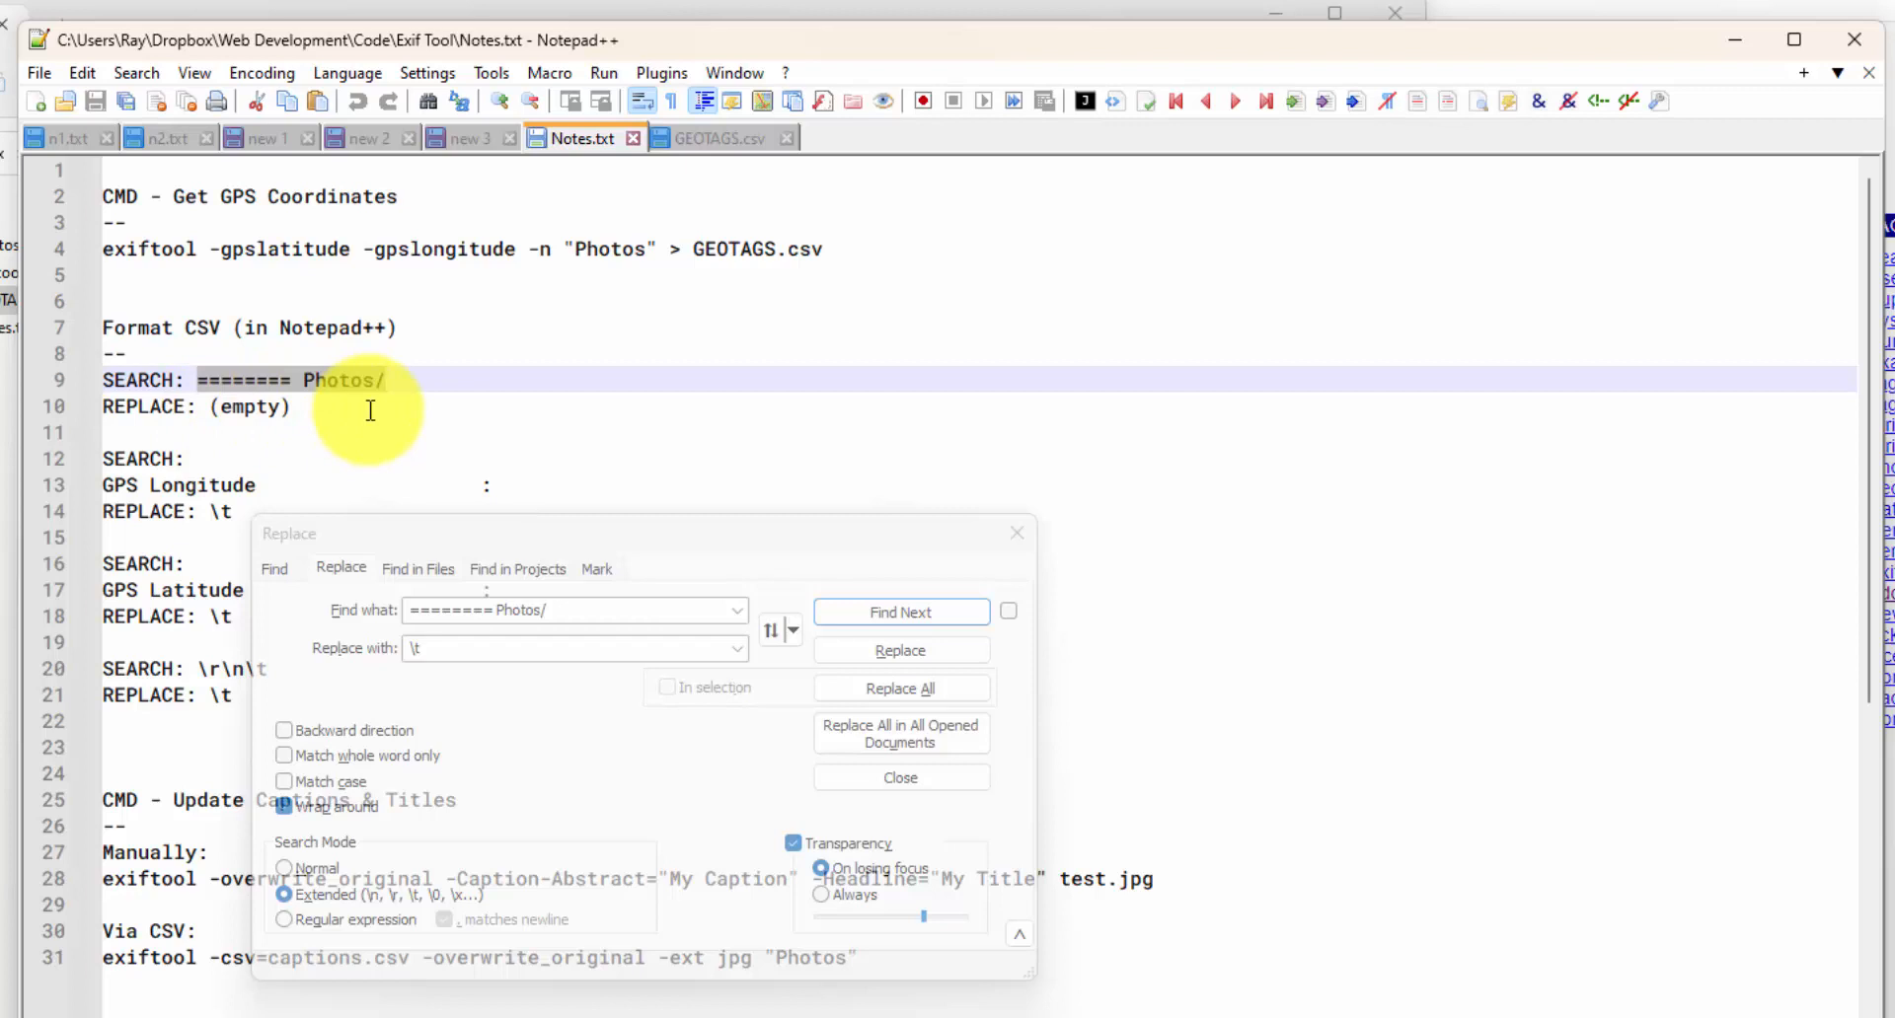
Strip Photos header lines and replace all 'GPS Longitude :' labels with \t in Extended mode.
{"action": "left_click", "coordinate": [718, 138]}
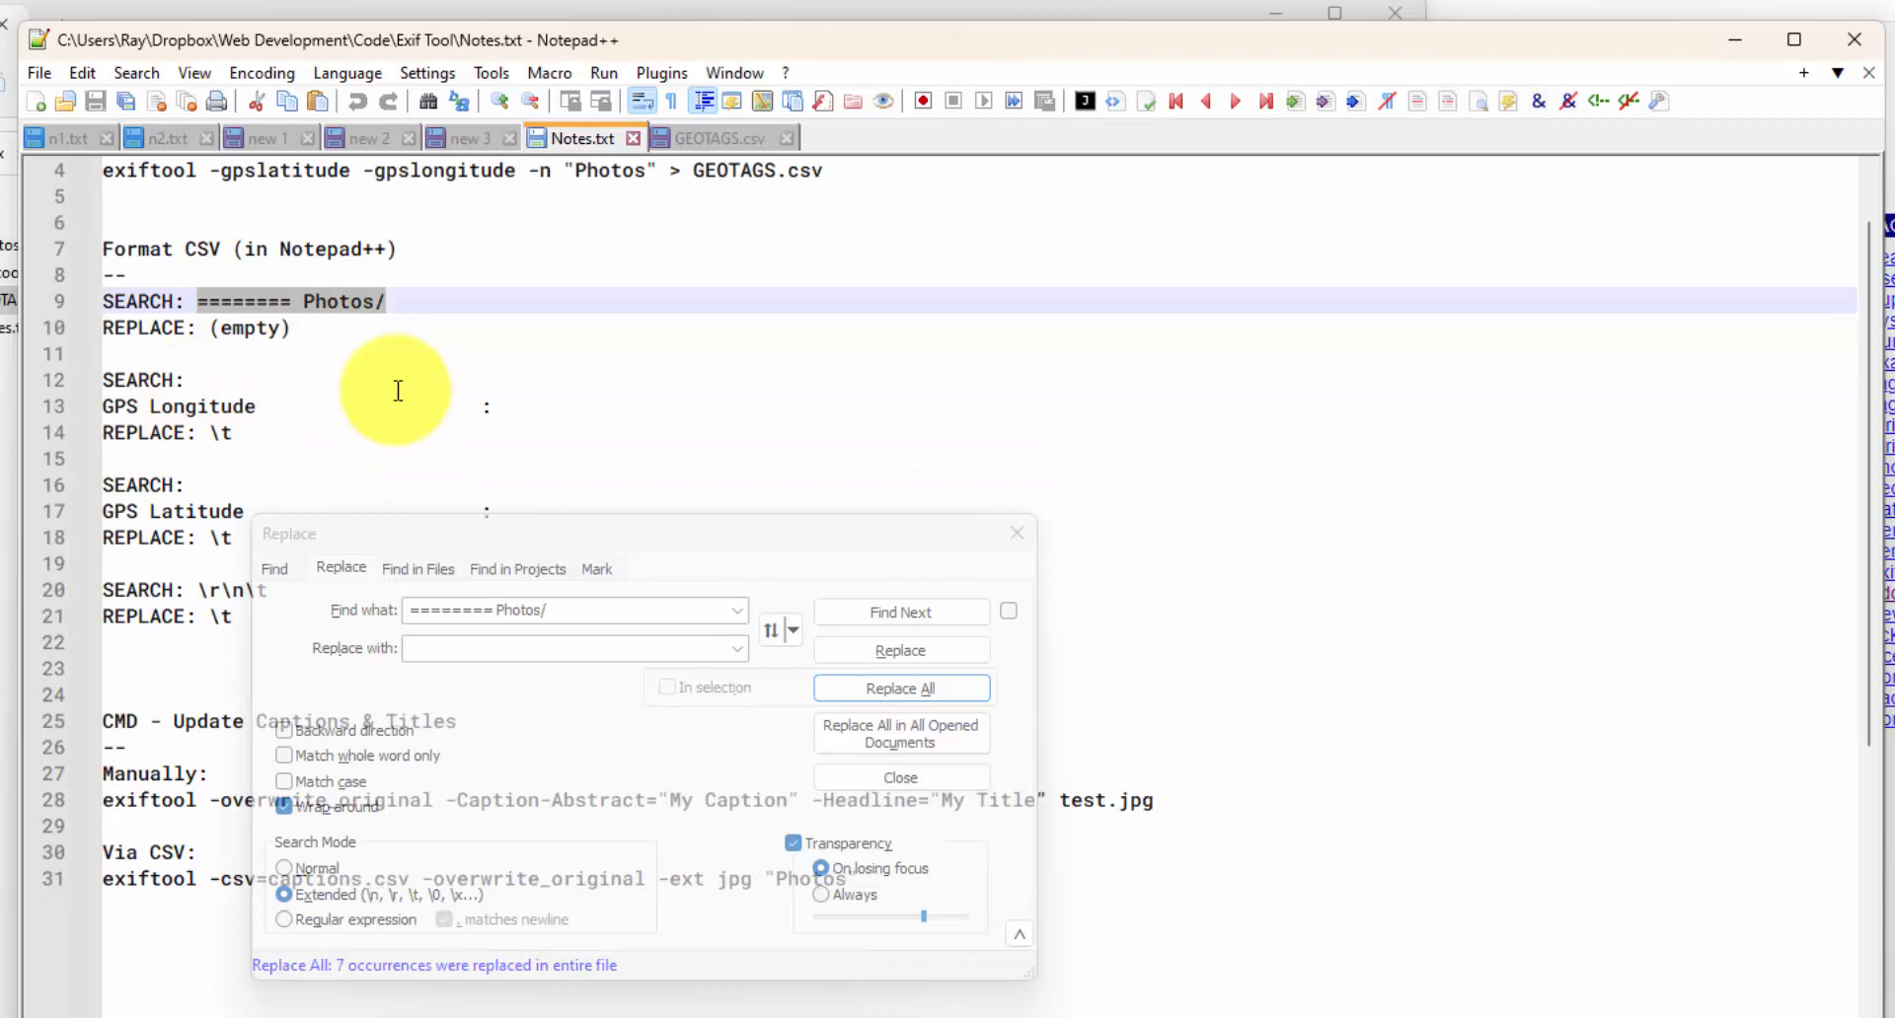
{"action": "left_click", "coordinate": [278, 405]}
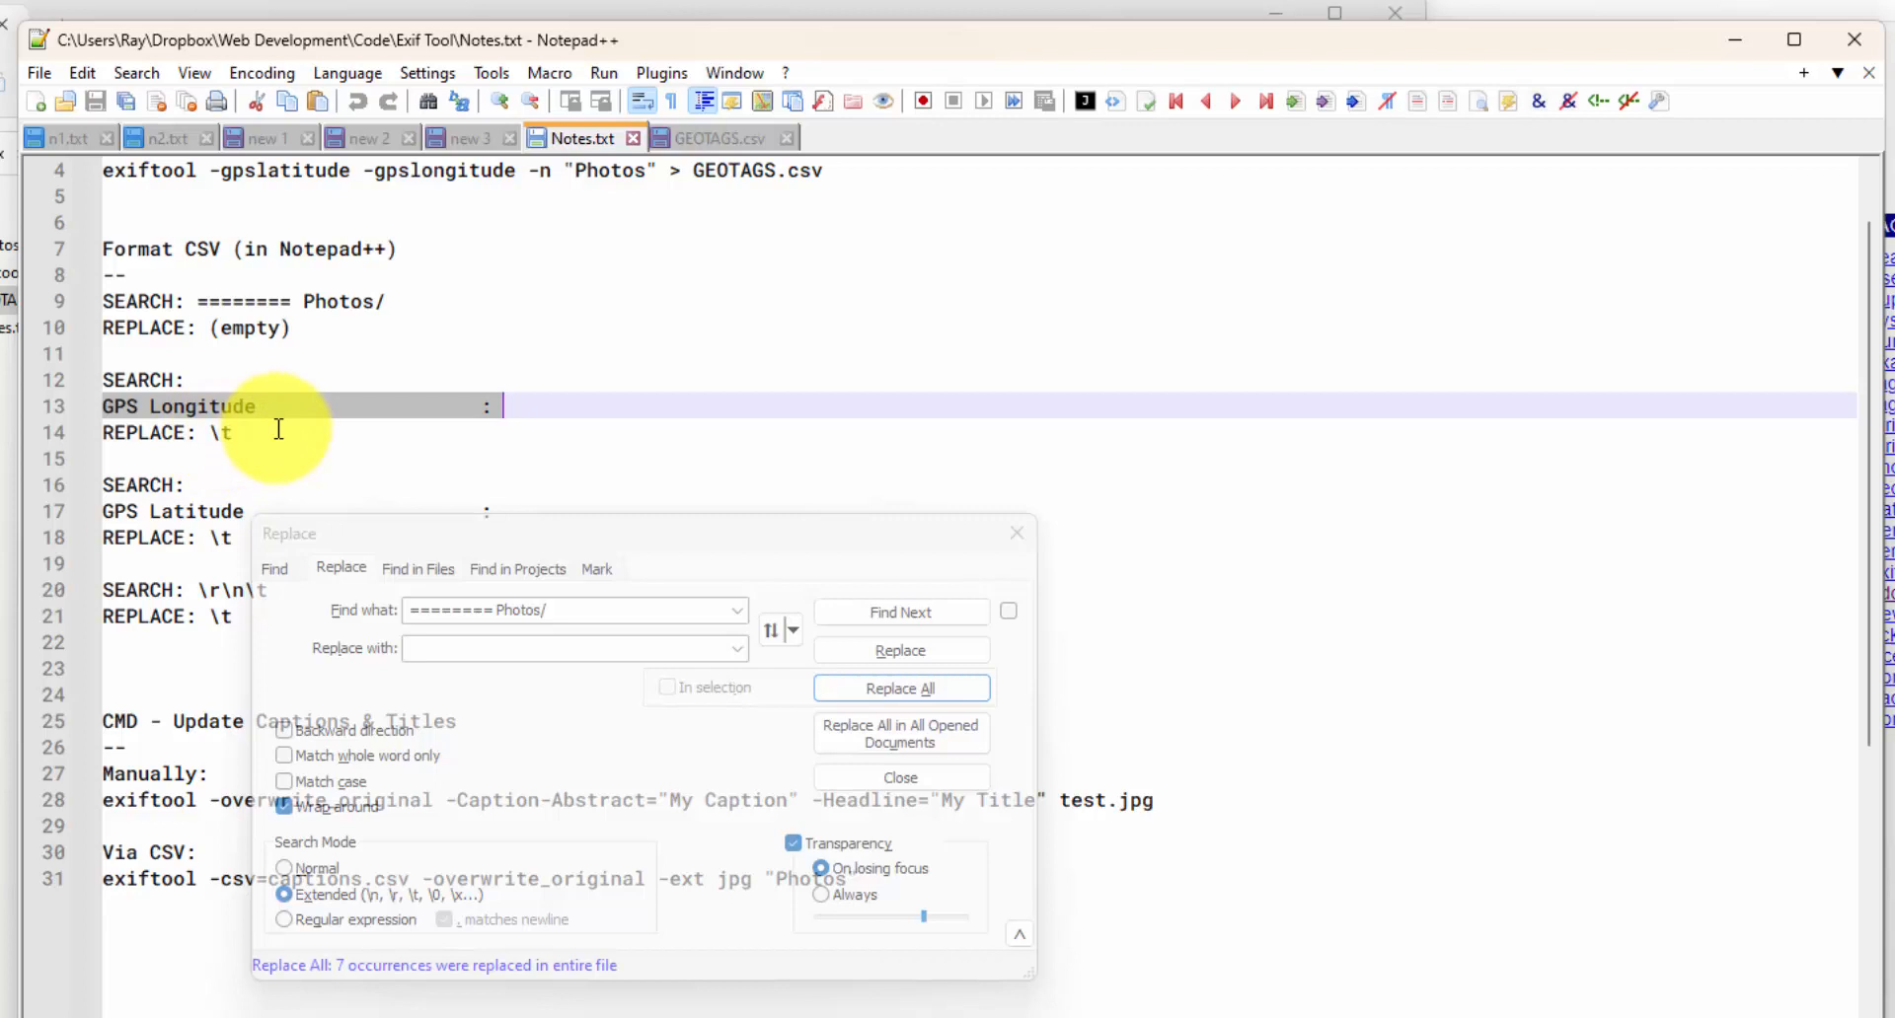
{"action": "left_click", "coordinate": [714, 138]}
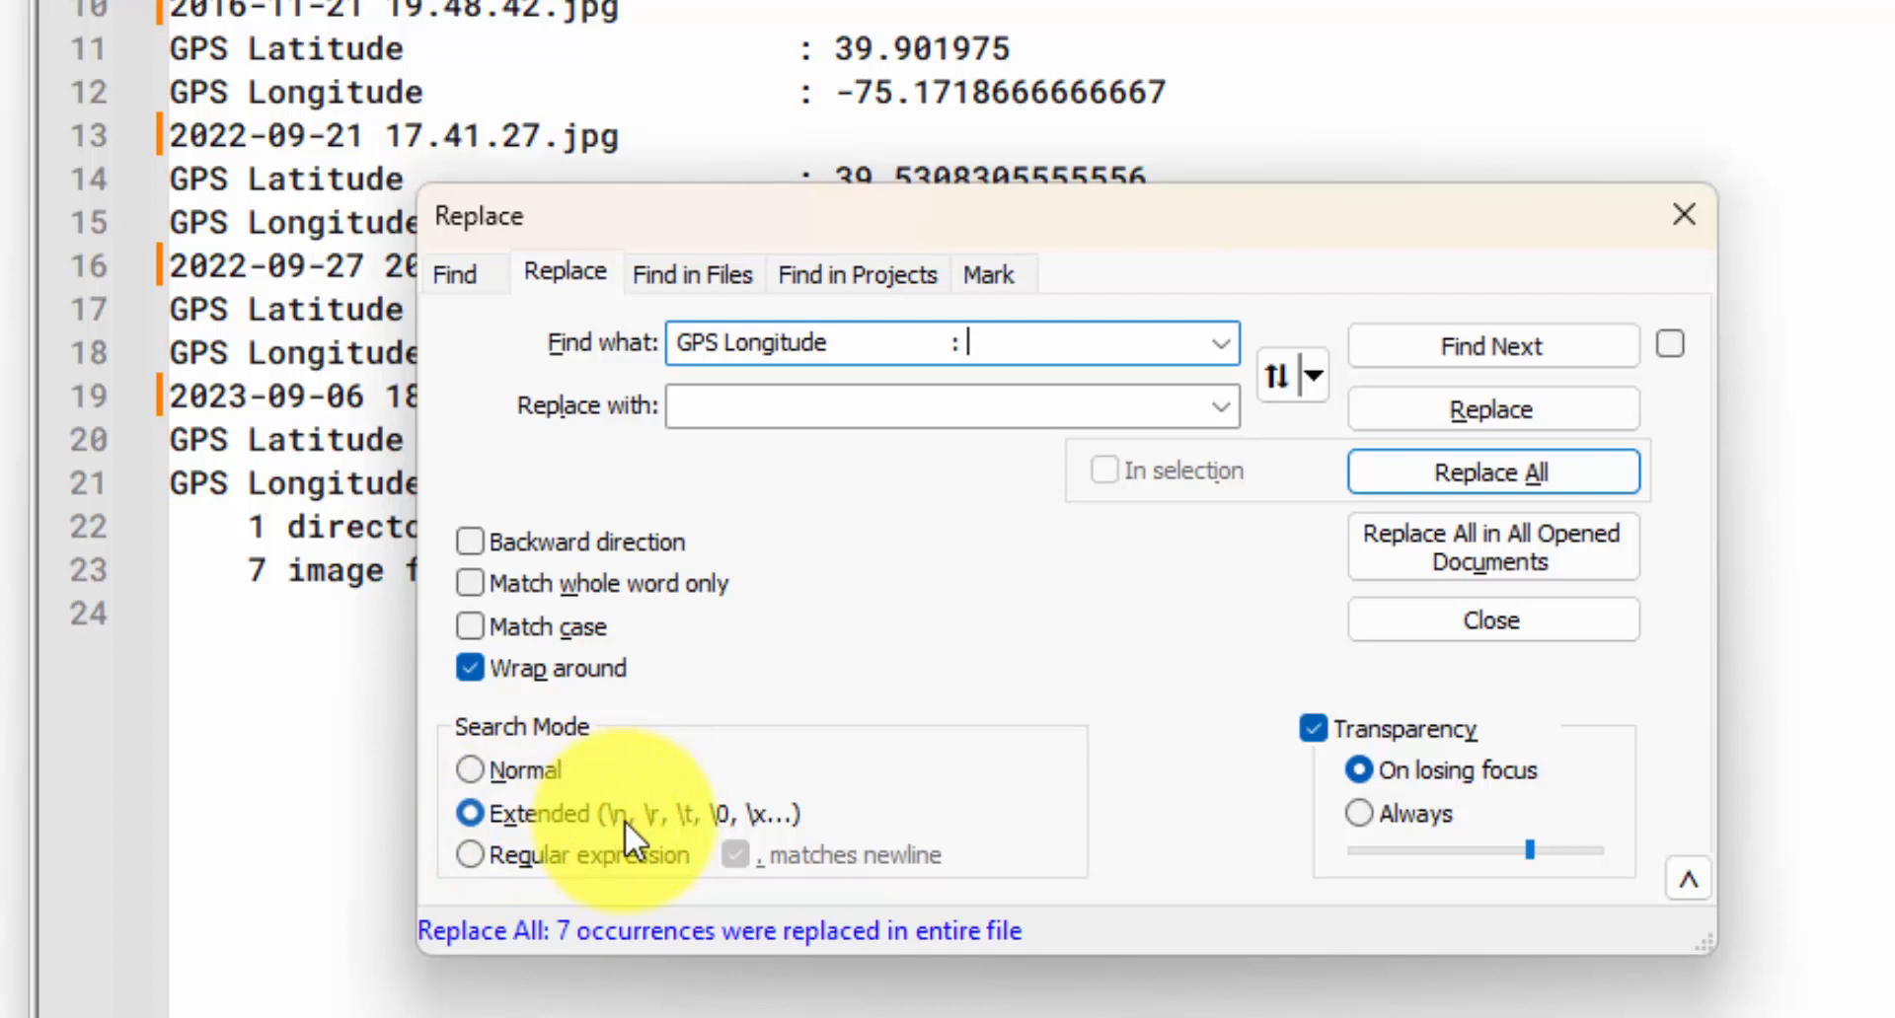
{"action": "left_click", "coordinate": [470, 813]}
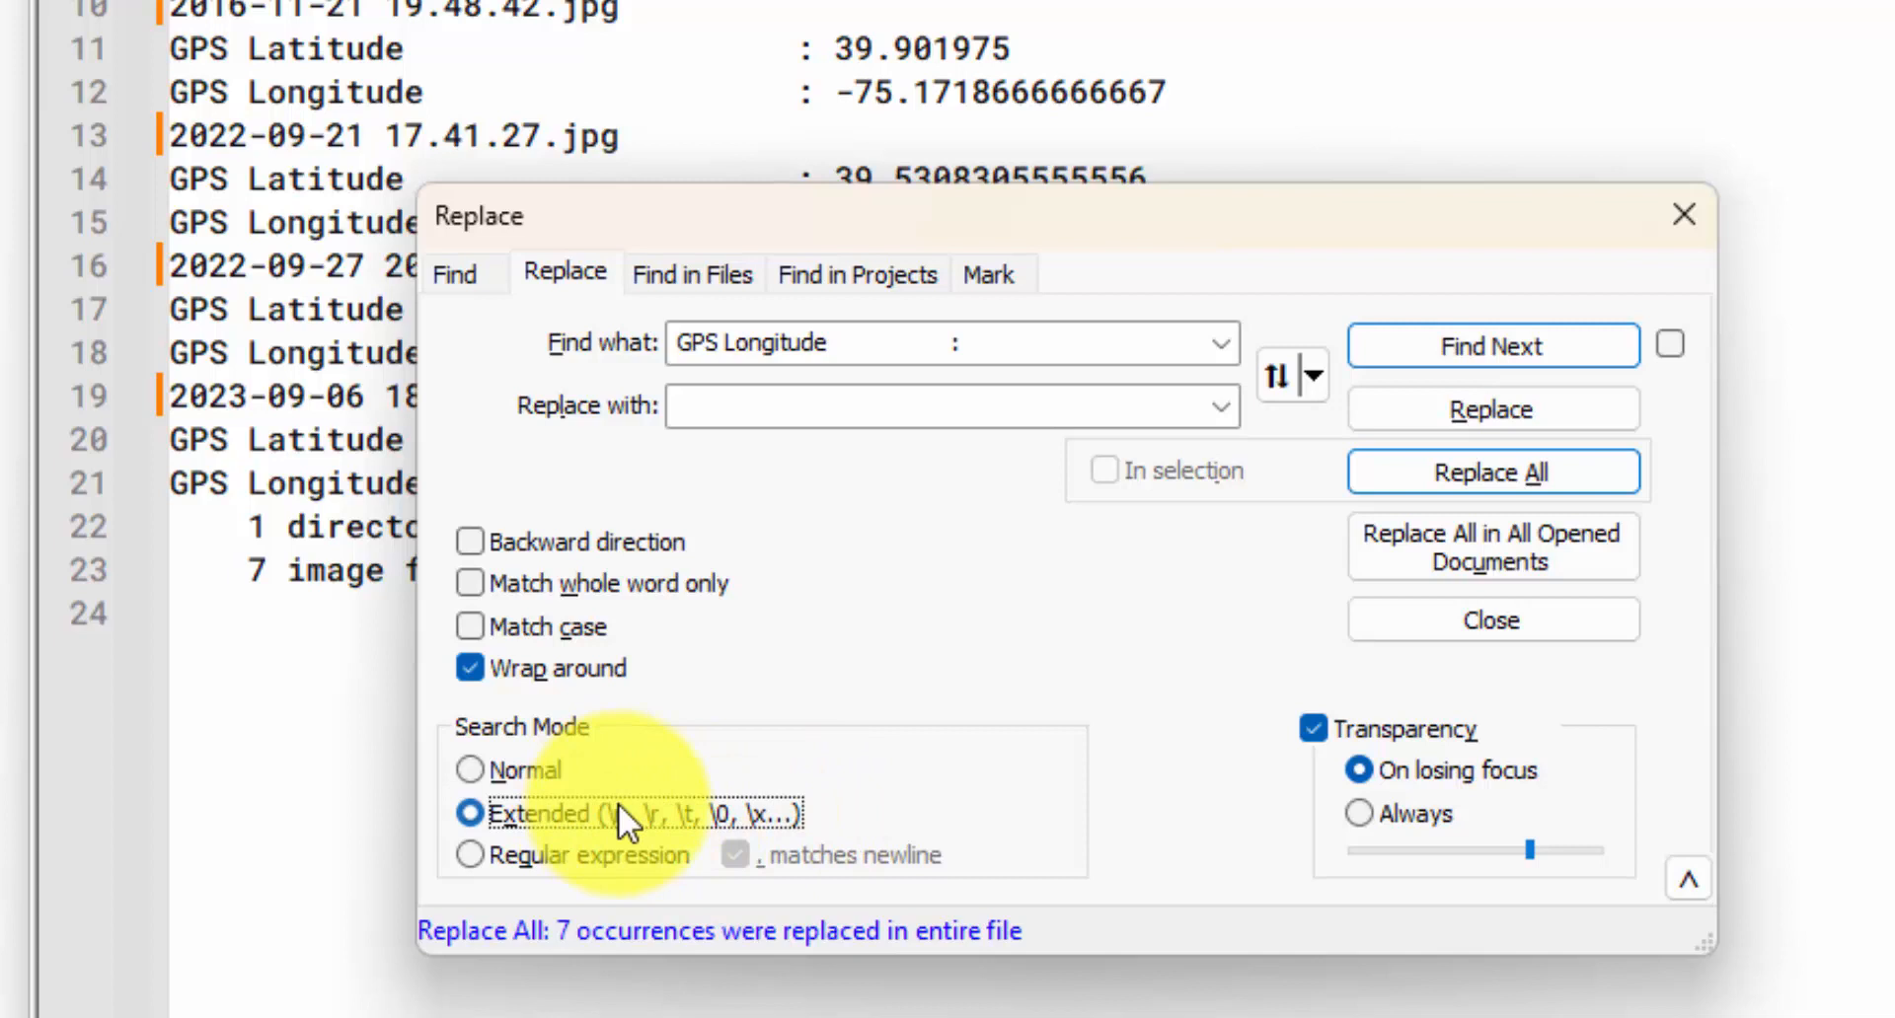
{"action": "type", "text": "\\t"}
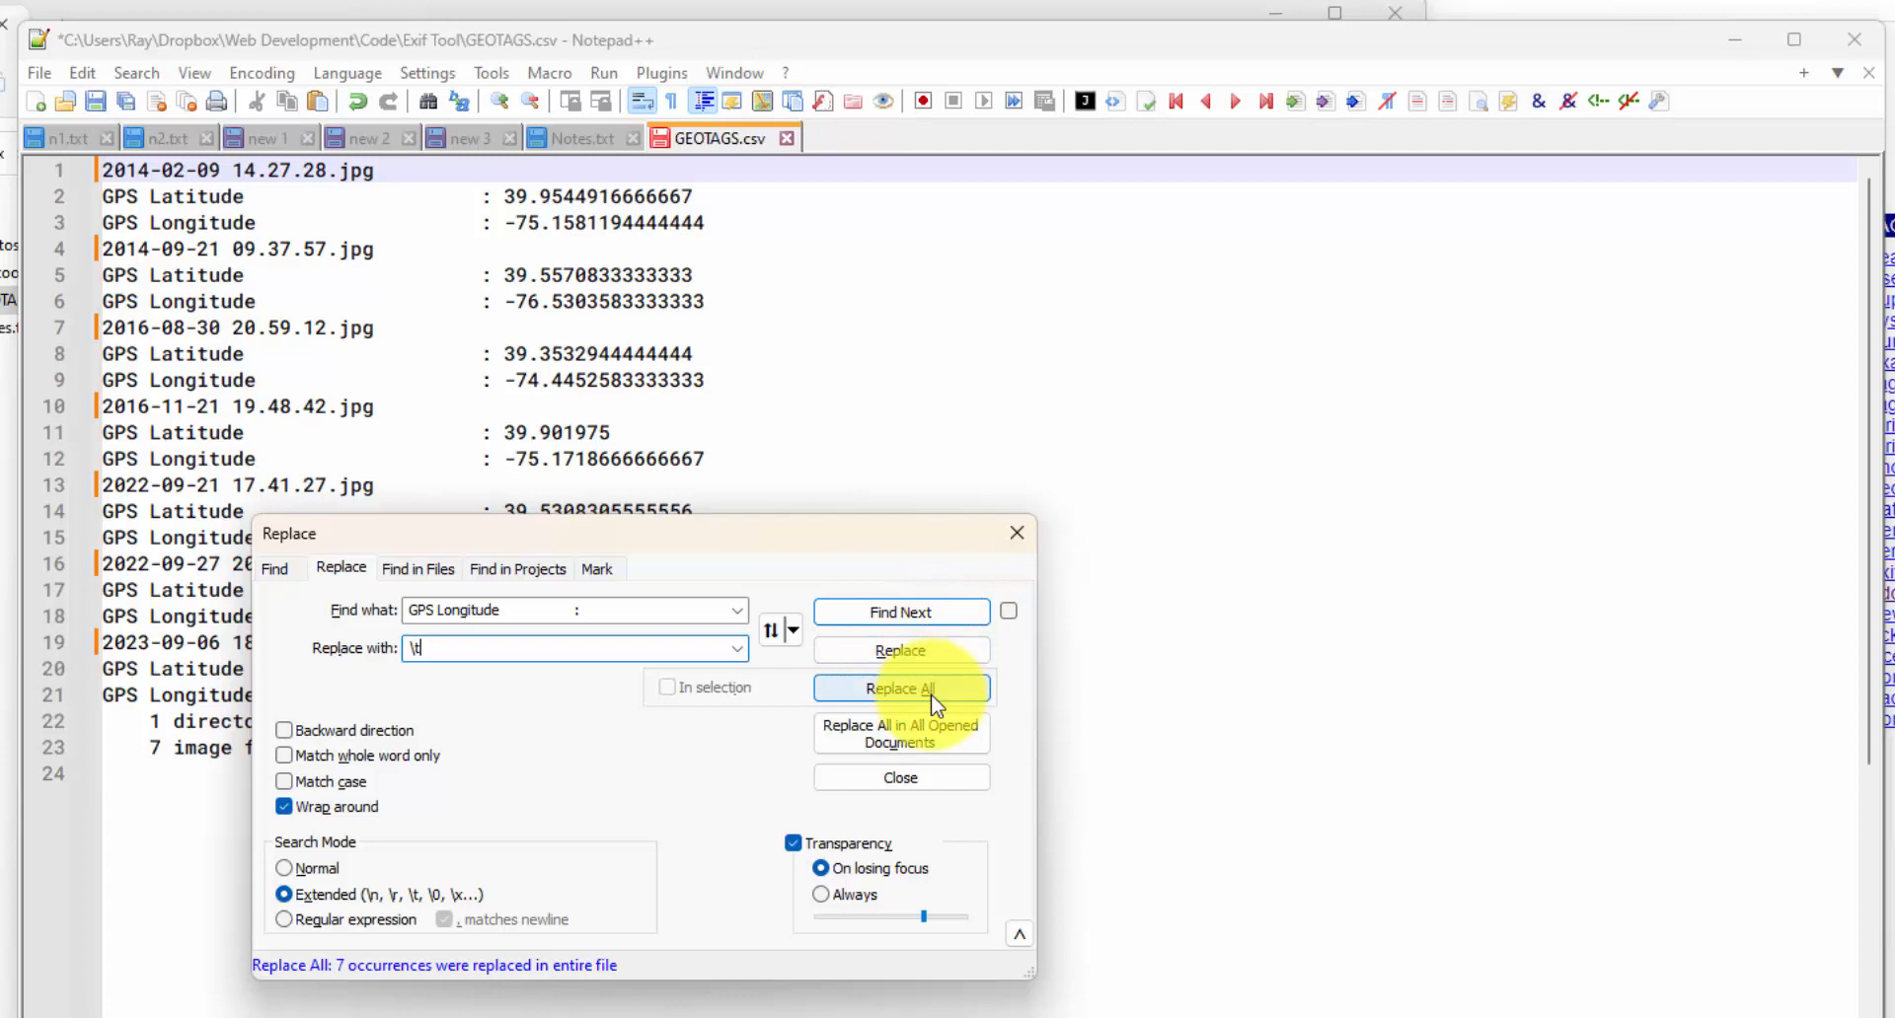
{"action": "left_click", "coordinate": [899, 688]}
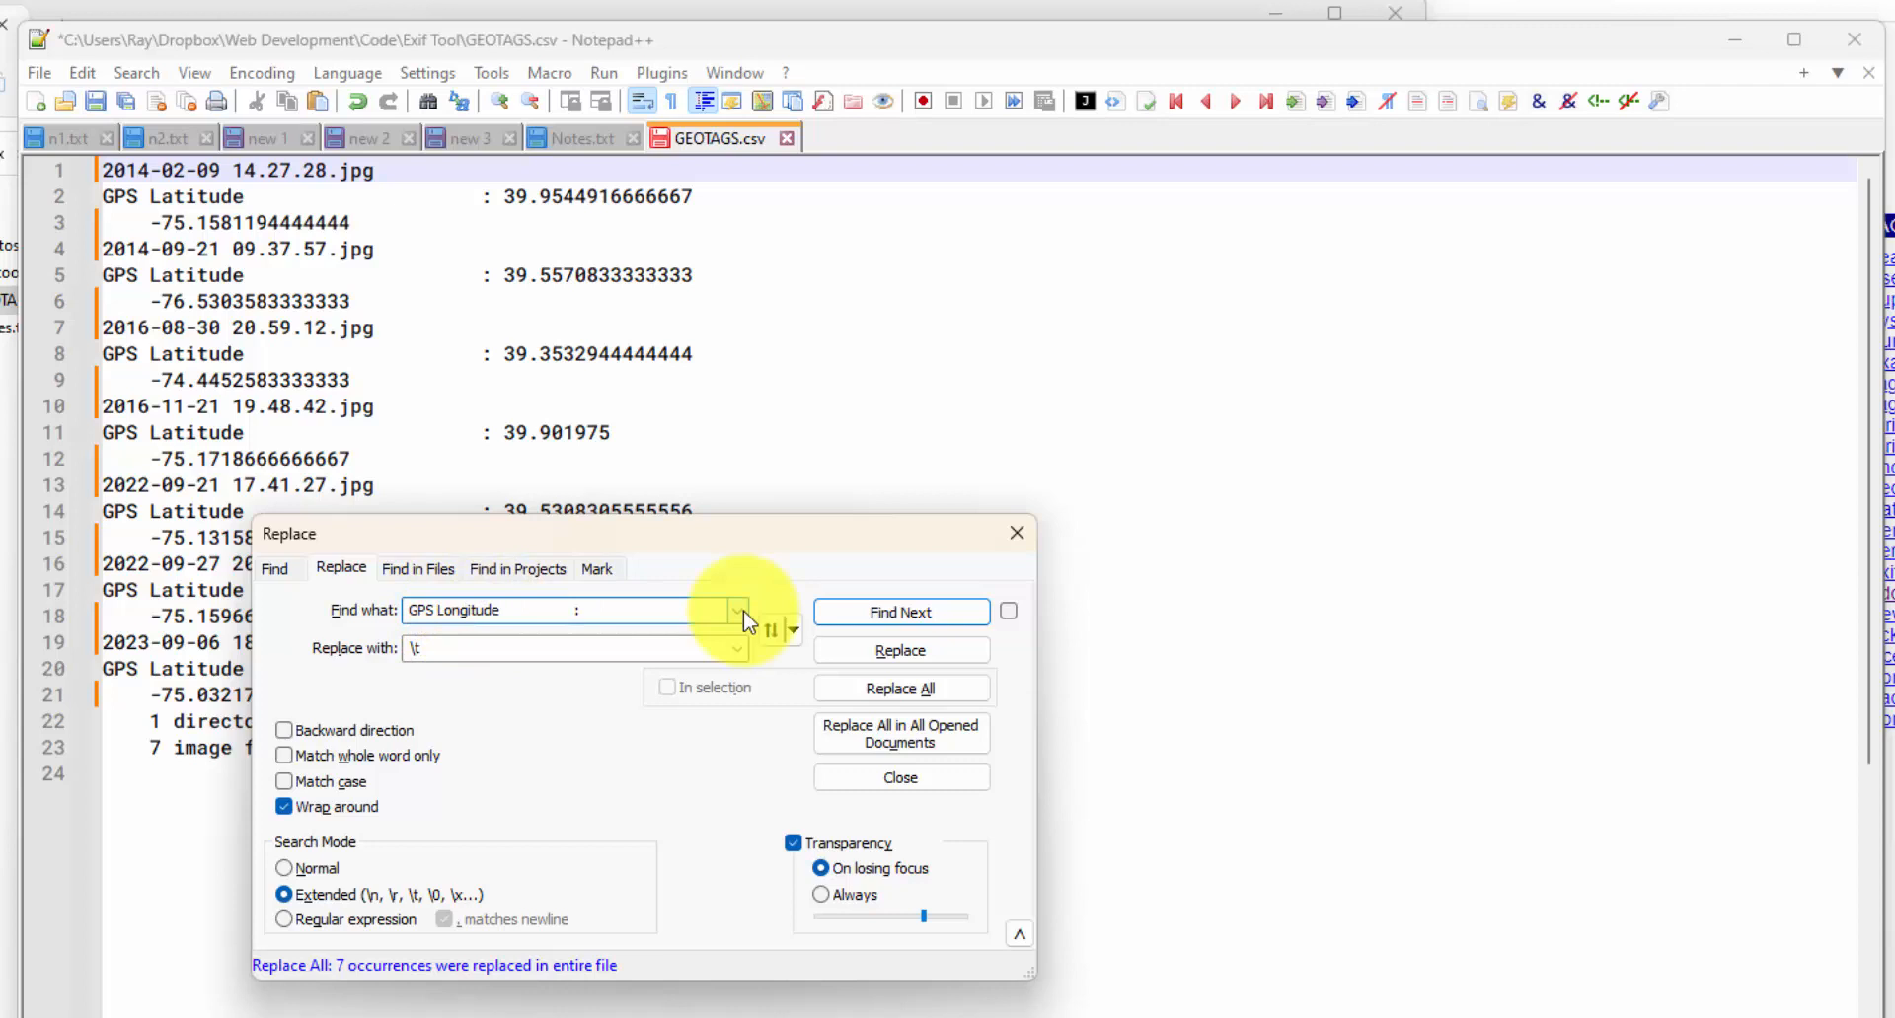
{"action": "left_click", "coordinate": [738, 610]}
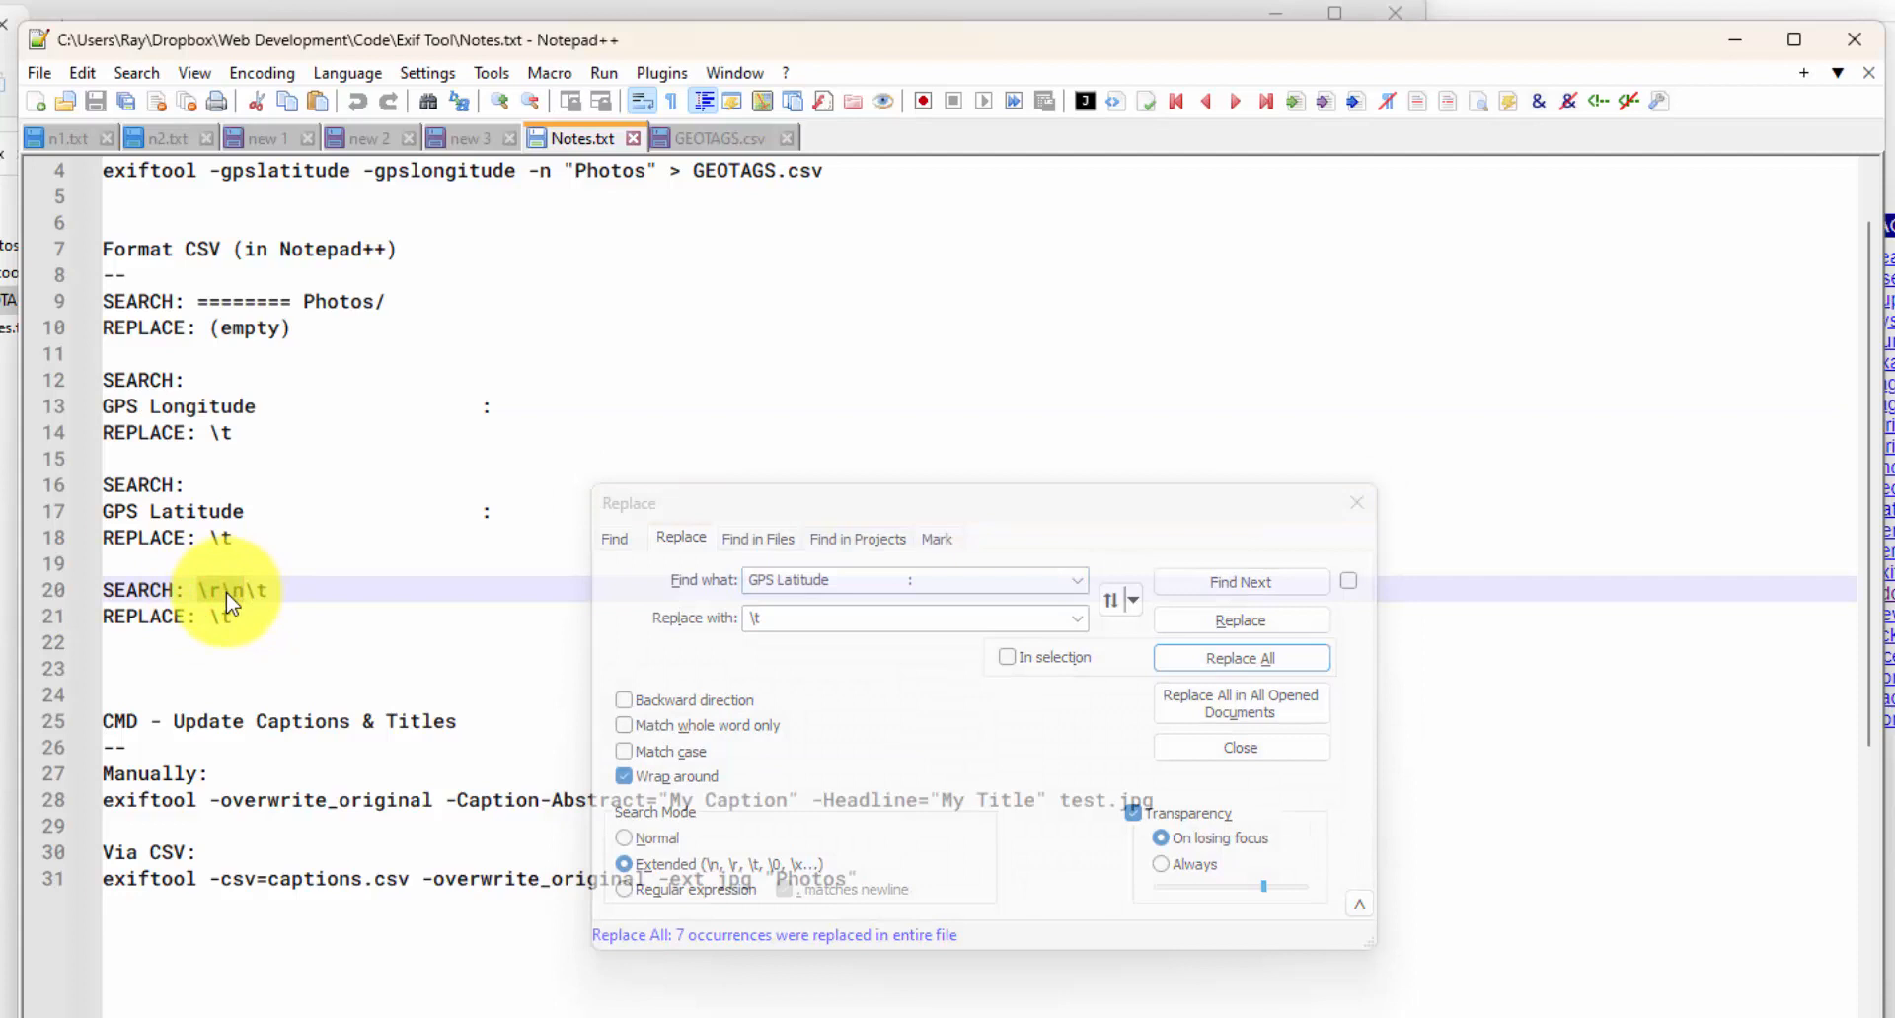
Copy the 'GPS Latitude :' pattern from Notes.txt and replace it with \t.
{"action": "left_click", "coordinate": [716, 138]}
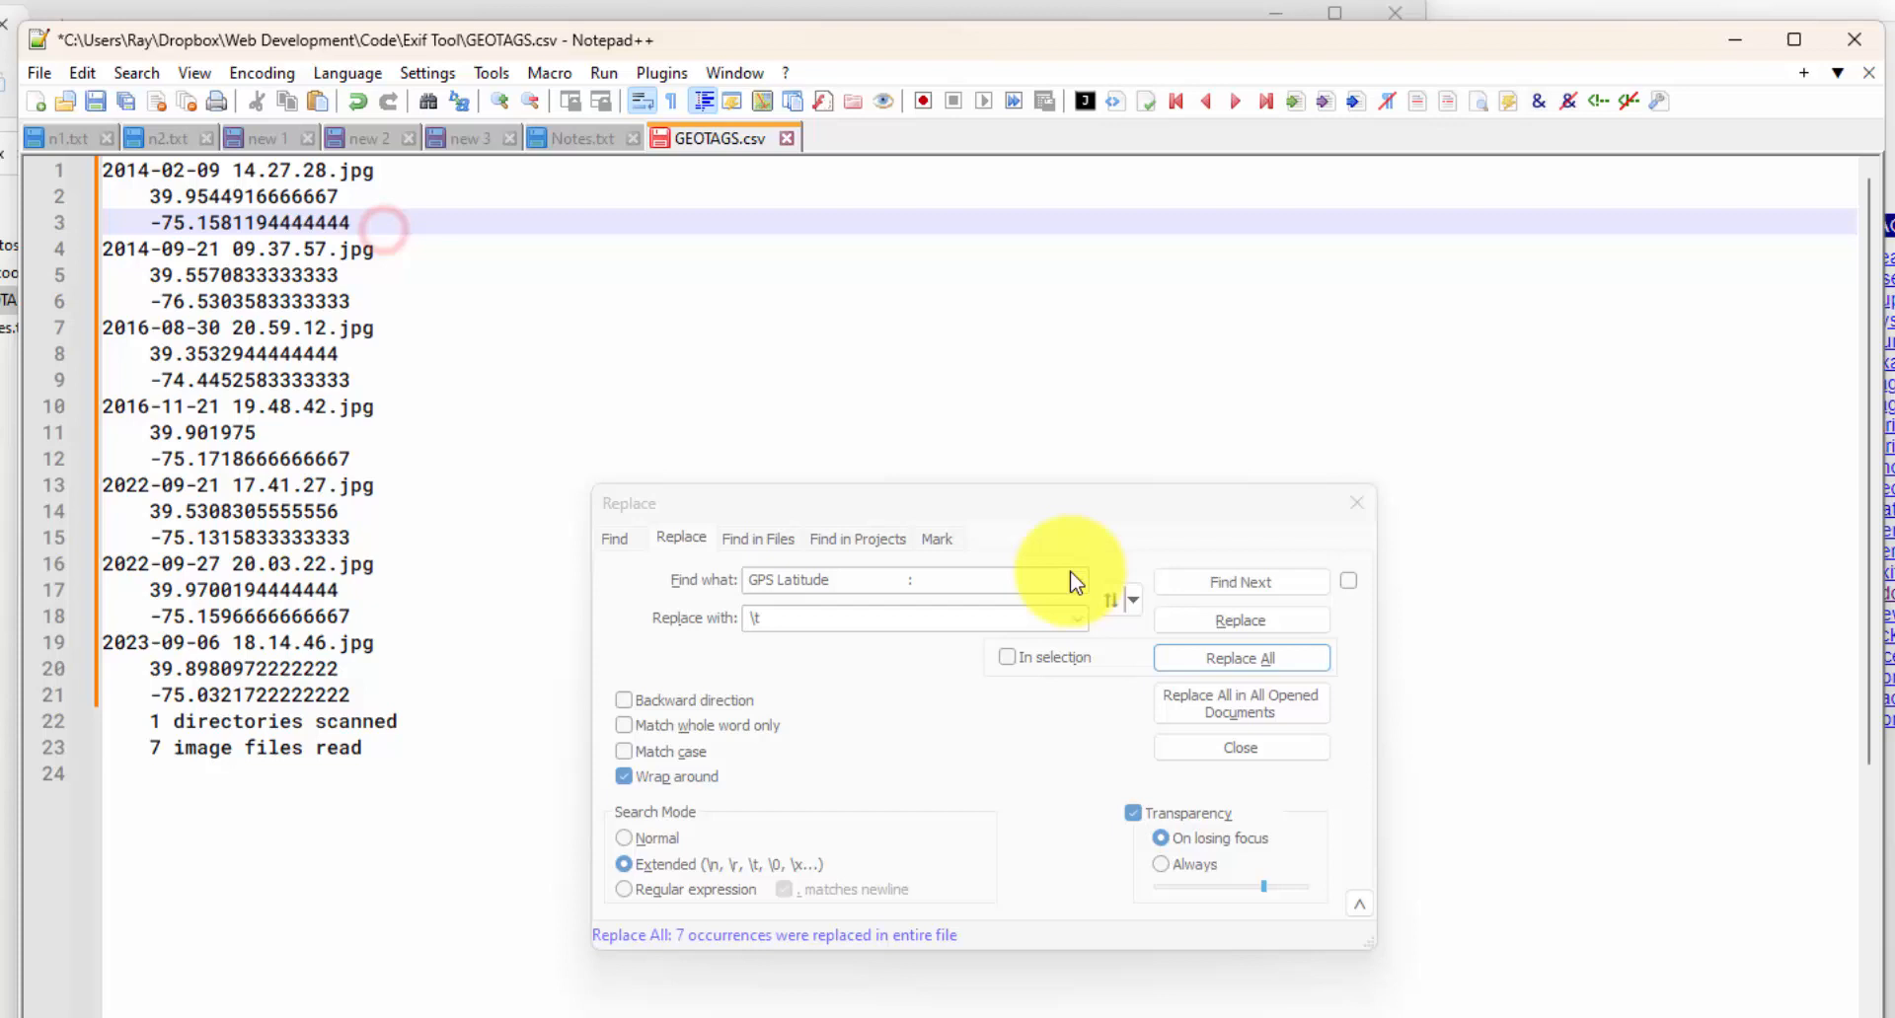
{"action": "left_click", "coordinate": [1239, 658]}
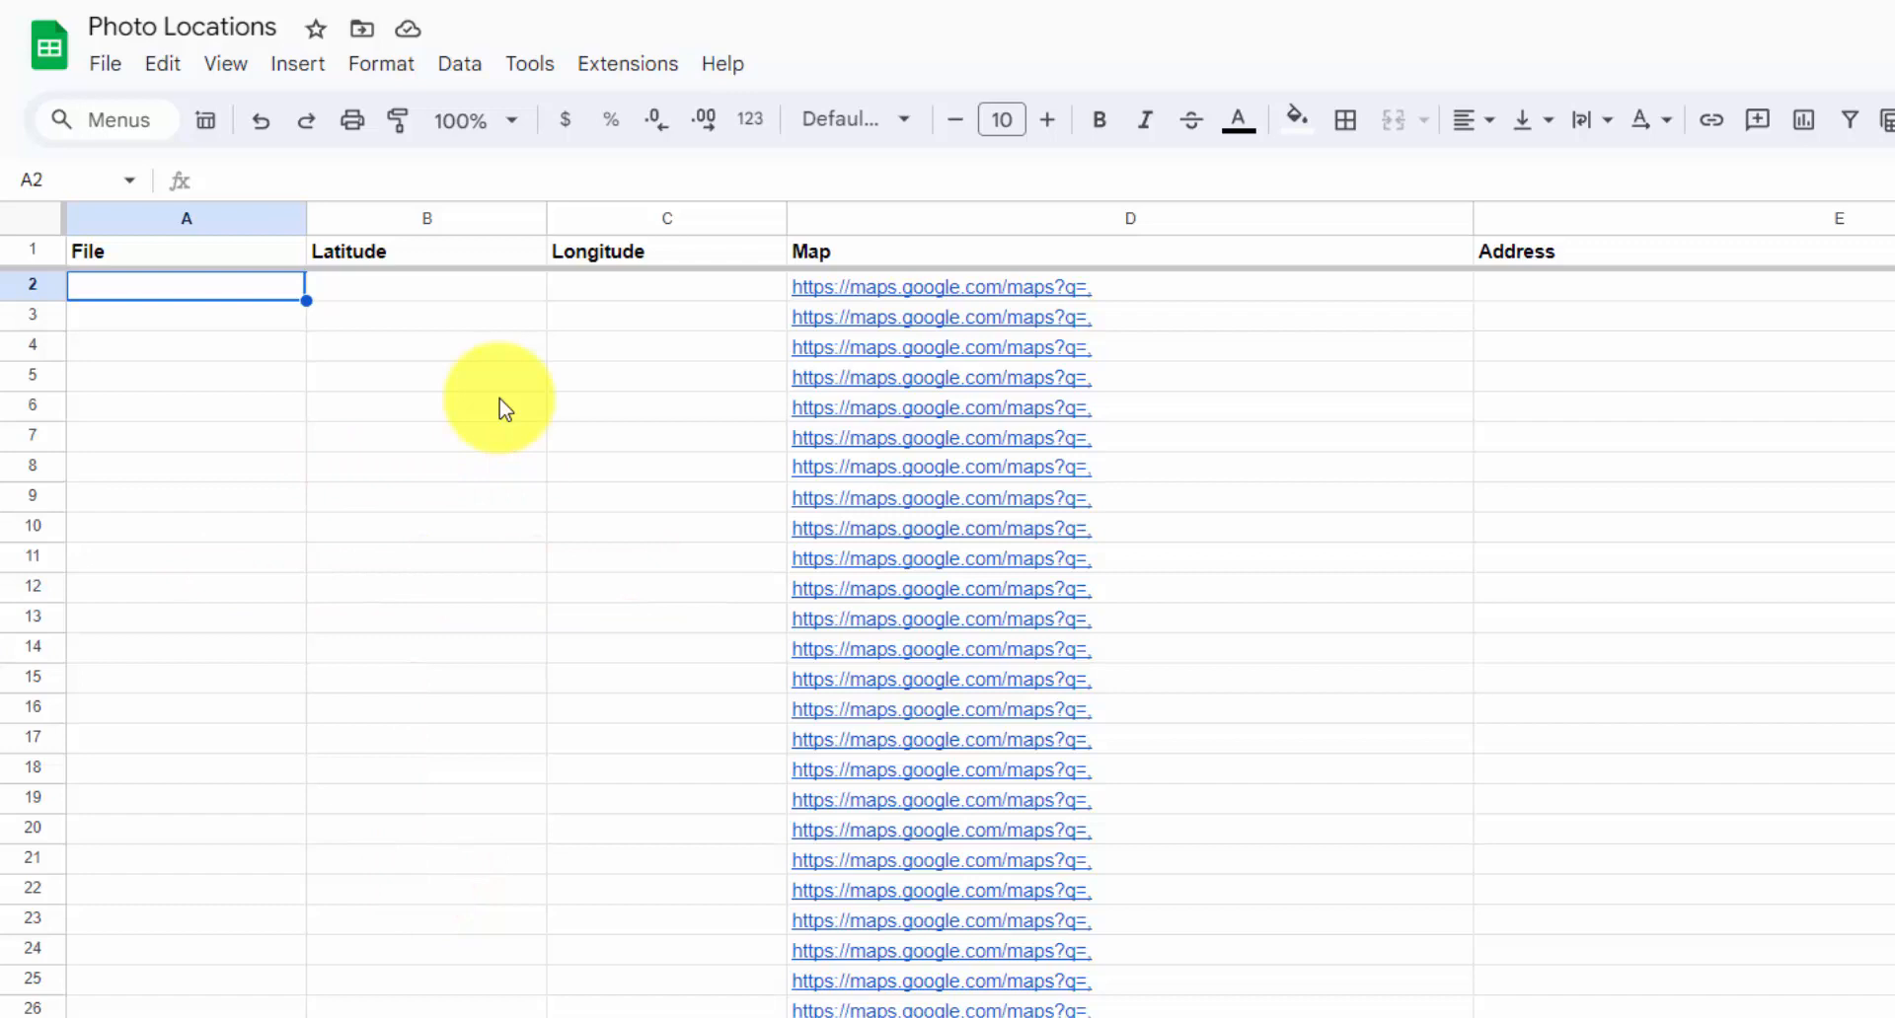
{"action": "mouse_move", "coordinate": [280, 297]}
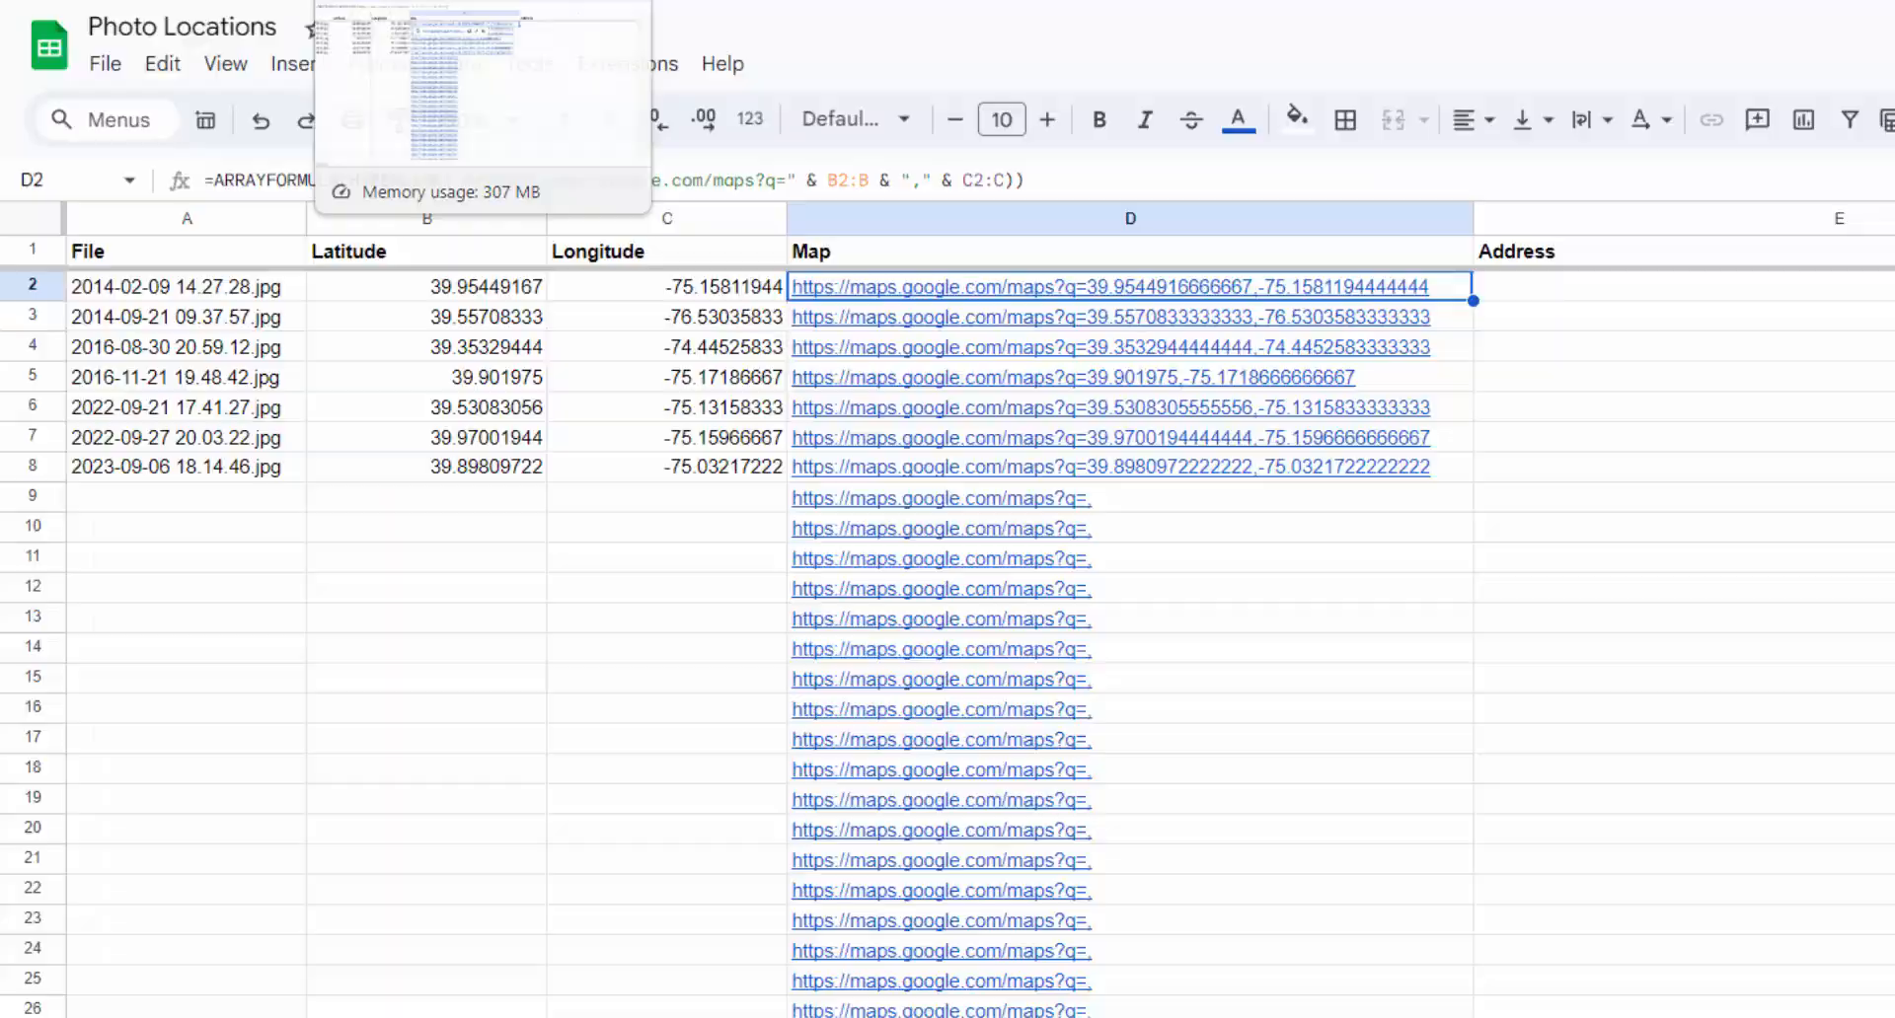
{"action": "mouse_move", "coordinate": [1522, 465]}
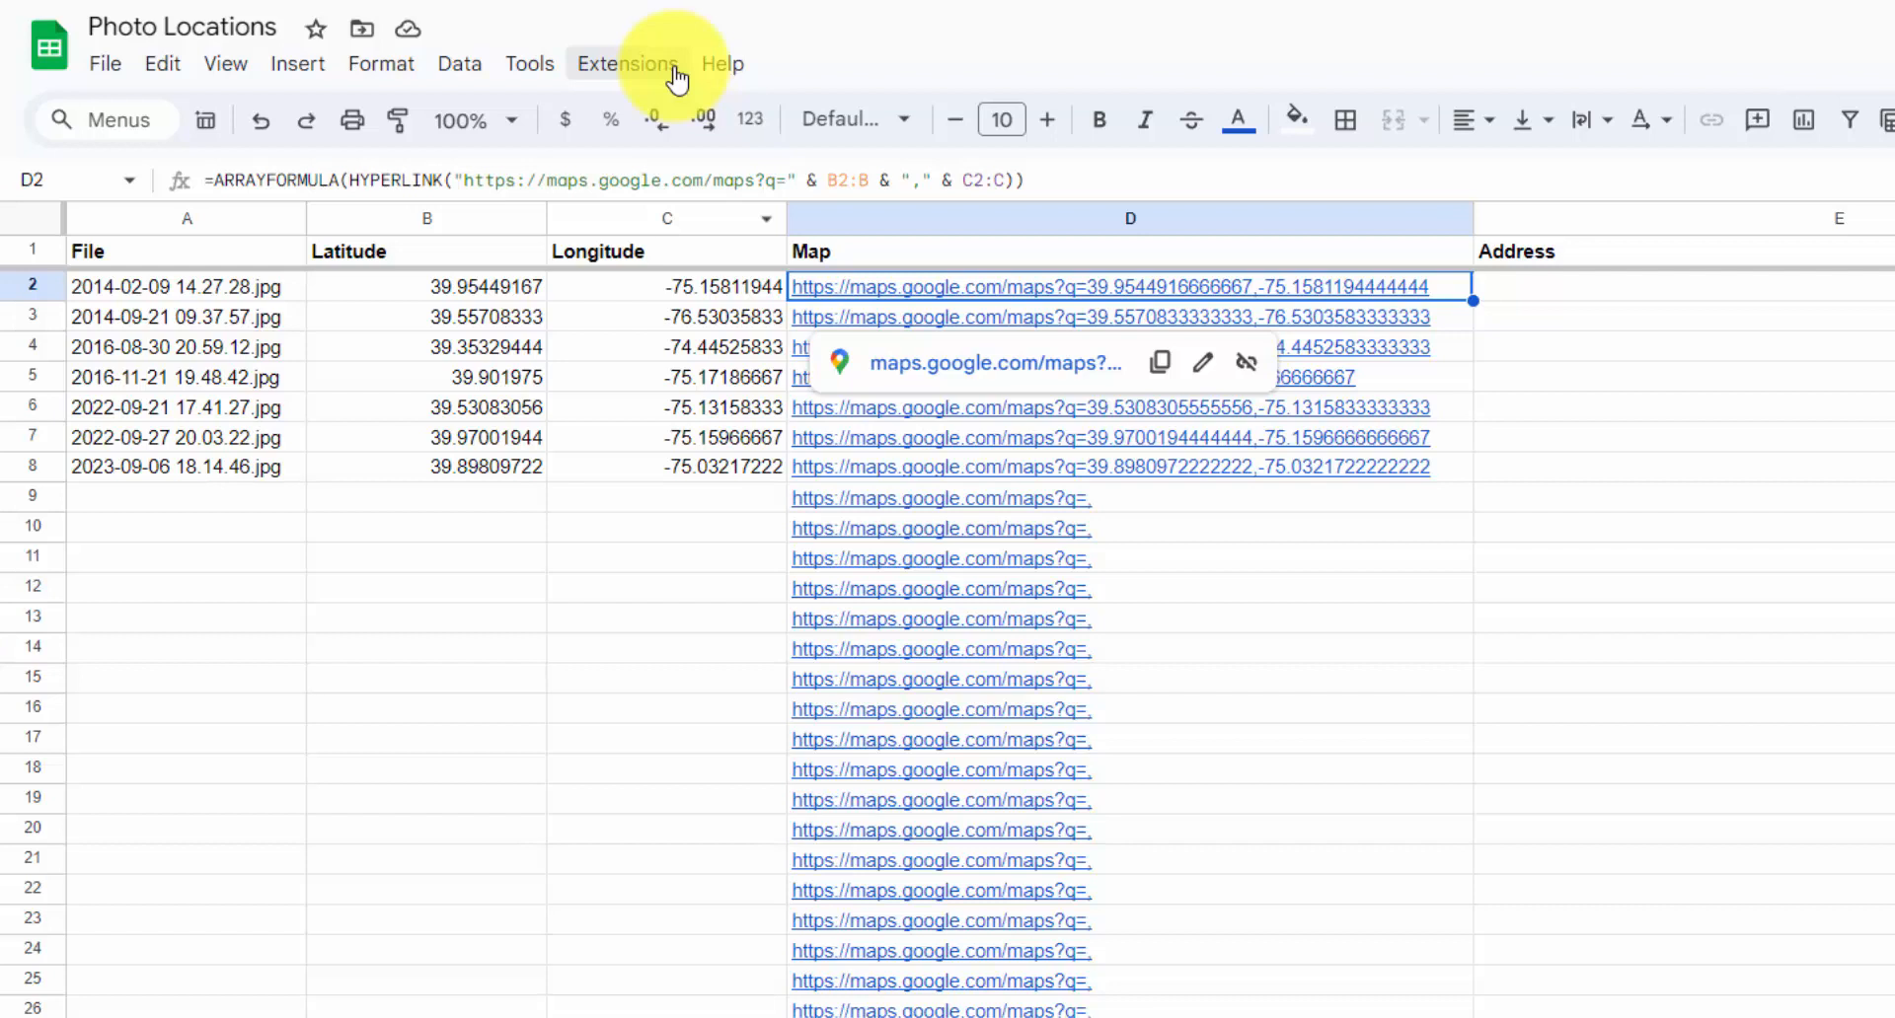
Open the Extensions menu in the Photo Locations sheet.
{"action": "left_click", "coordinate": [625, 63]}
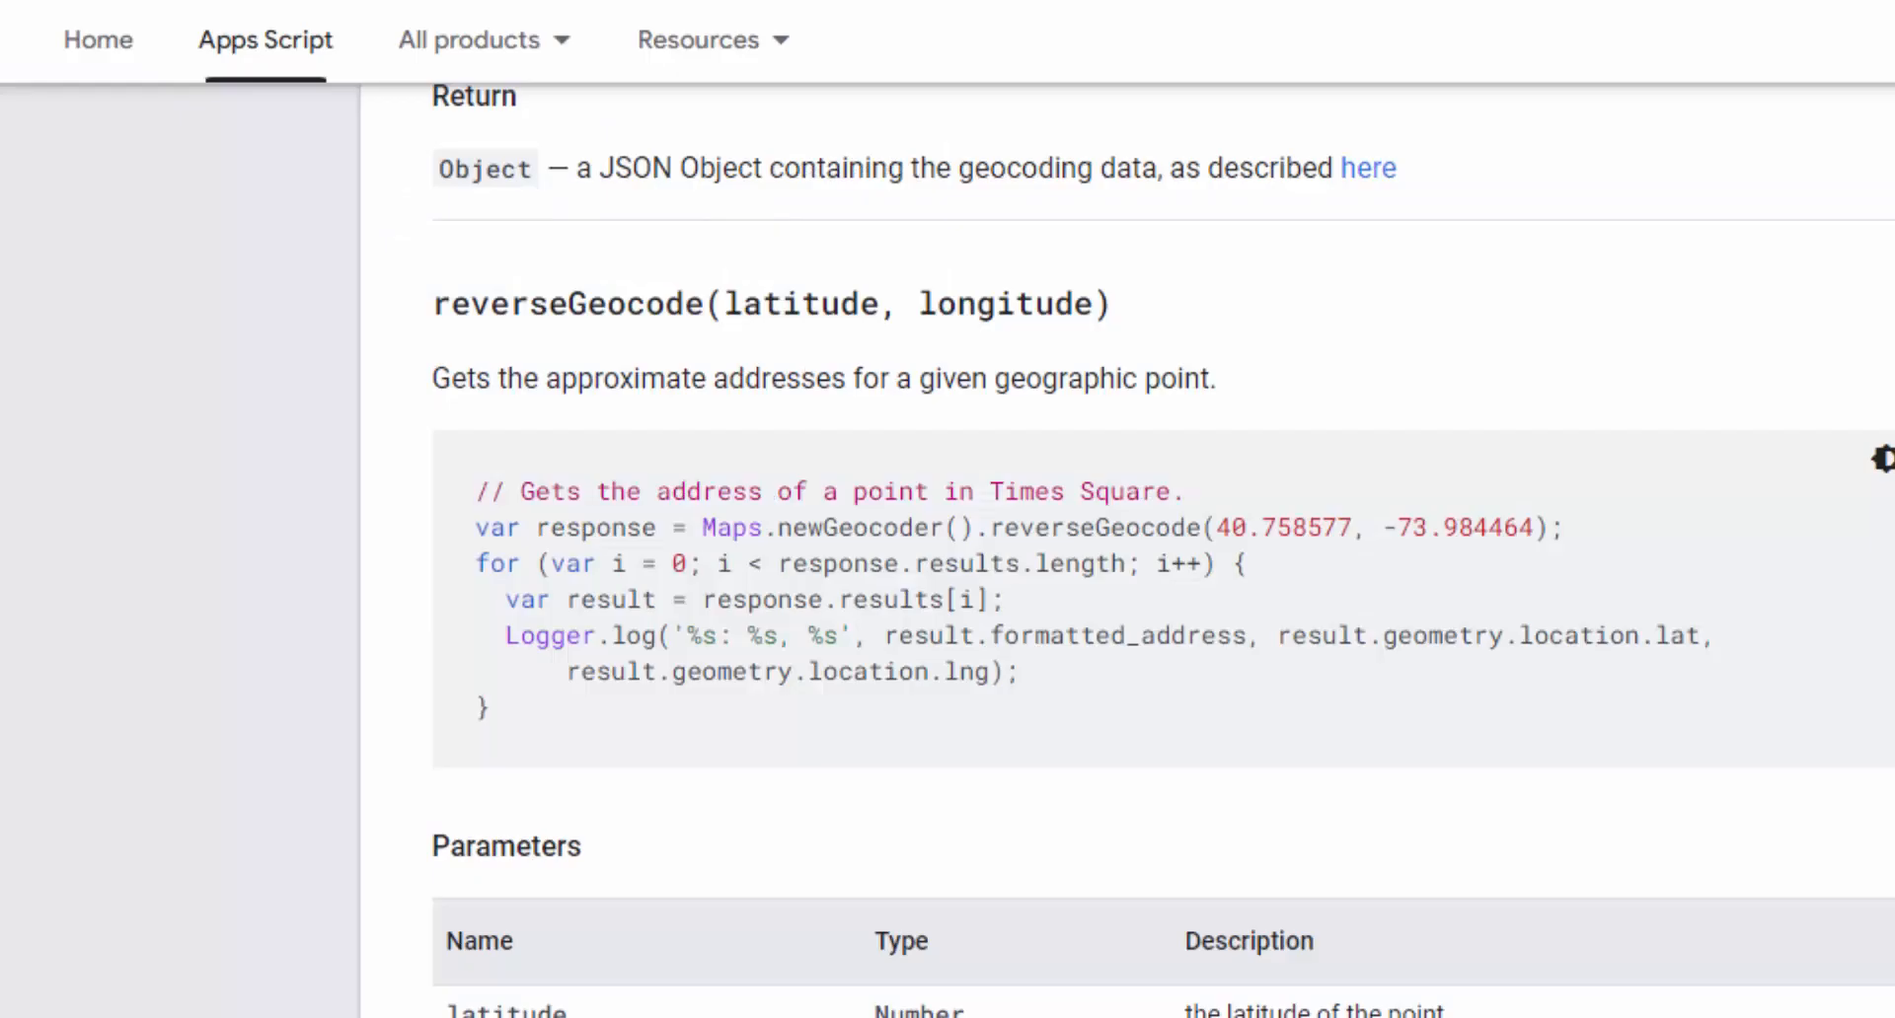
Scroll the Maps Geocoder docs and select the reverseGeocode(latitude, longitude) method name.
{"action": "scroll", "scroll_direction": "down", "scroll_amount": 3}
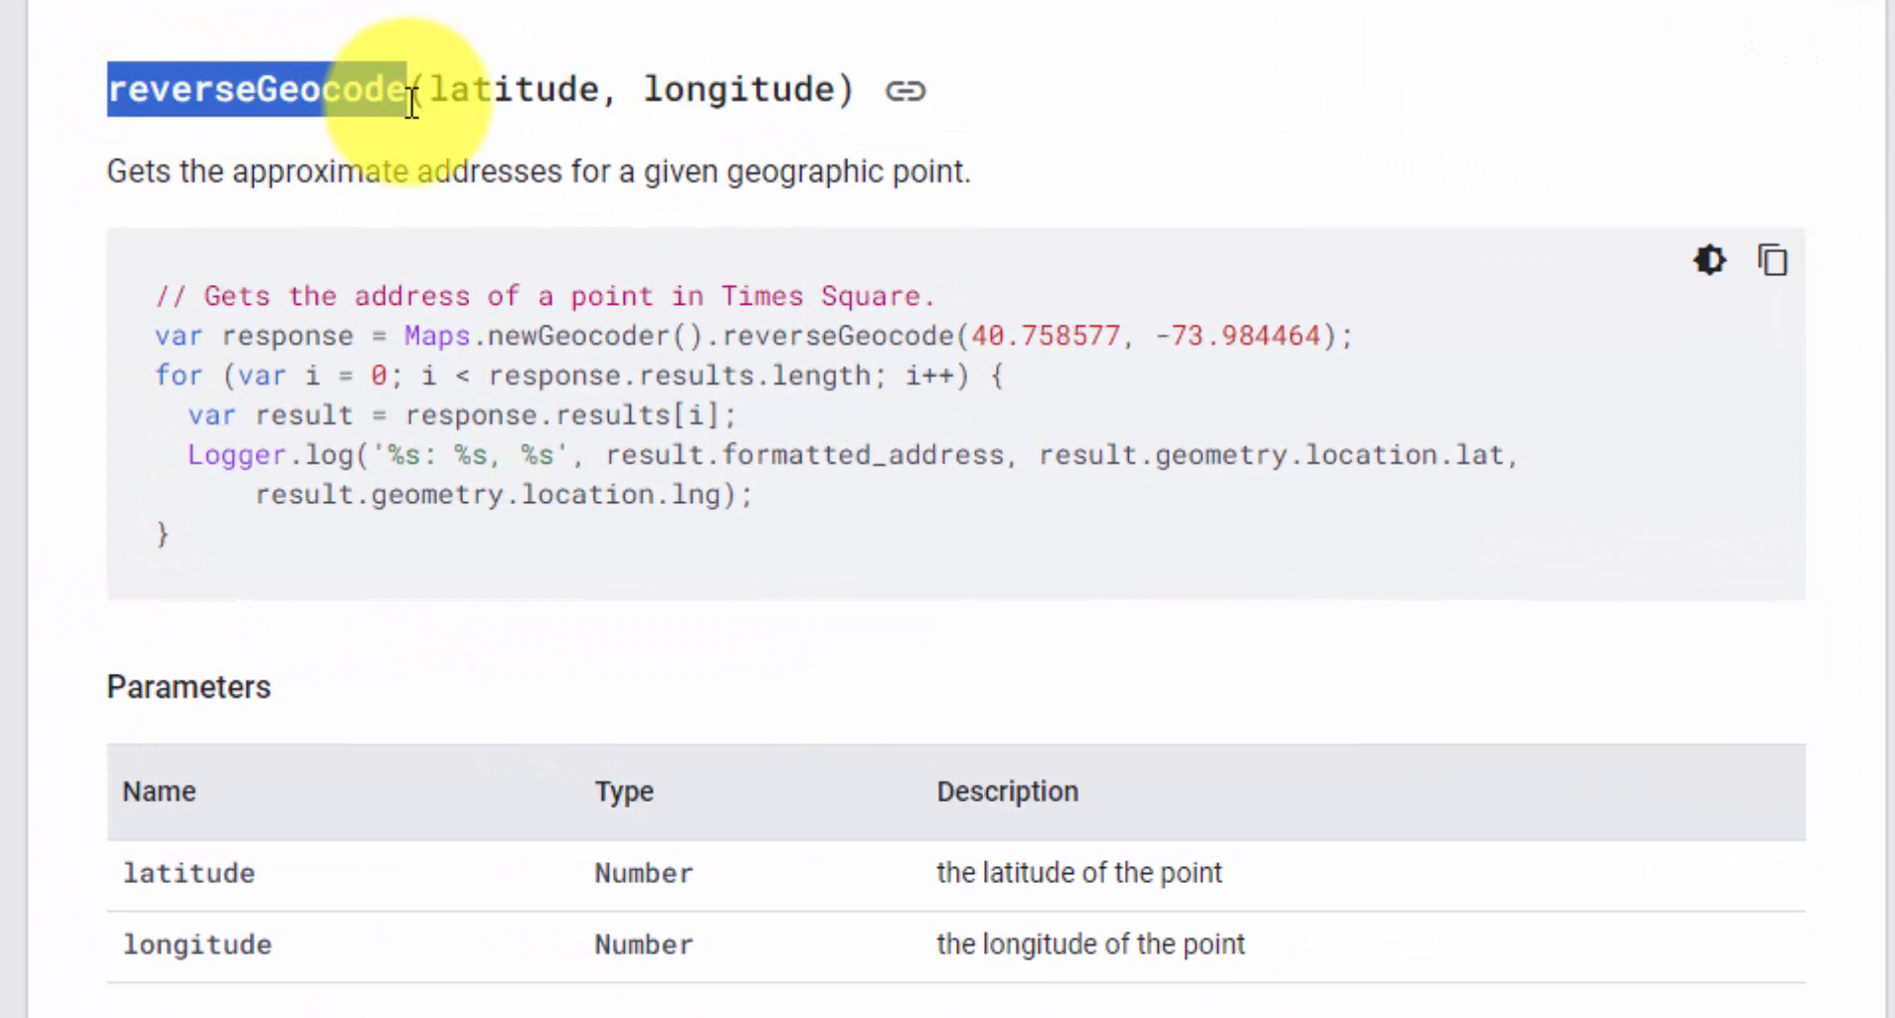
{"action": "double_click", "coordinate": [858, 456]}
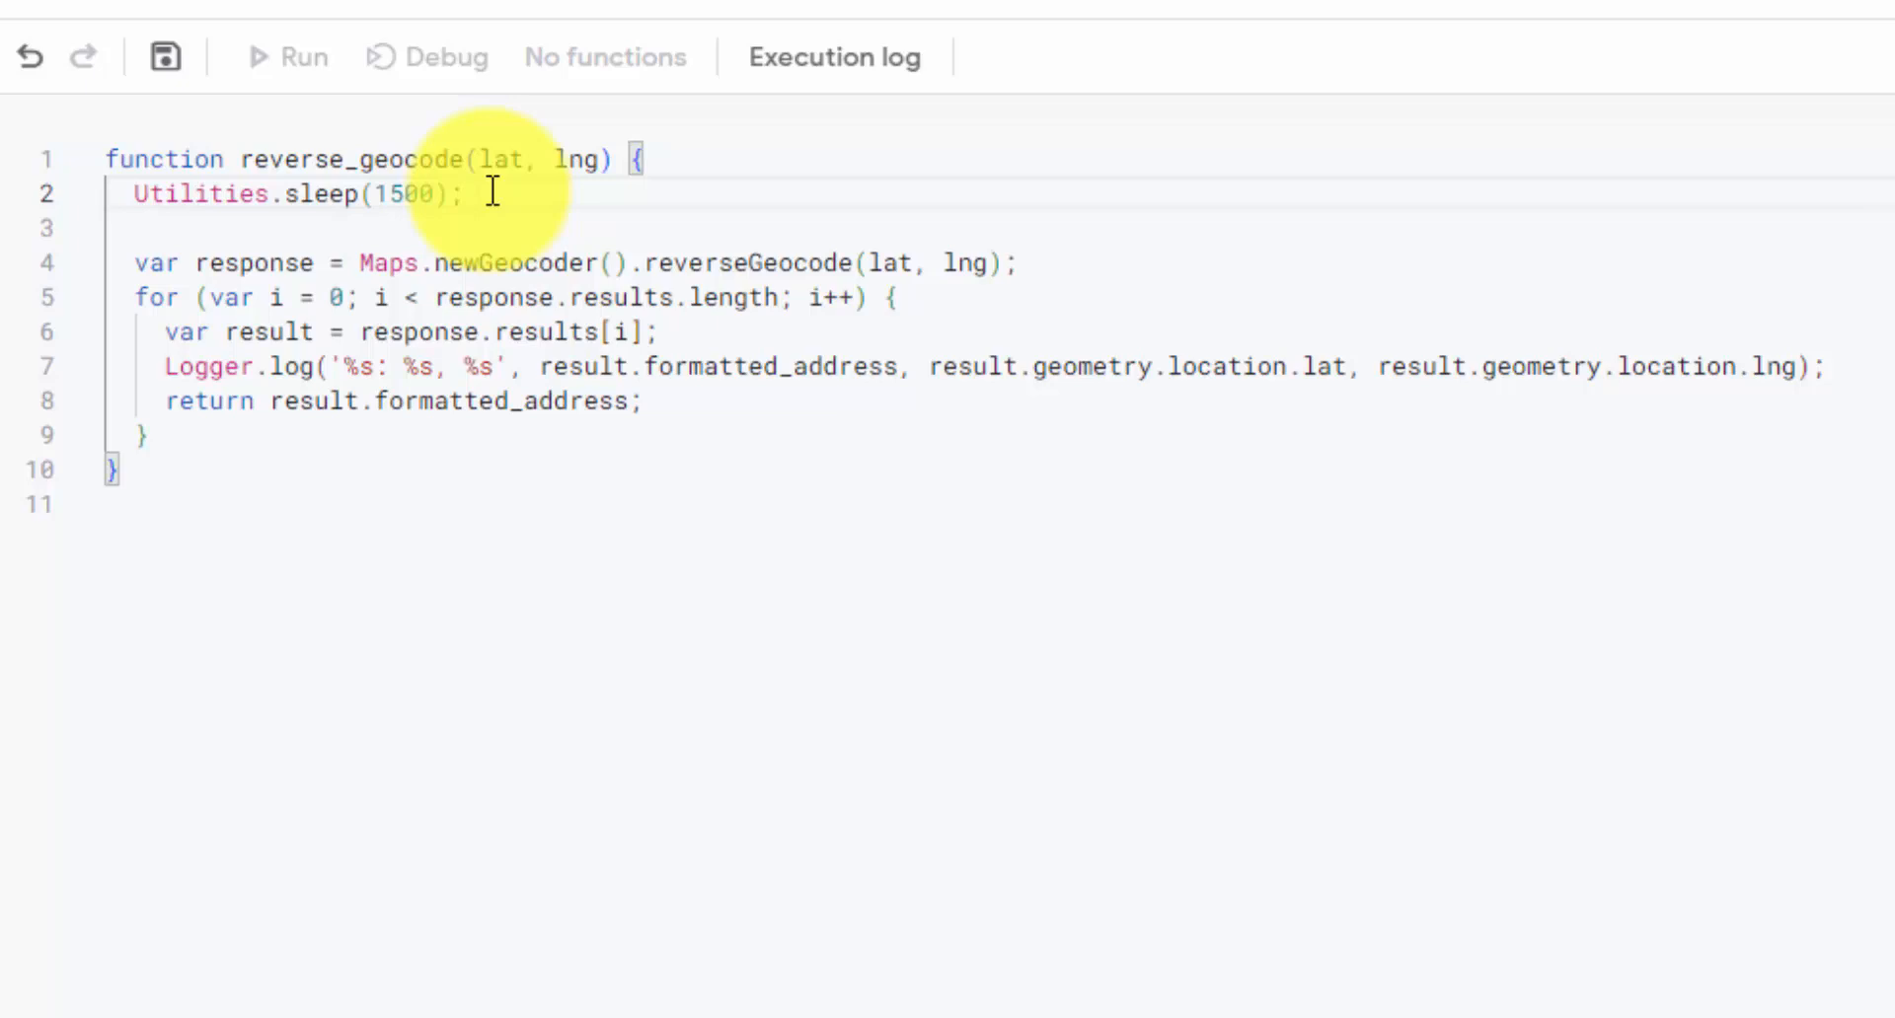
Edit reverse_geocode, adjusting the 1500 ms sleep value and checking response variable uses.
{"action": "double_click", "coordinate": [500, 264]}
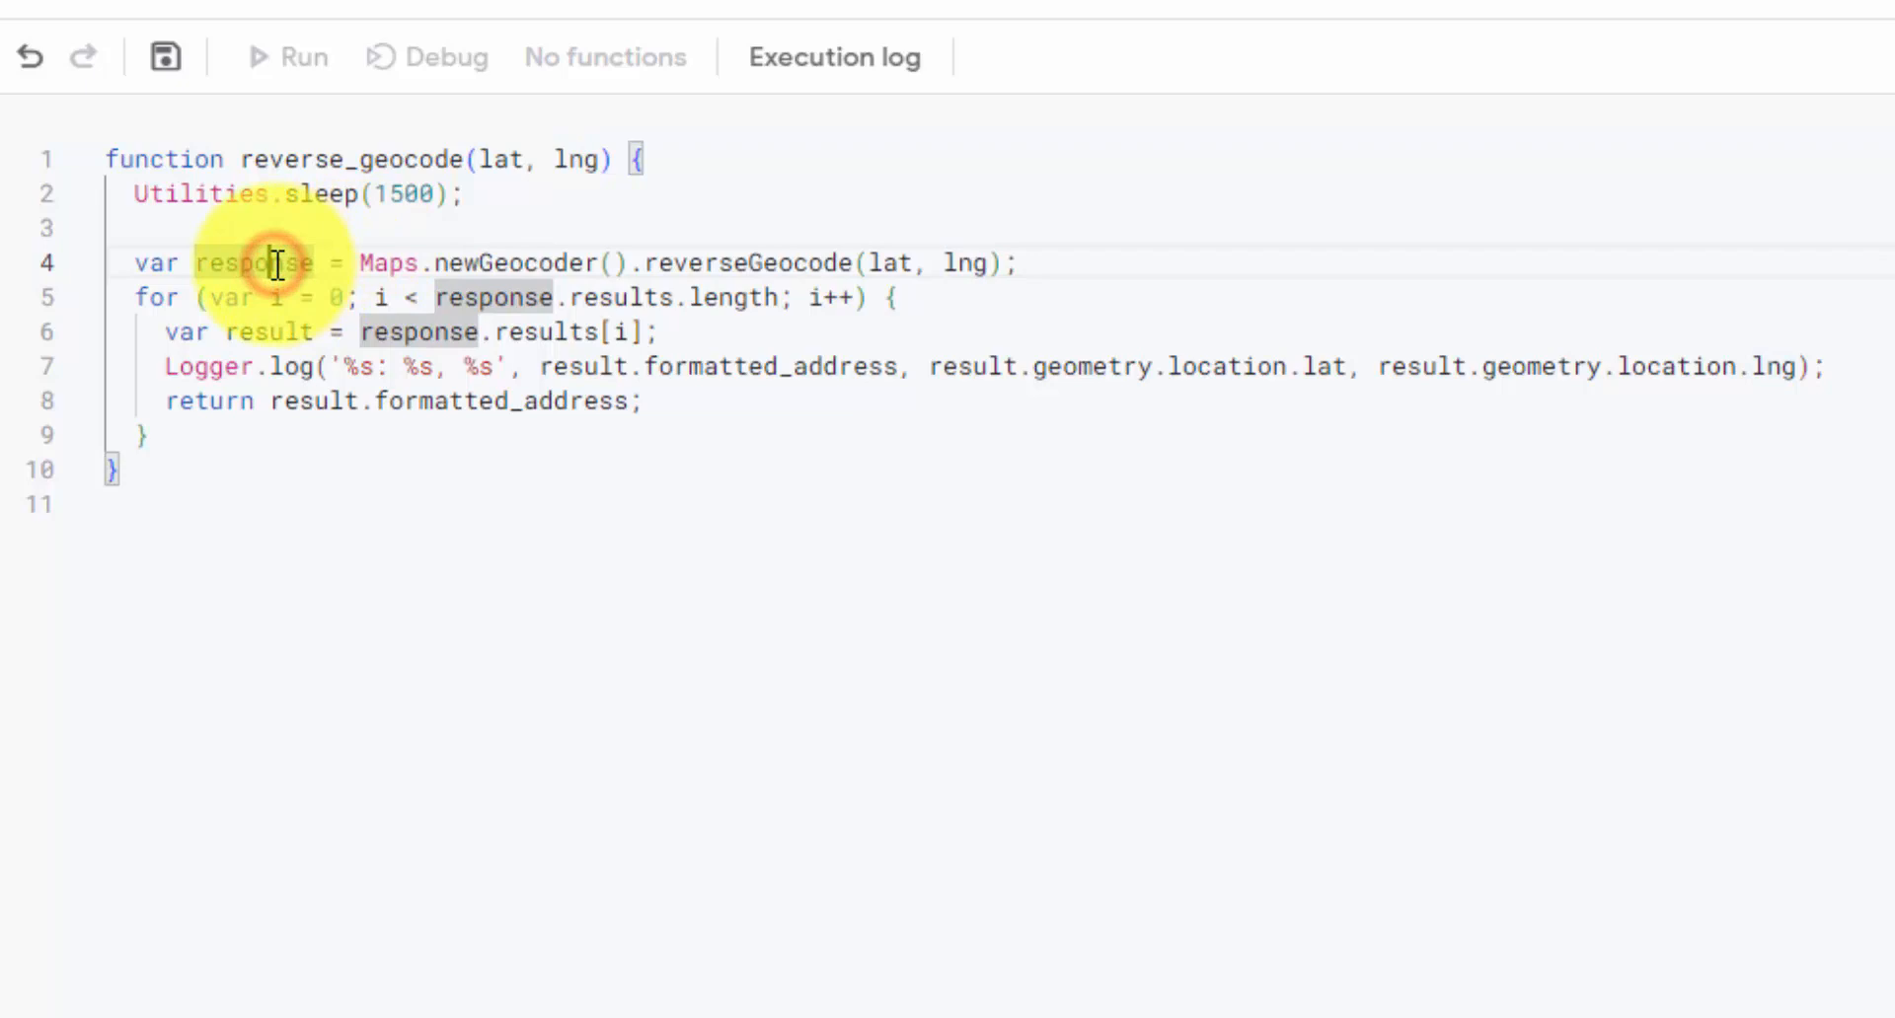
{"action": "left_click", "coordinate": [426, 44]}
{"action": "type", "text": "Geocode"}
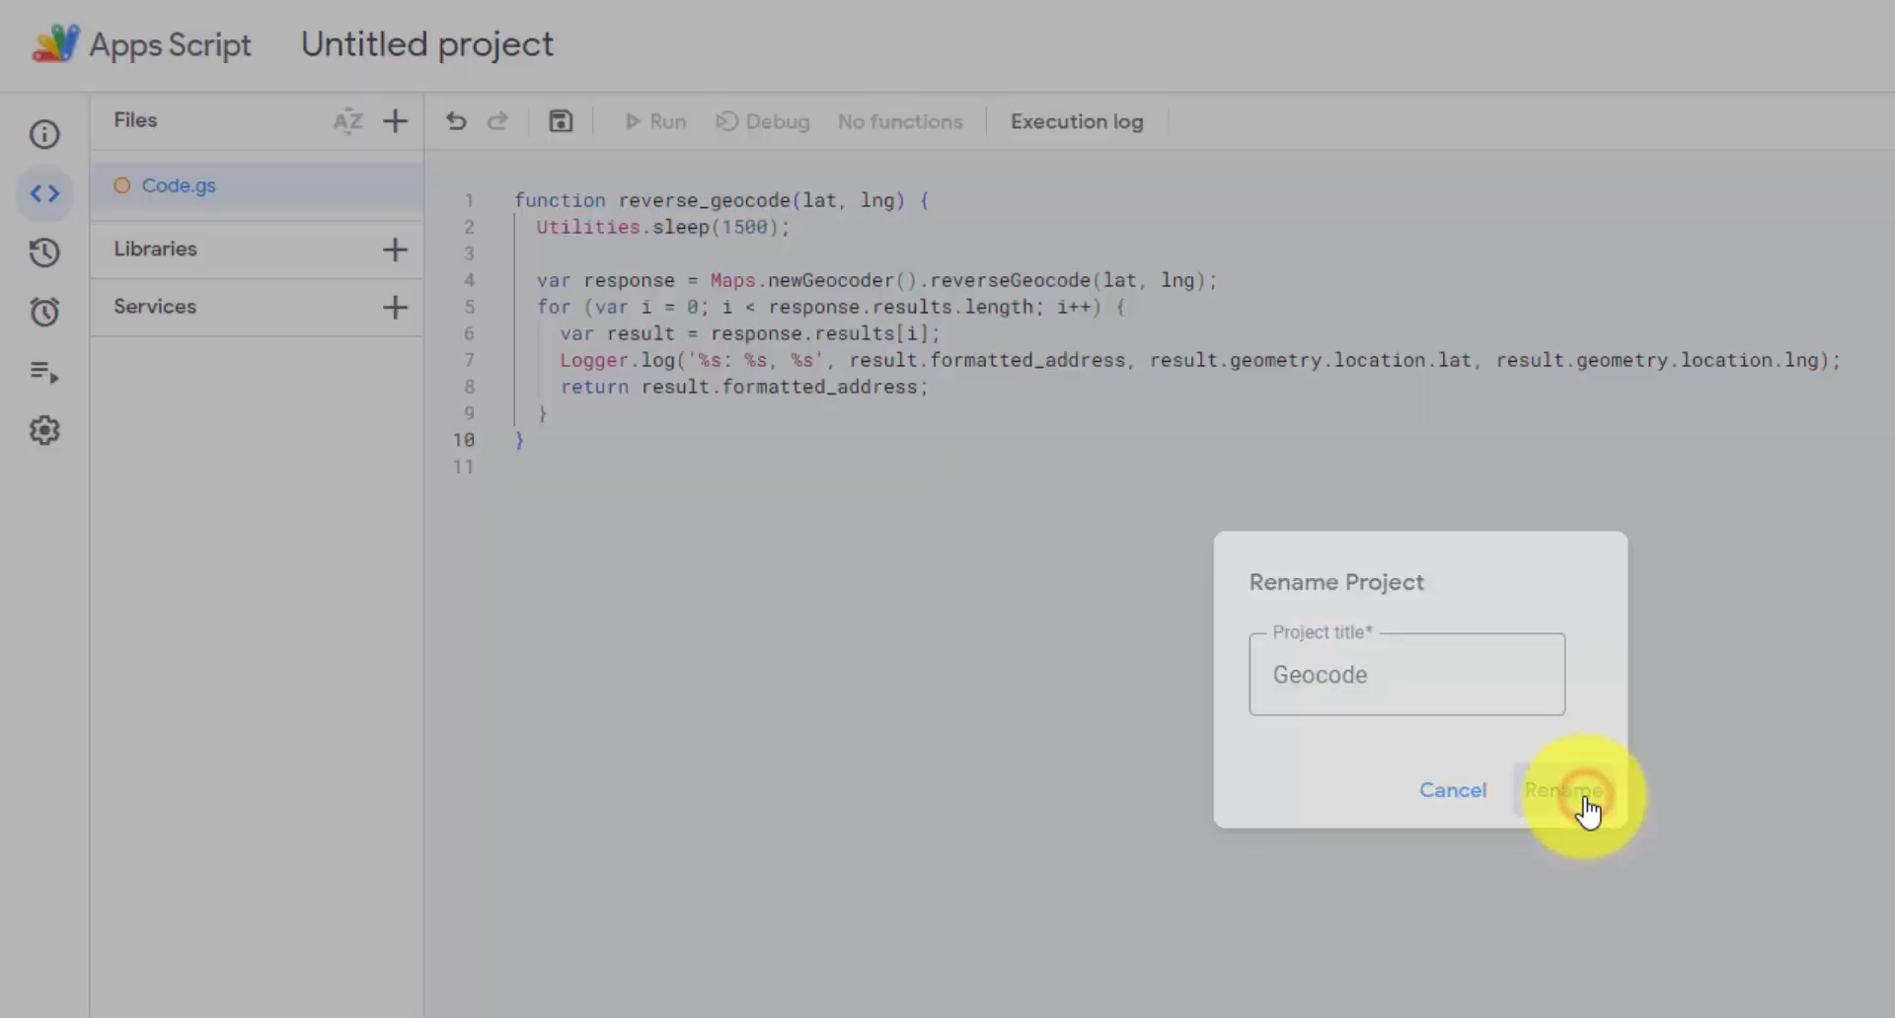
Rename the Apps Script project to 'Geocode' and save the reverse_geocode script.
{"action": "left_click", "coordinate": [1561, 790]}
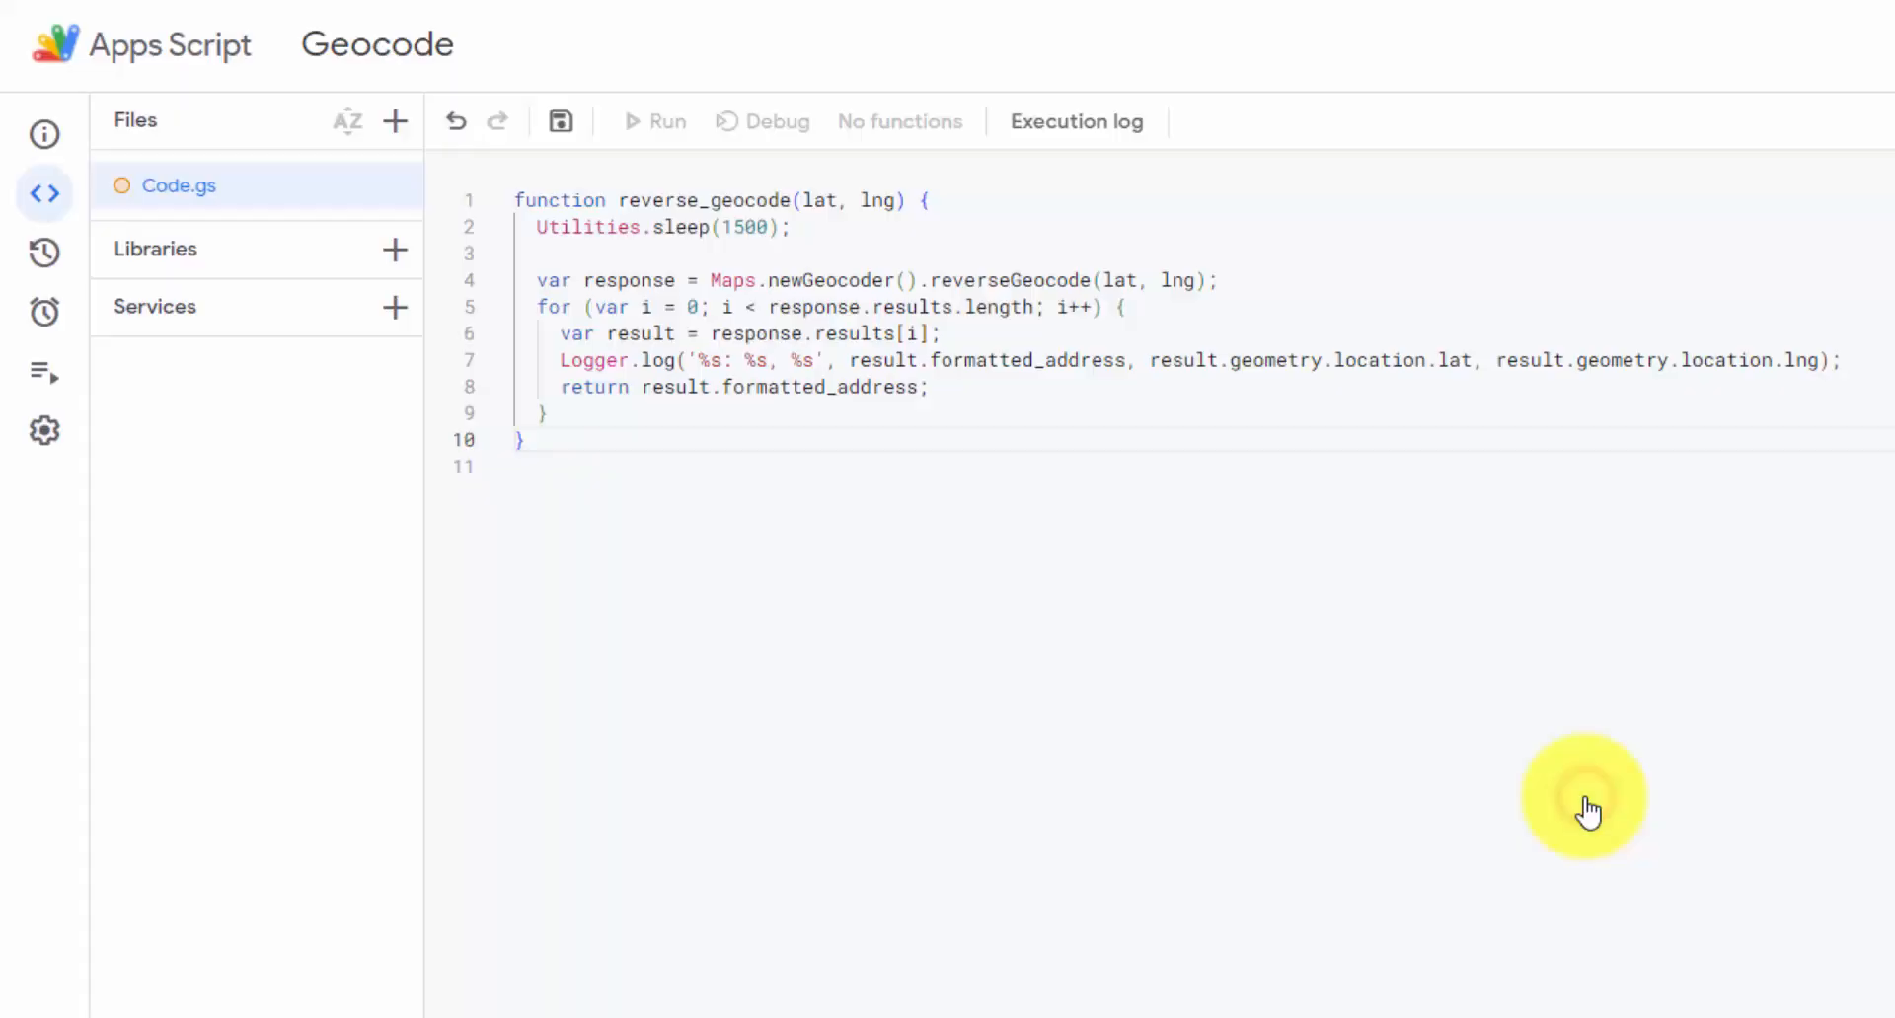
{"action": "mouse_move", "coordinate": [43, 375]}
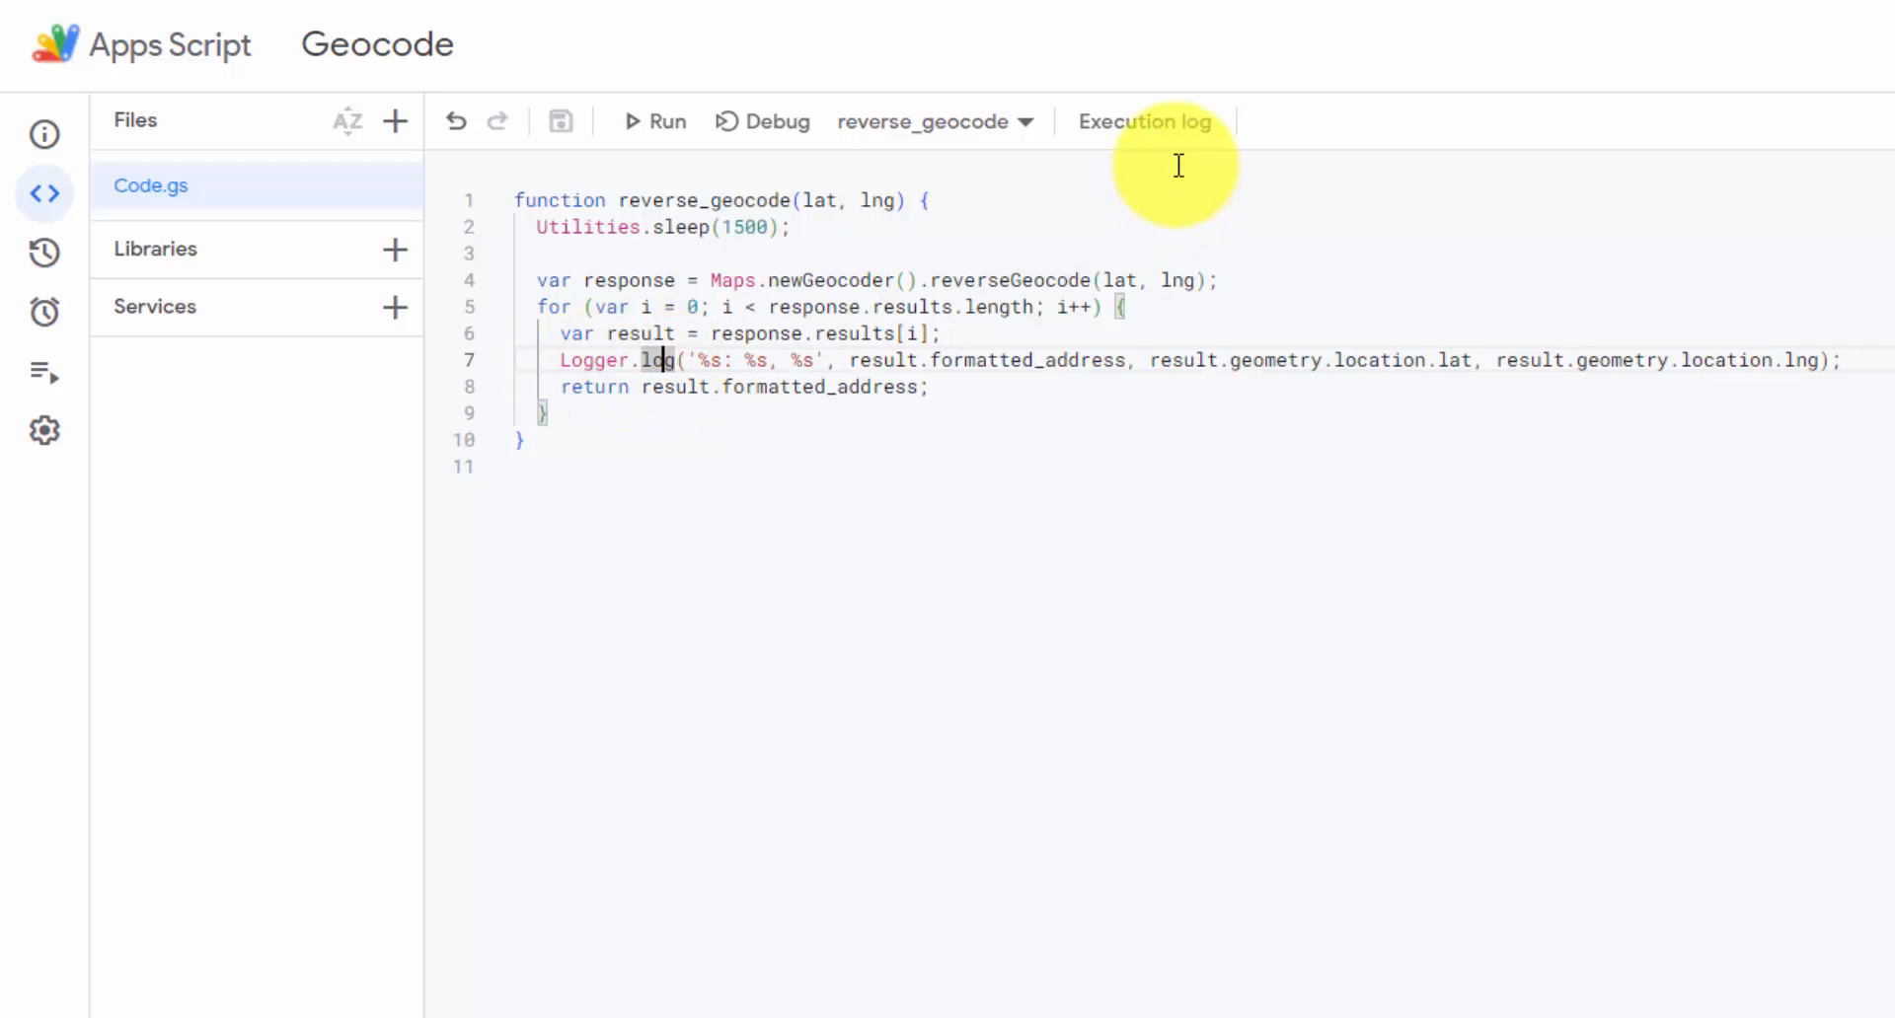
{"action": "left_click", "coordinate": [791, 256]}
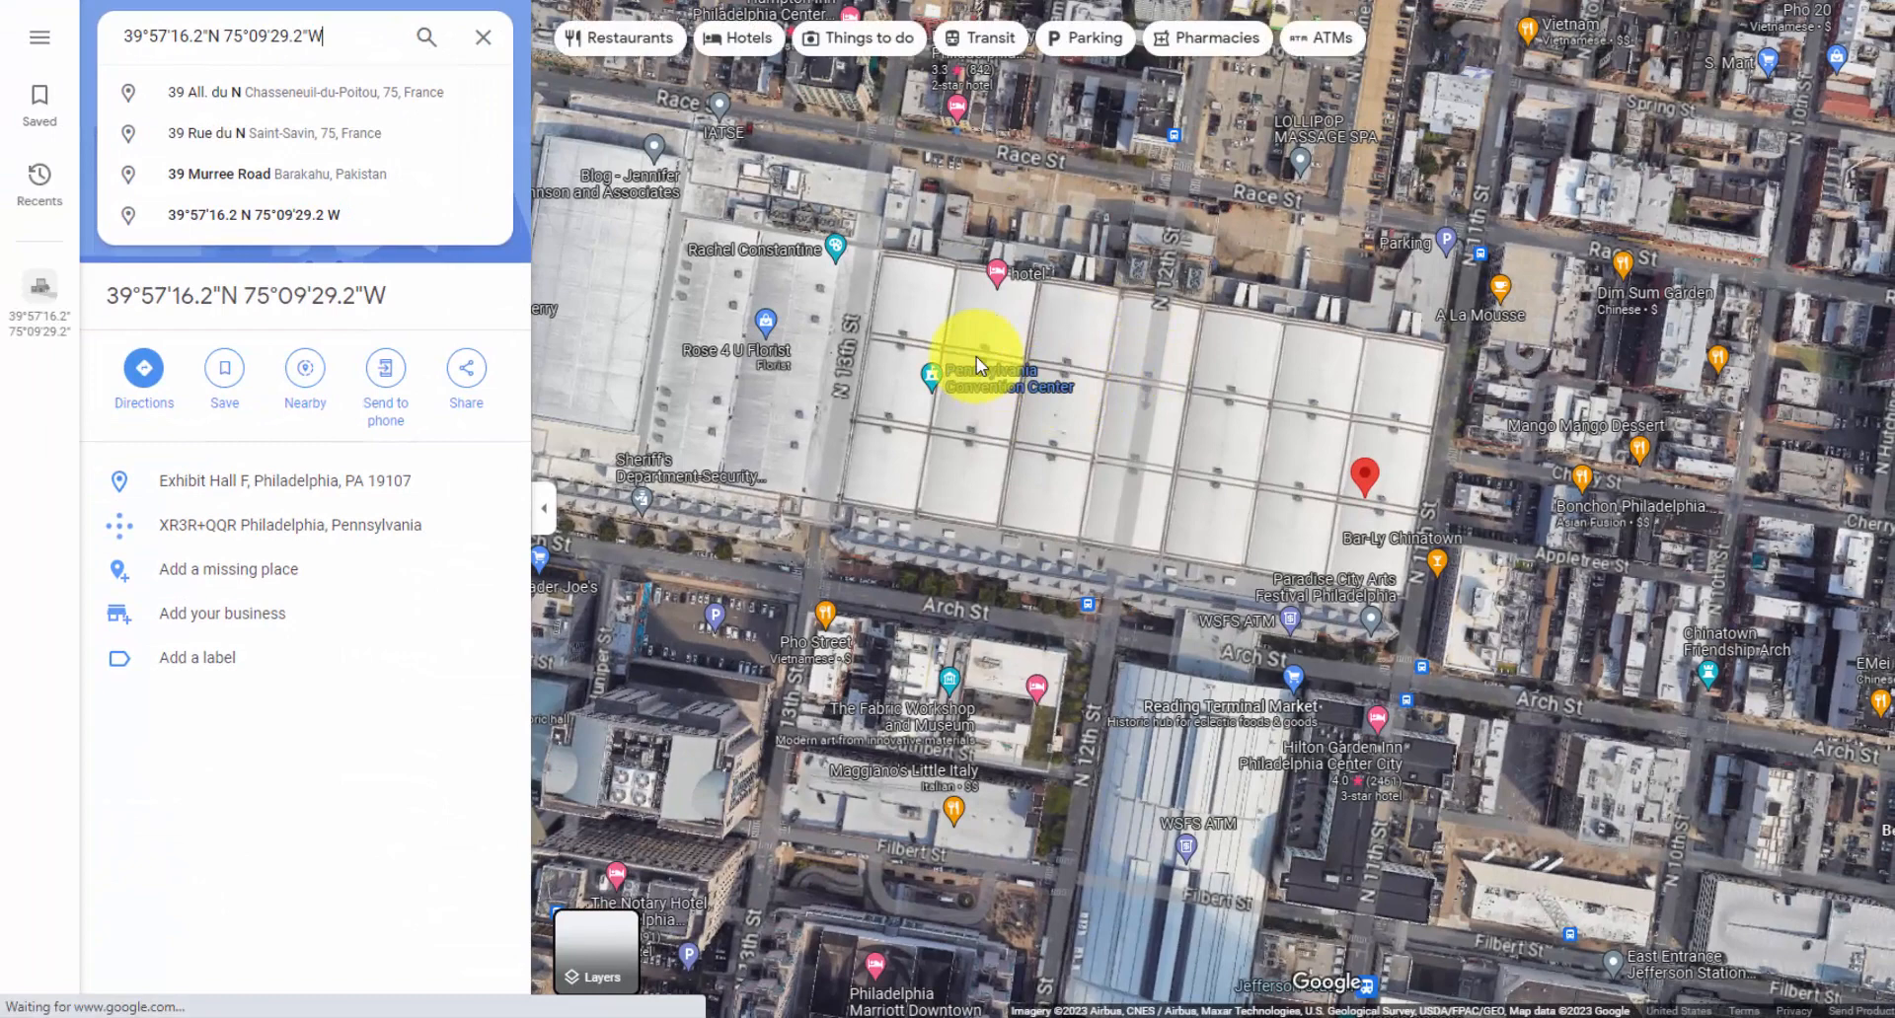
Inspect the Pennsylvania Convention Center details and view the pinned location in satellite imagery.
{"action": "left_click", "coordinate": [979, 368]}
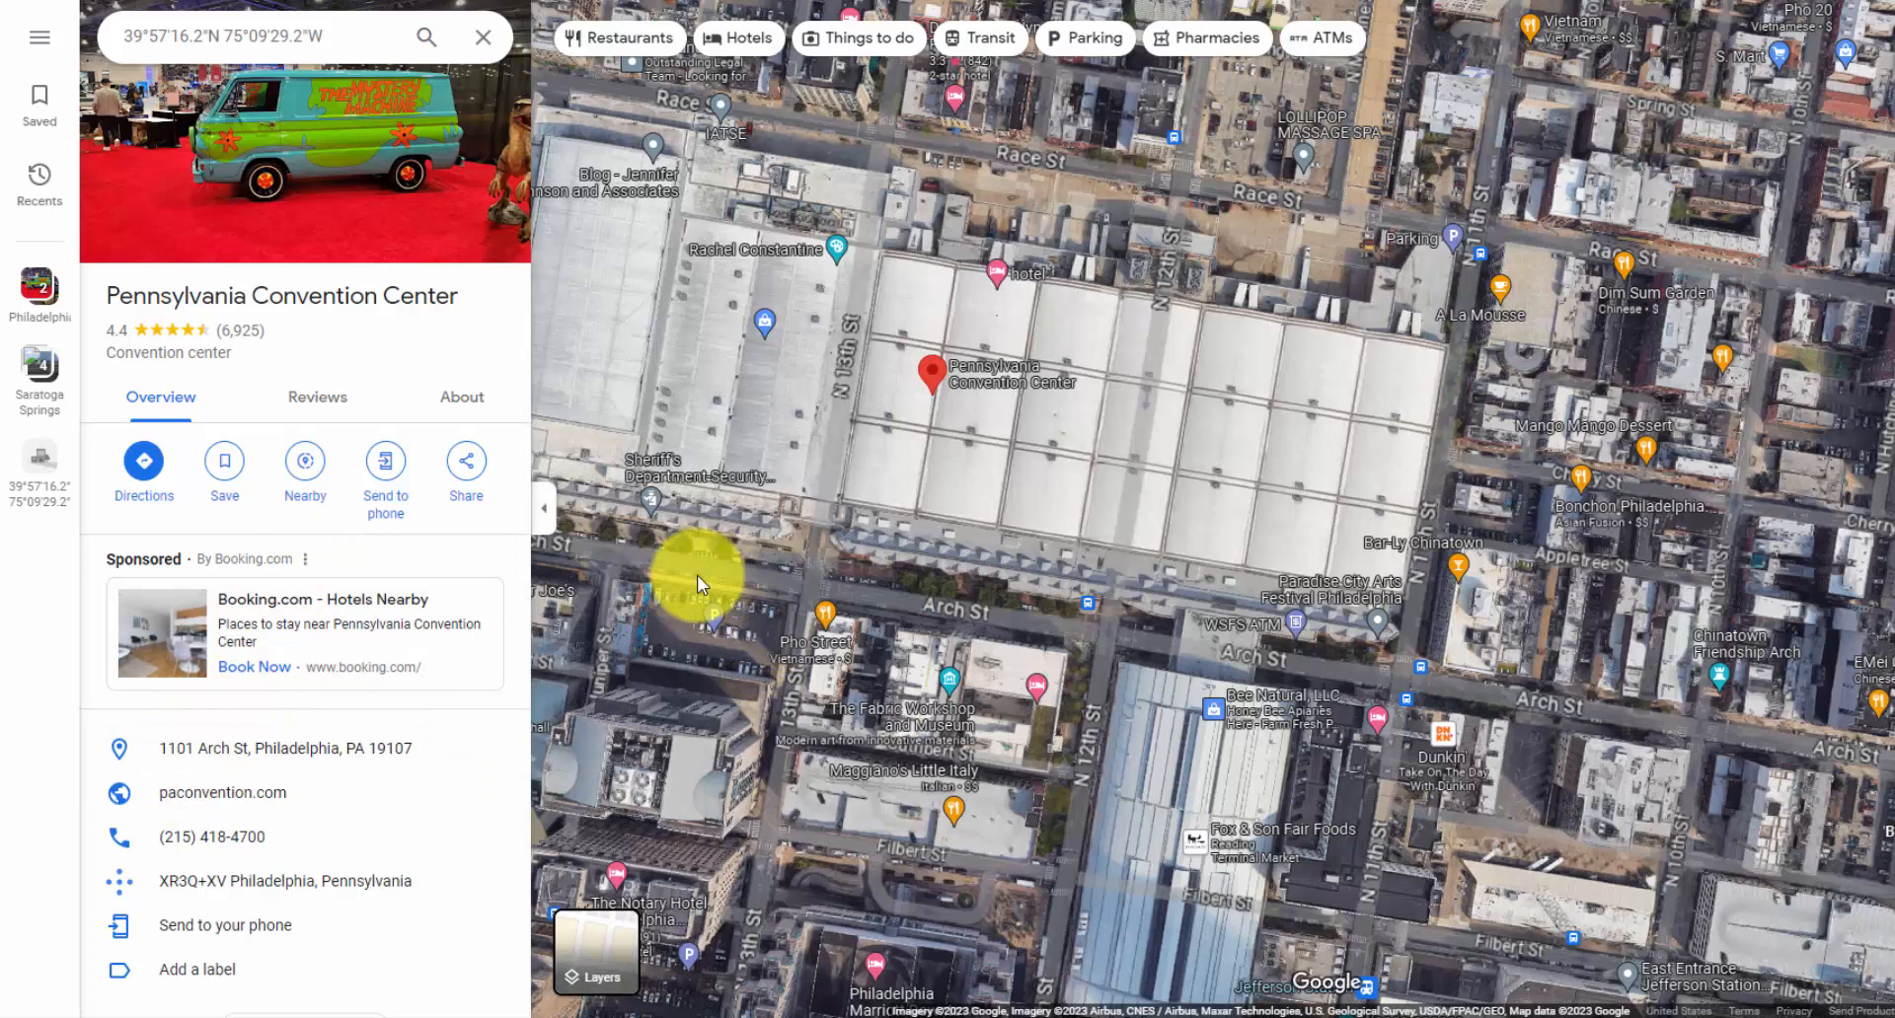
{"action": "left_click", "coordinate": [1441, 573]}
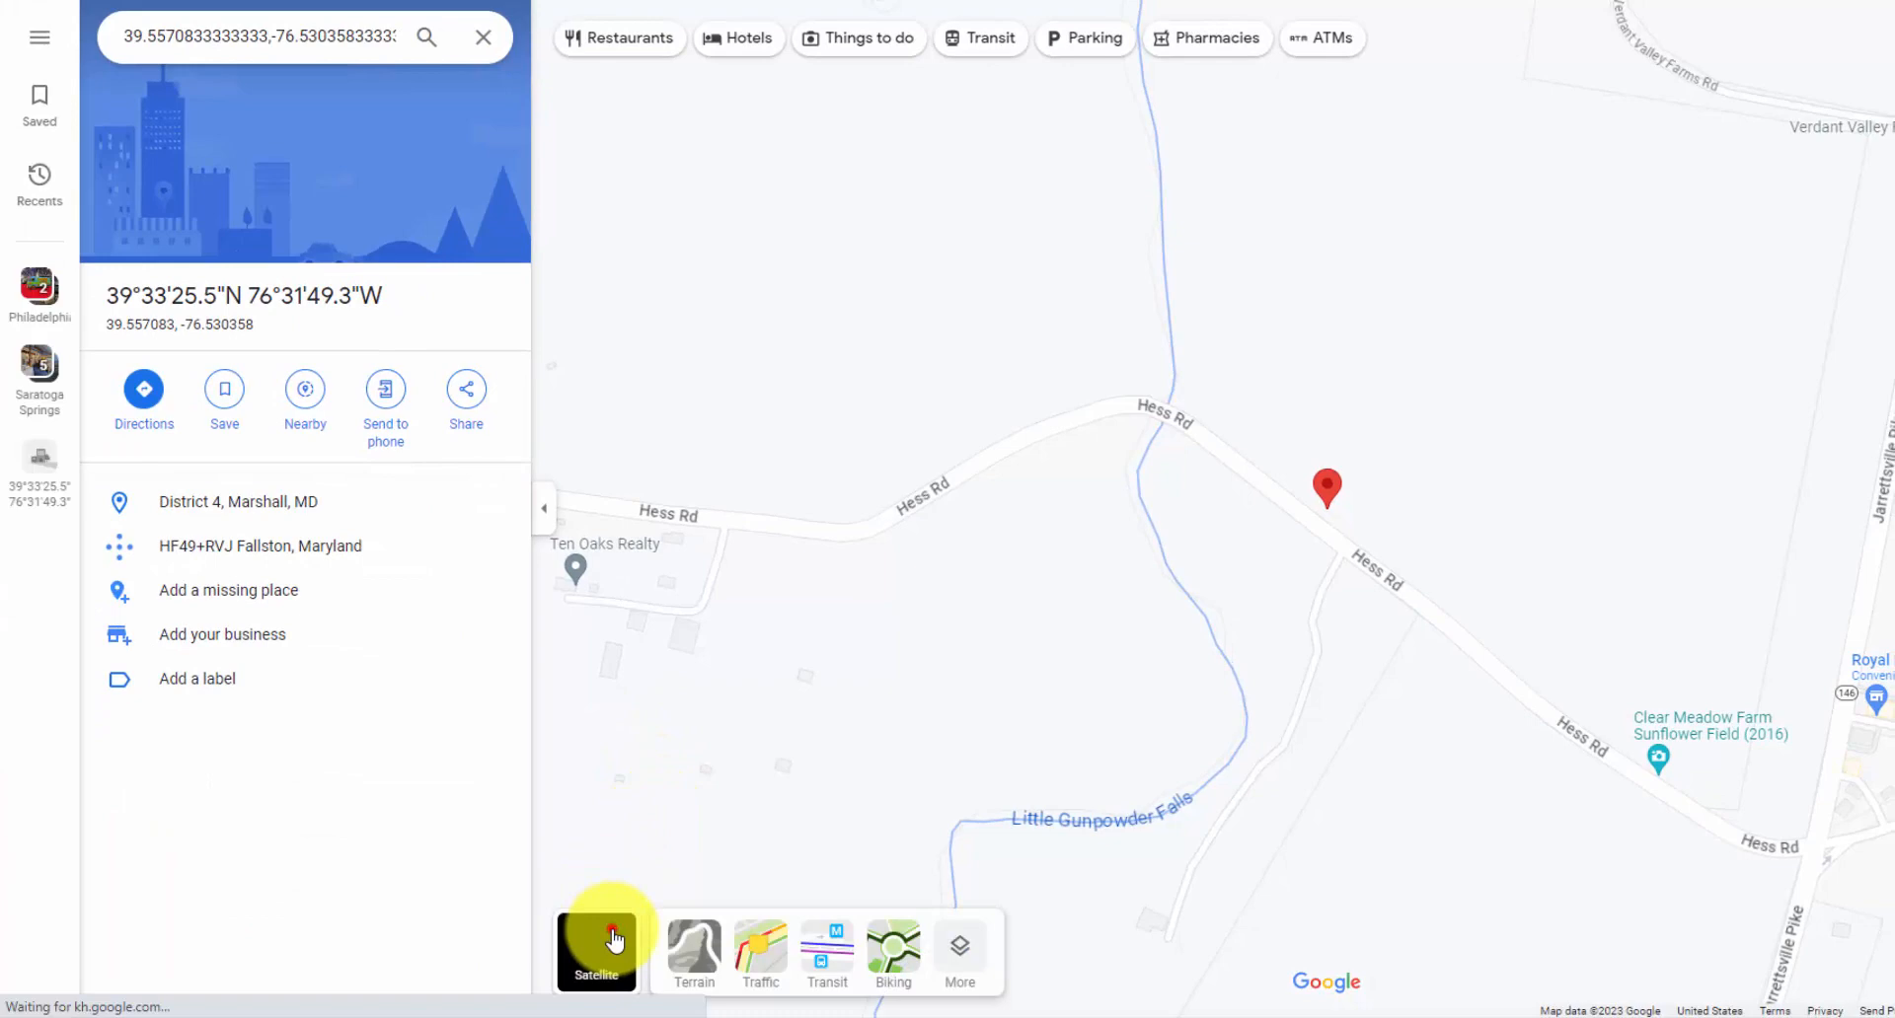
{"action": "left_click", "coordinate": [594, 951]}
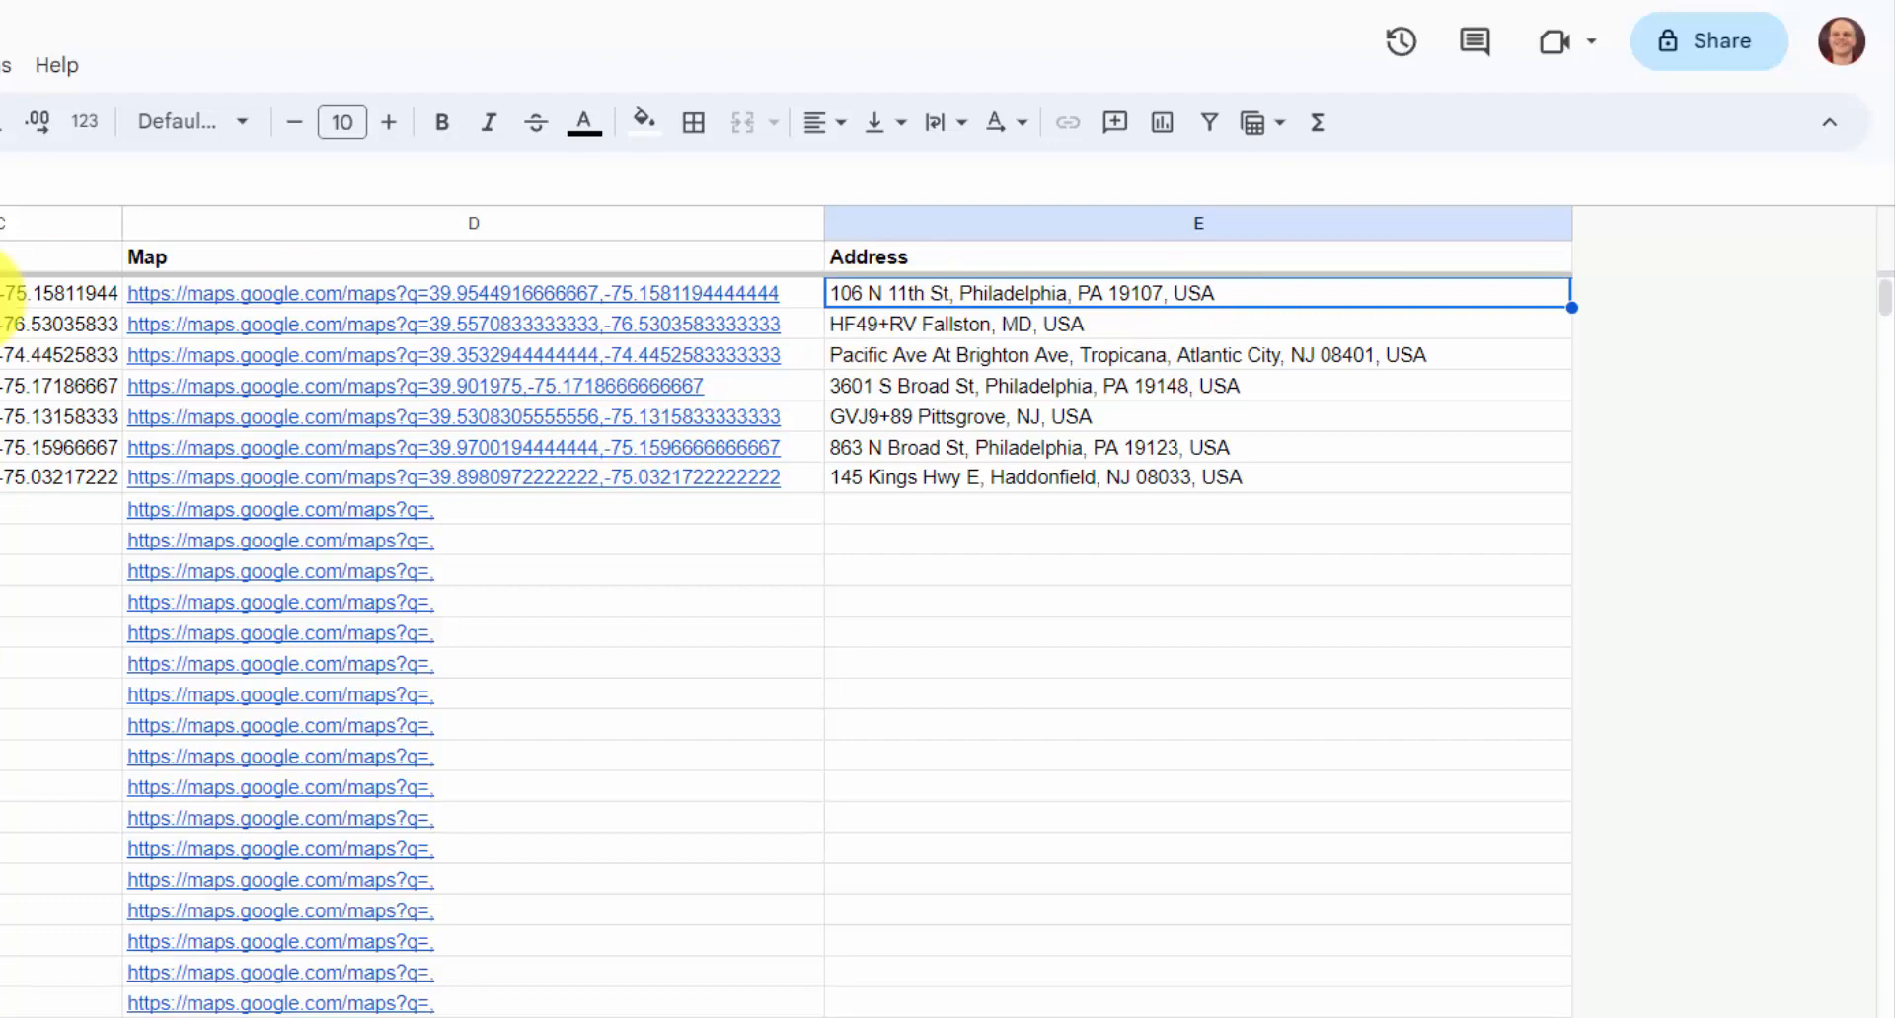
Copy the first photo's file name and Philadelphia address from the All sheet into Add Captions.
{"action": "left_click", "coordinate": [309, 997]}
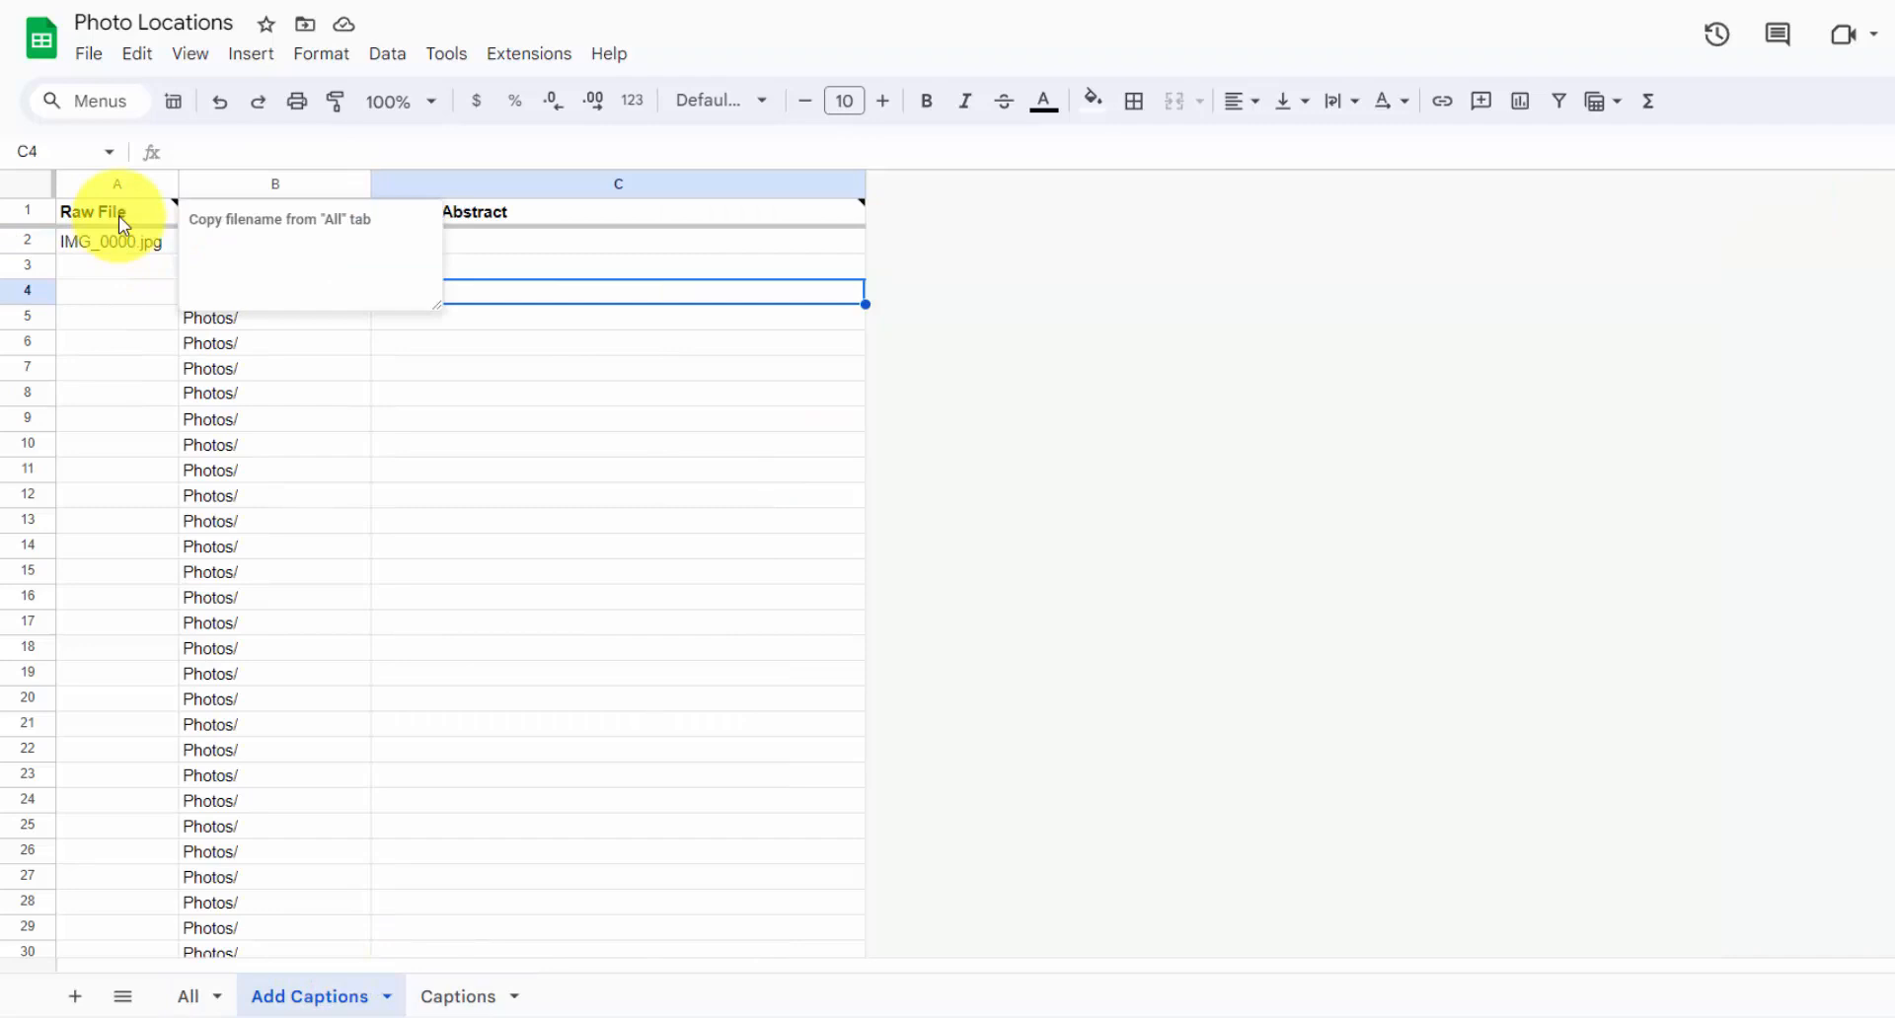
{"action": "left_click", "coordinate": [187, 997]}
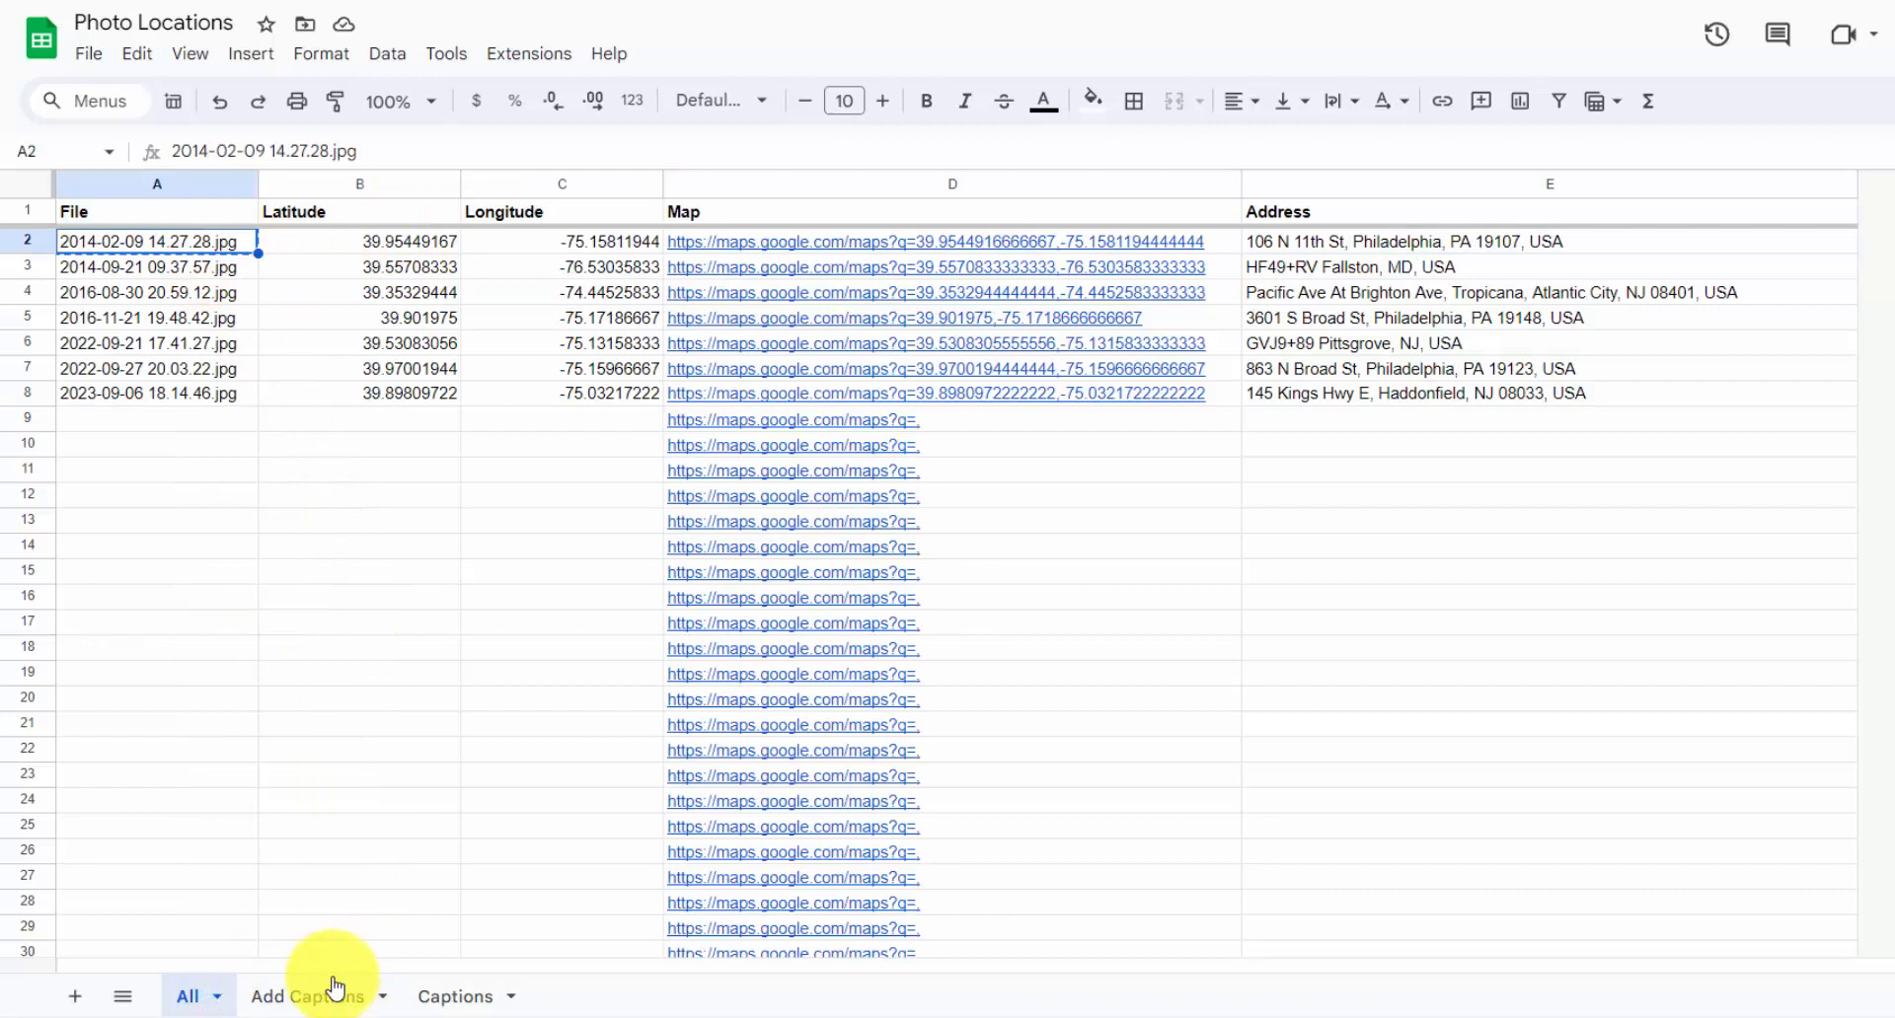
{"action": "left_click", "coordinate": [308, 997]}
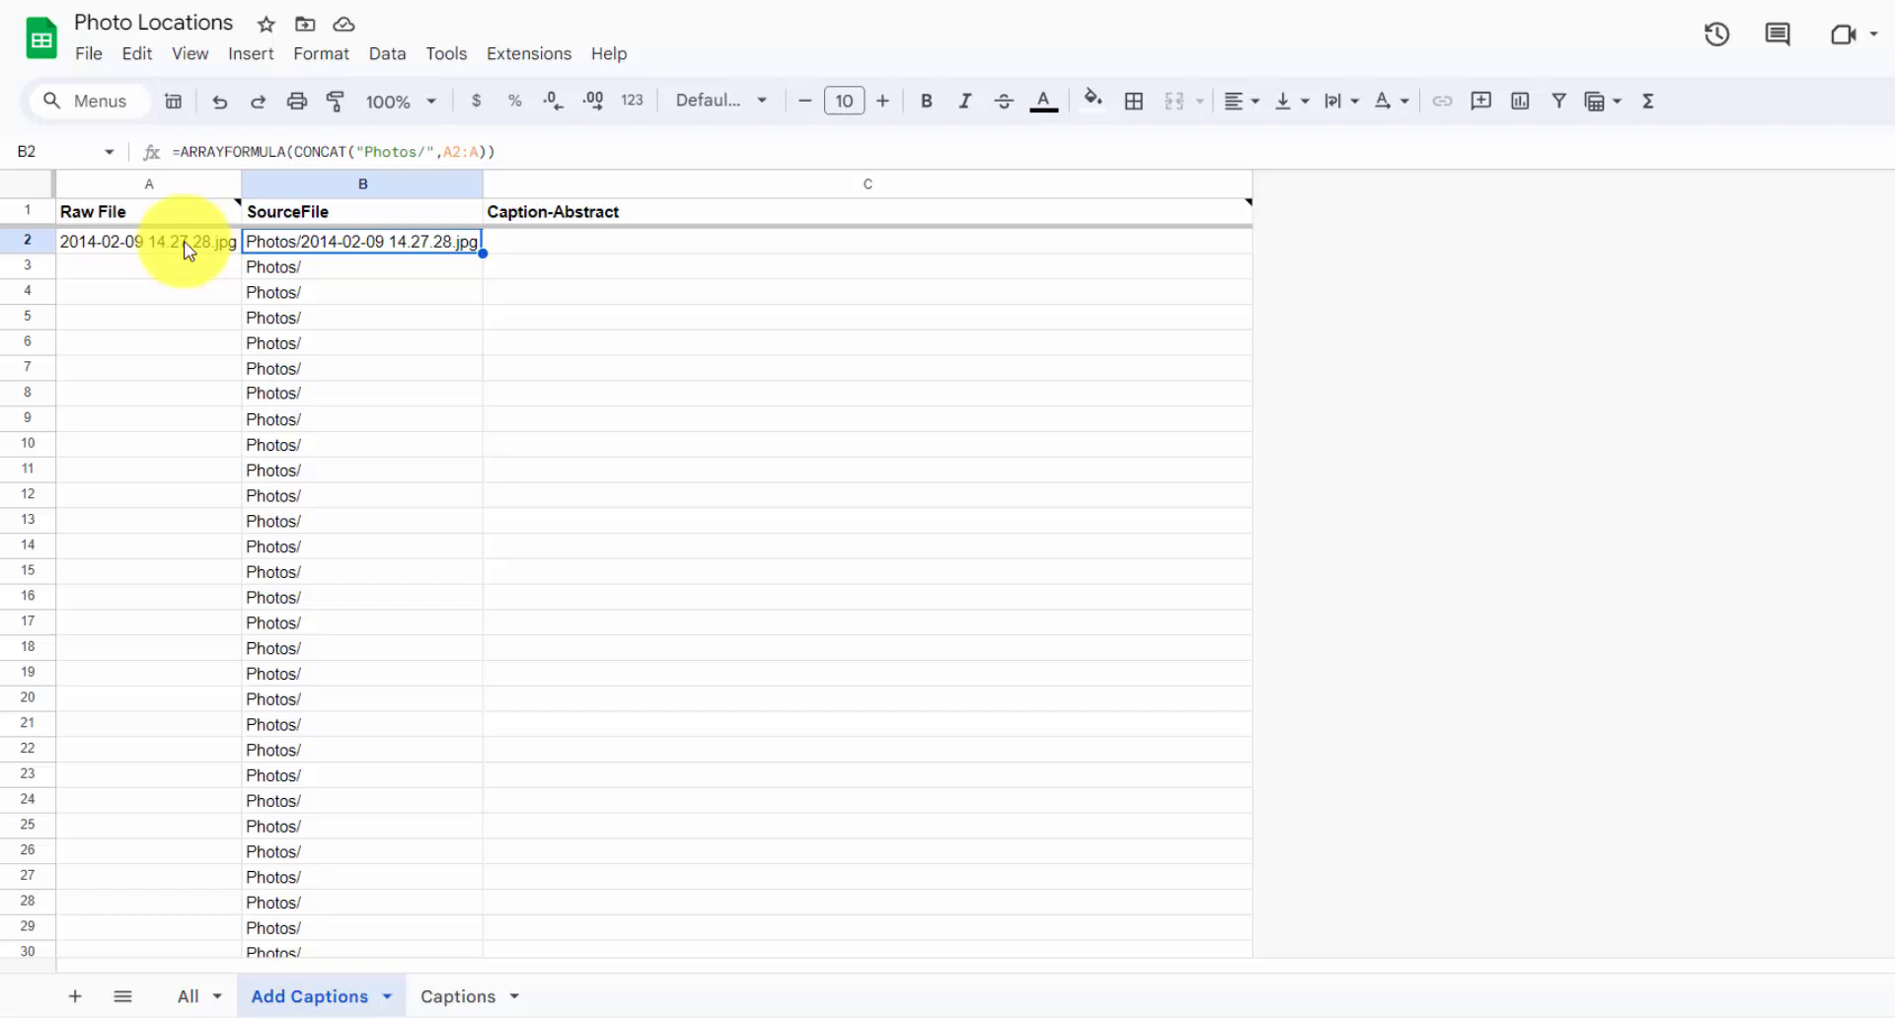
{"action": "left_click", "coordinate": [187, 997]}
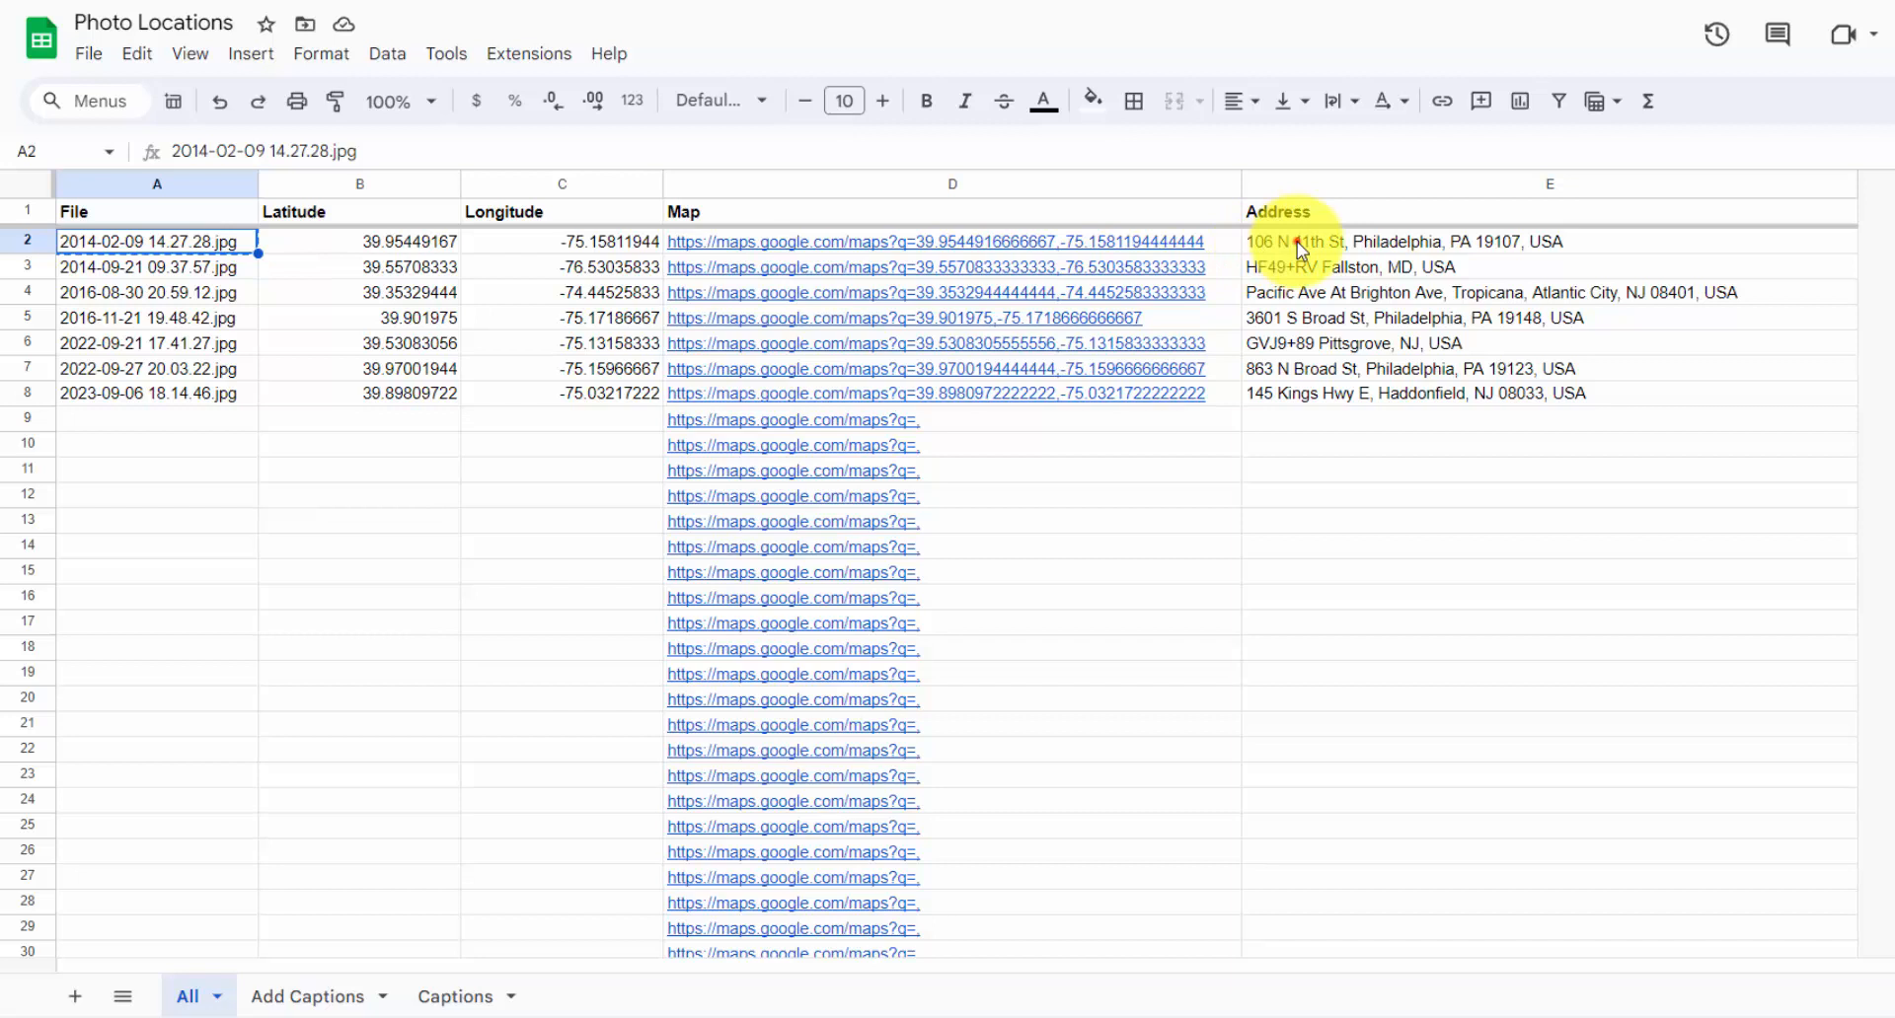
{"action": "left_click", "coordinate": [456, 997]}
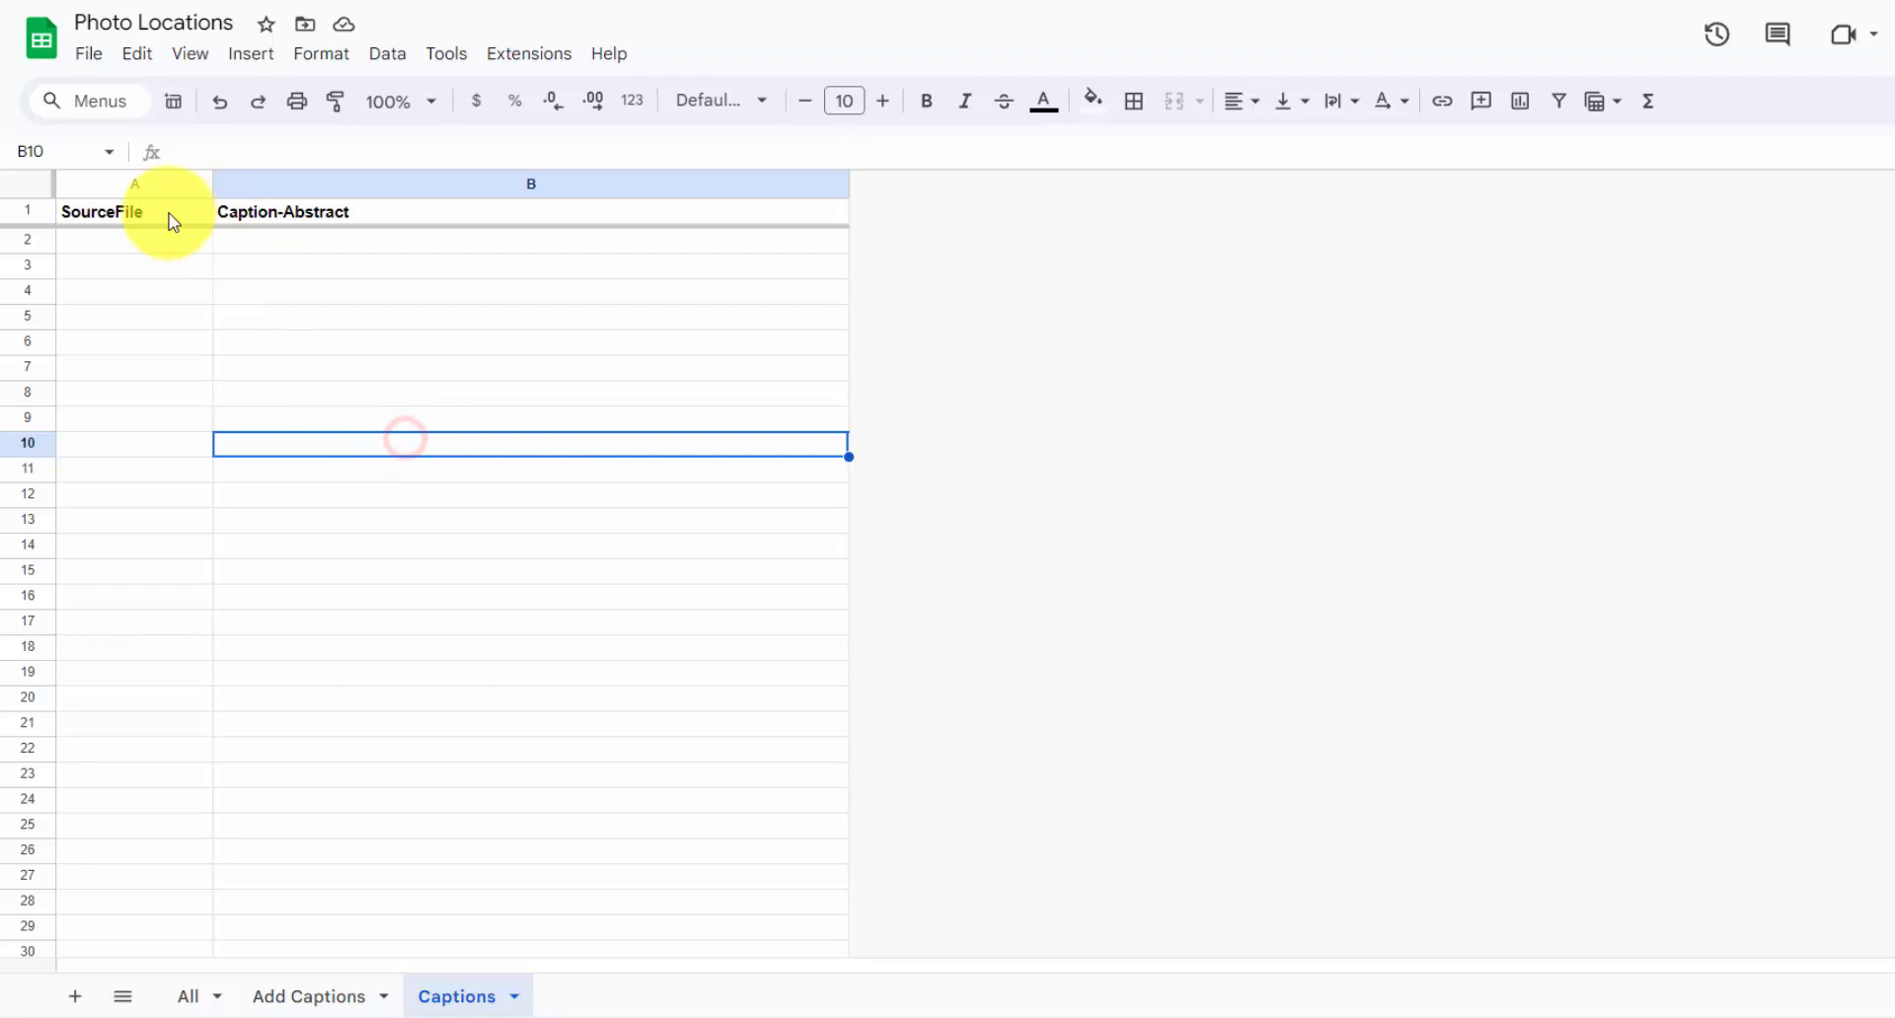
{"action": "left_click", "coordinate": [309, 997]}
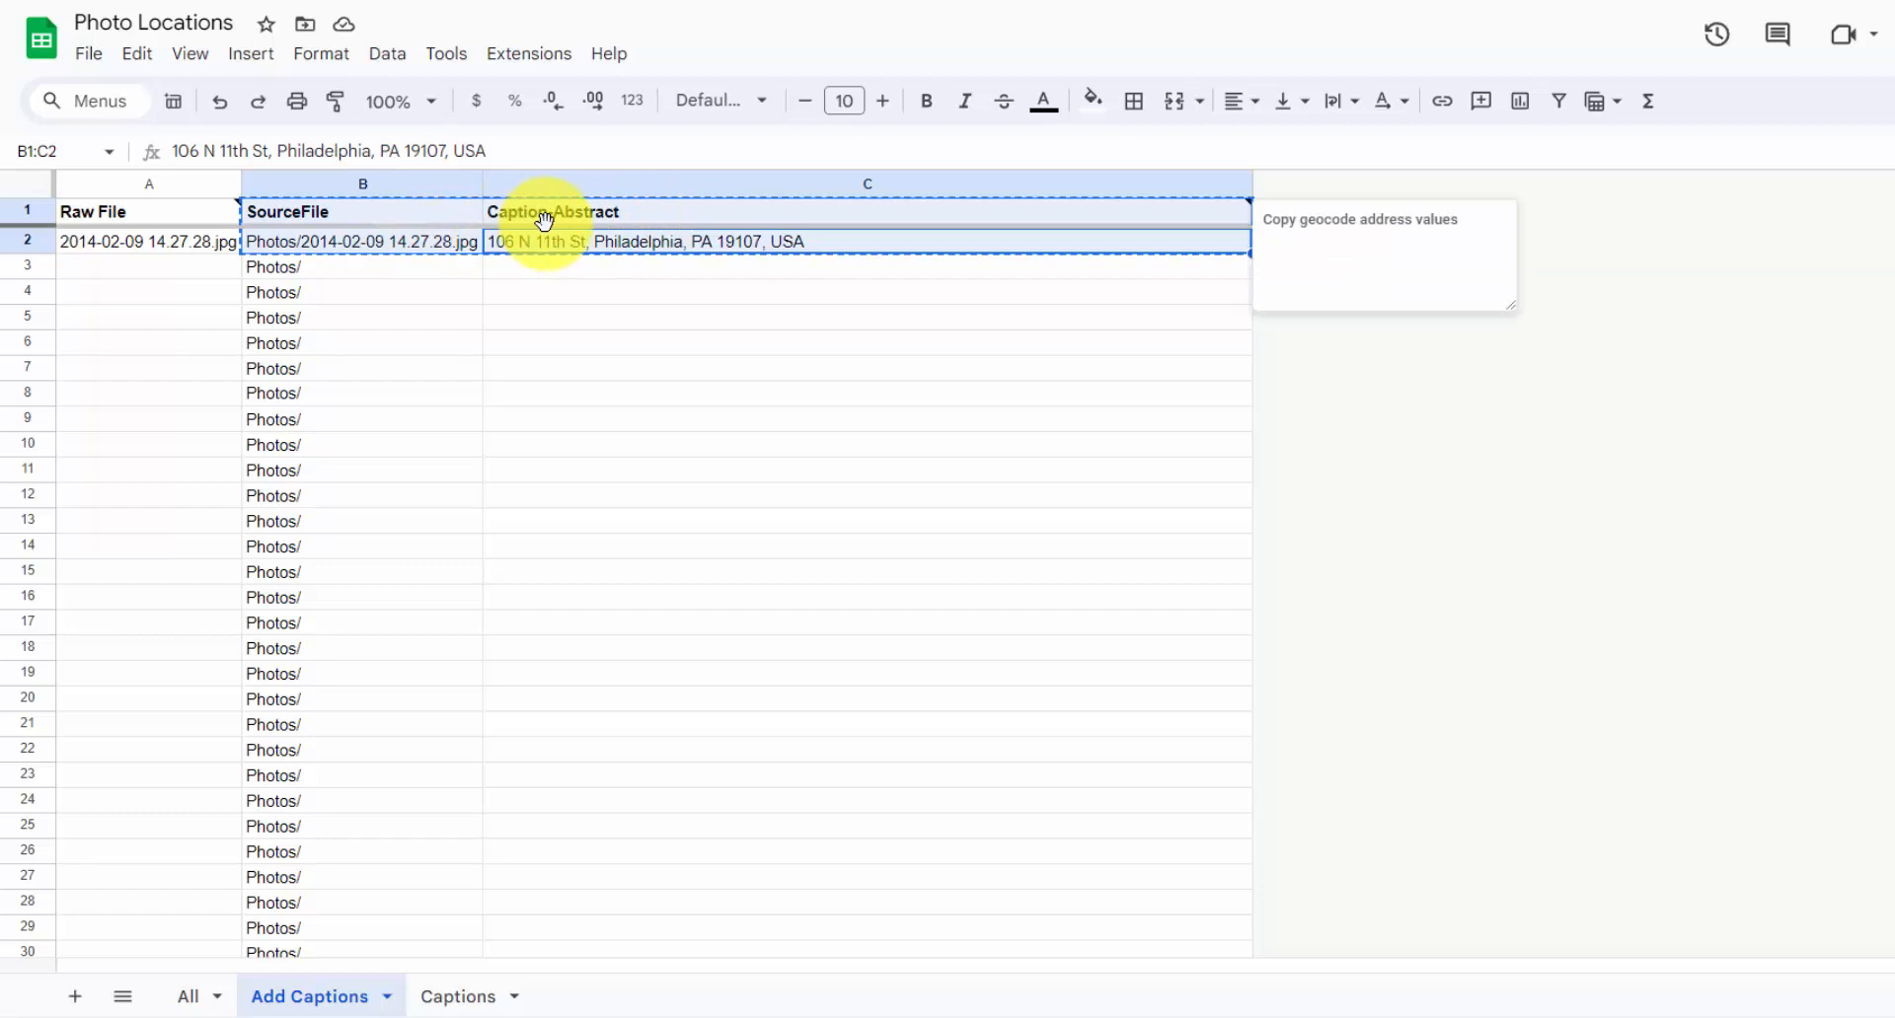
Paste the path and address into Captions cell A2 and download the sheet as CSV.
{"action": "left_click", "coordinate": [457, 997]}
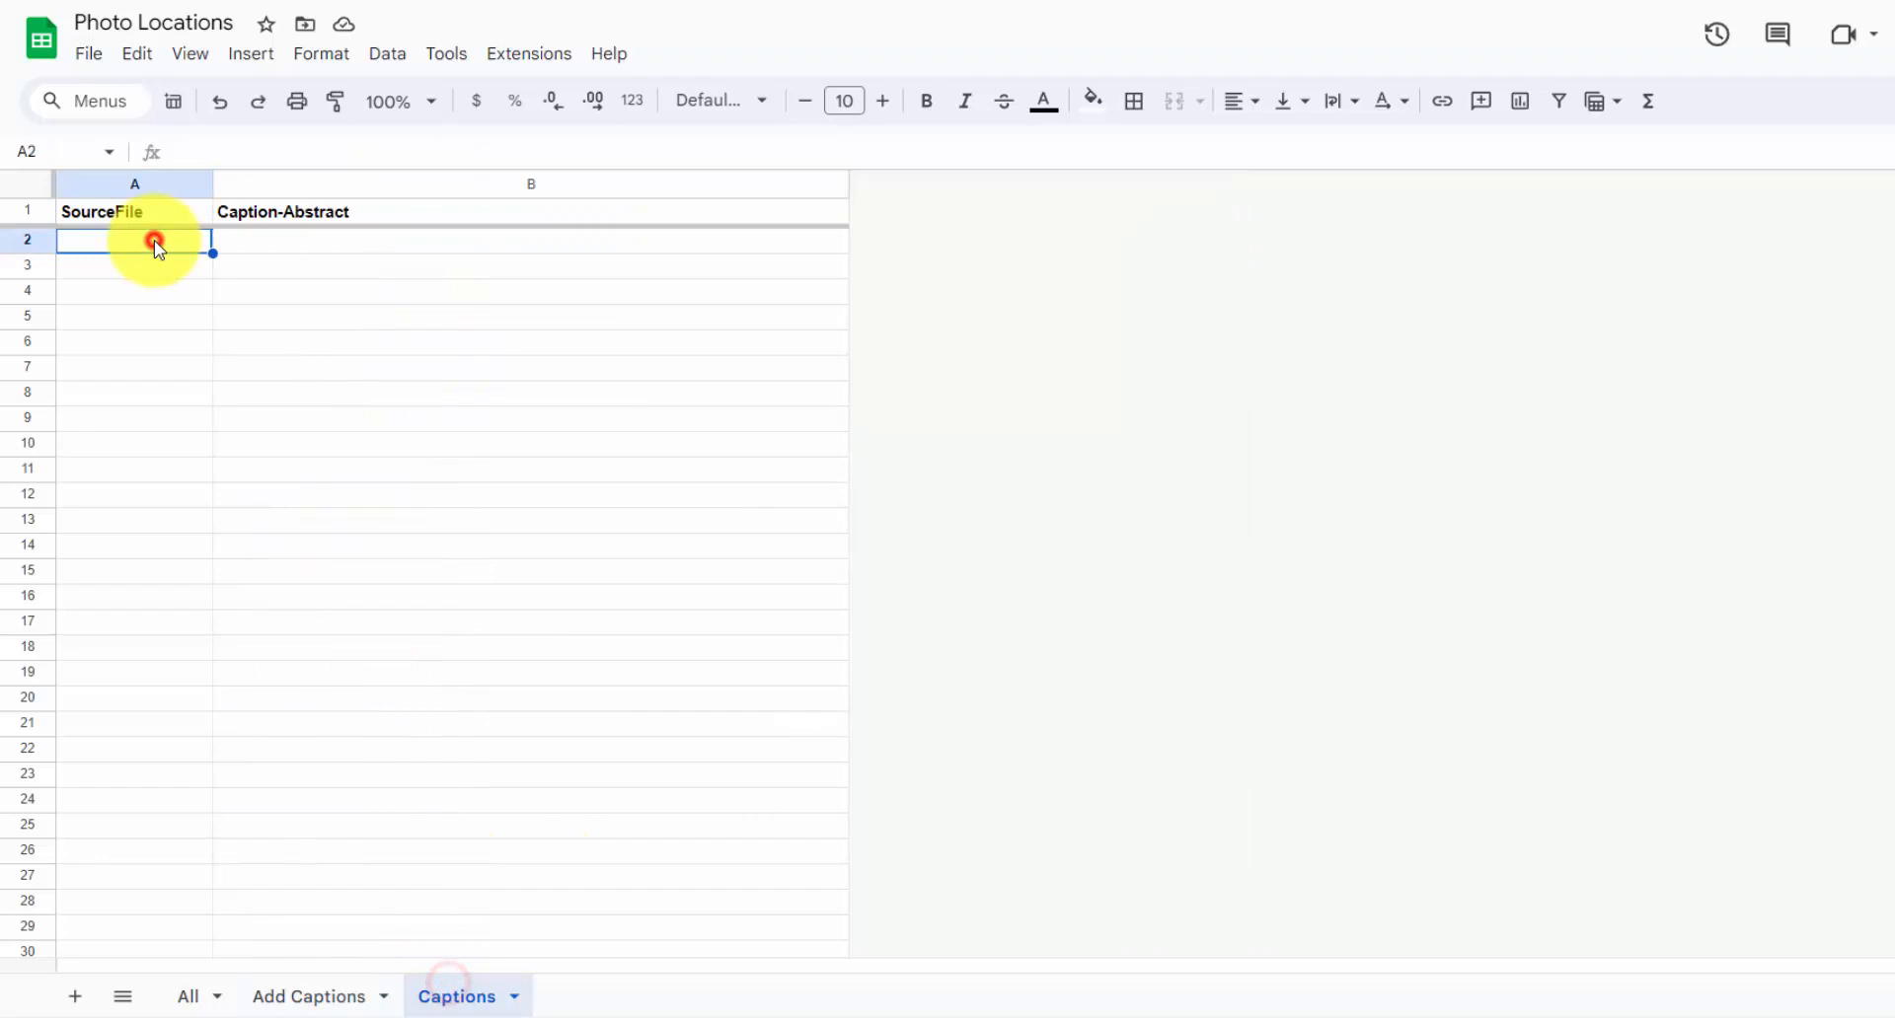
{"action": "left_click", "coordinate": [87, 54]}
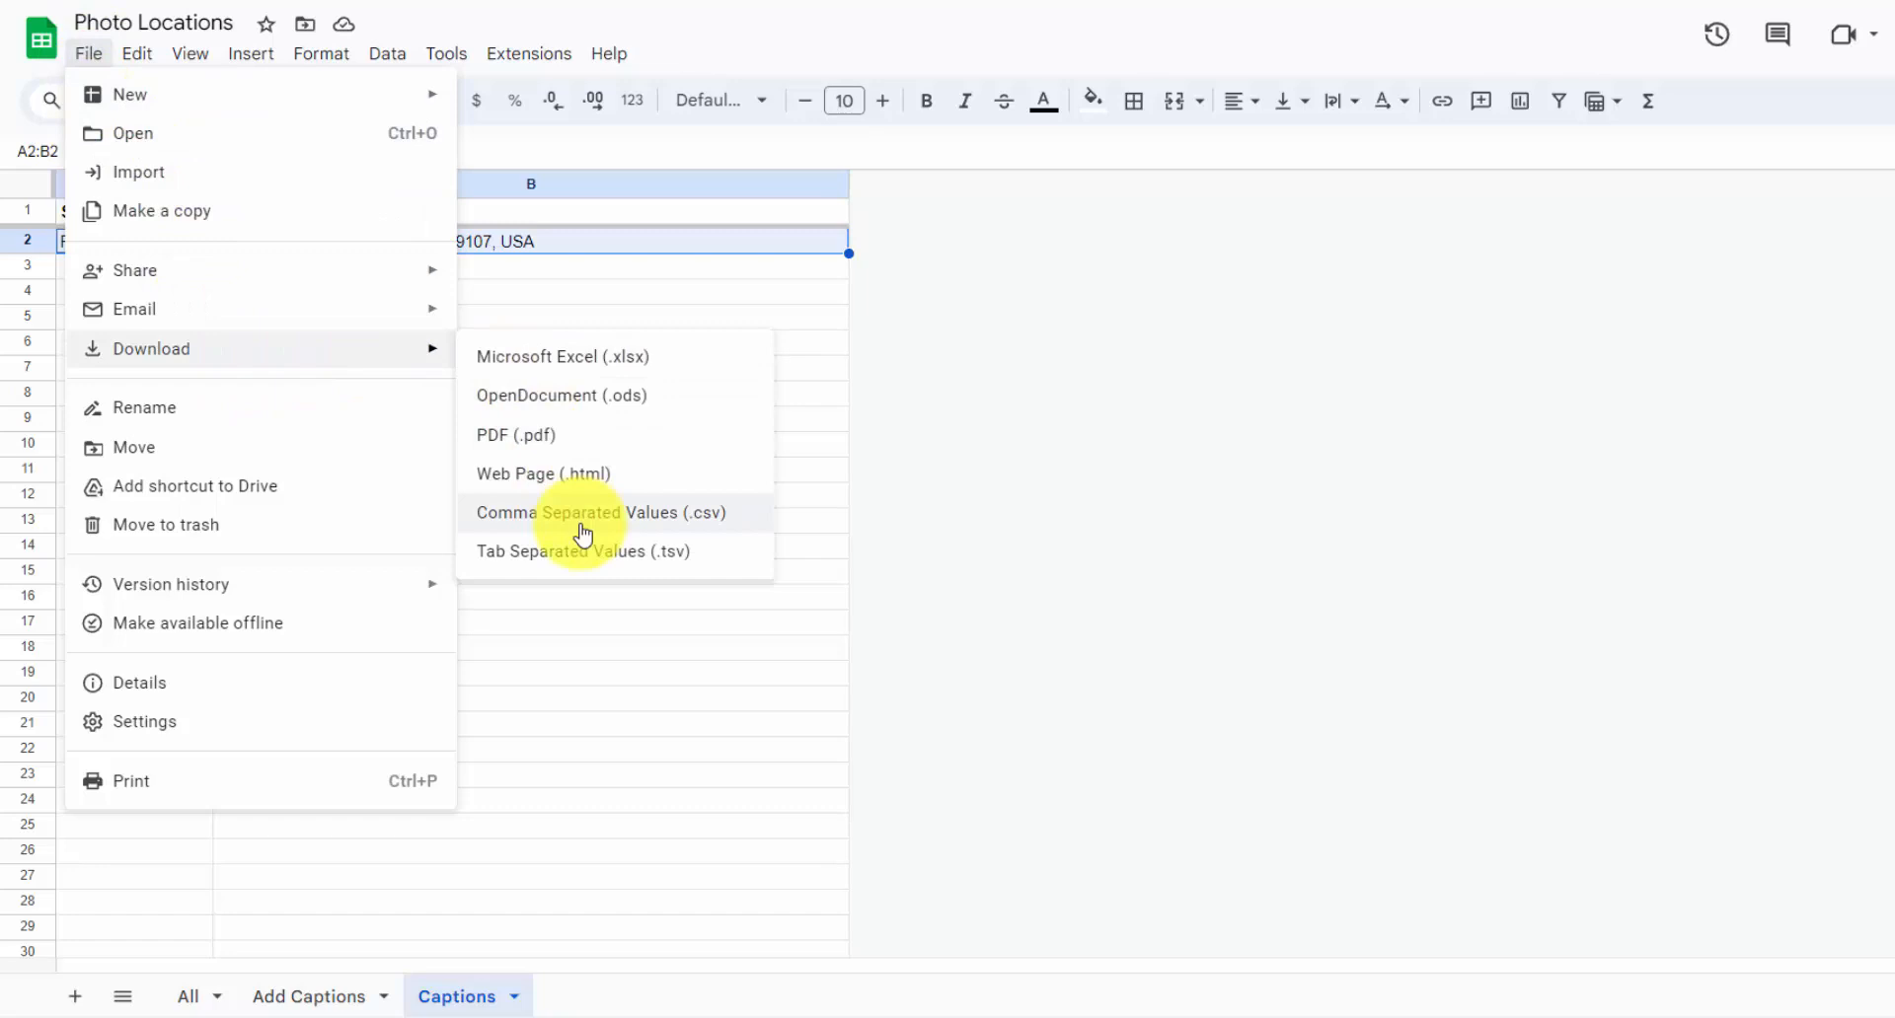
{"action": "left_click", "coordinate": [601, 513]}
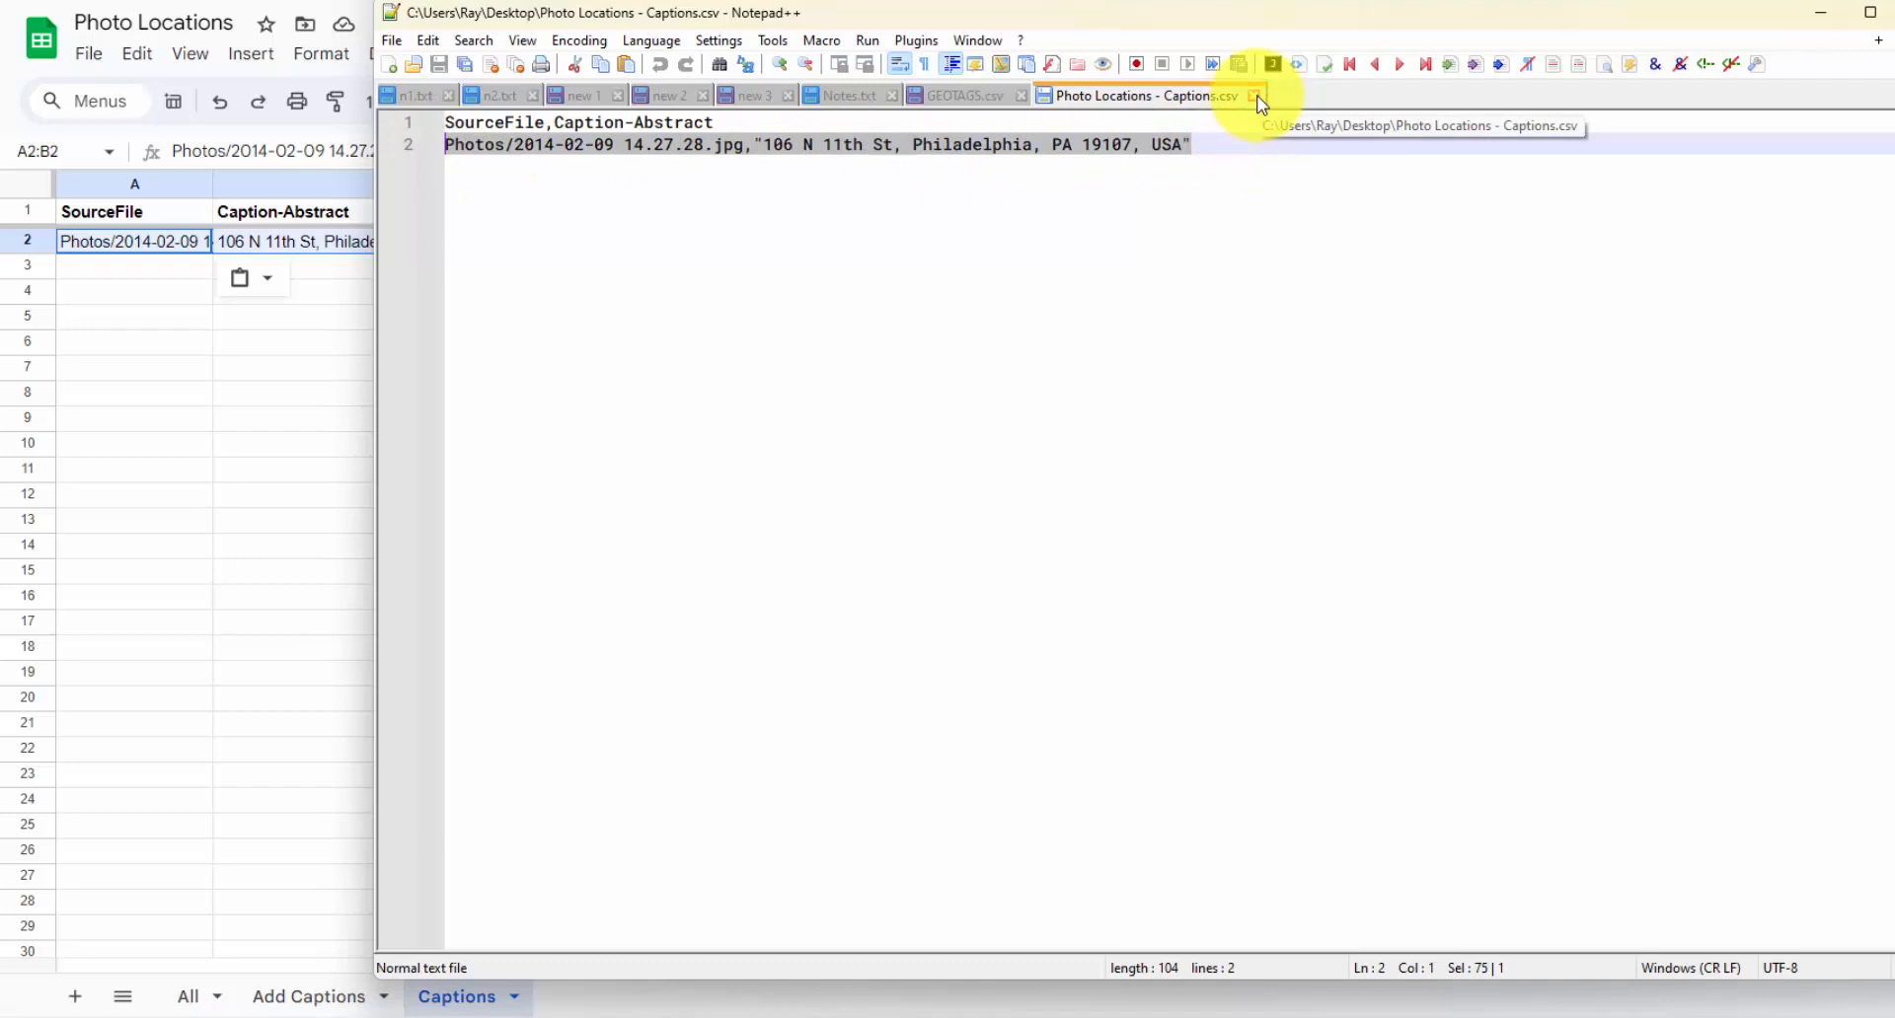
Find the 'Via CSV' exiftool caption-update command in the Notes.txt file.
{"action": "left_click", "coordinate": [849, 96]}
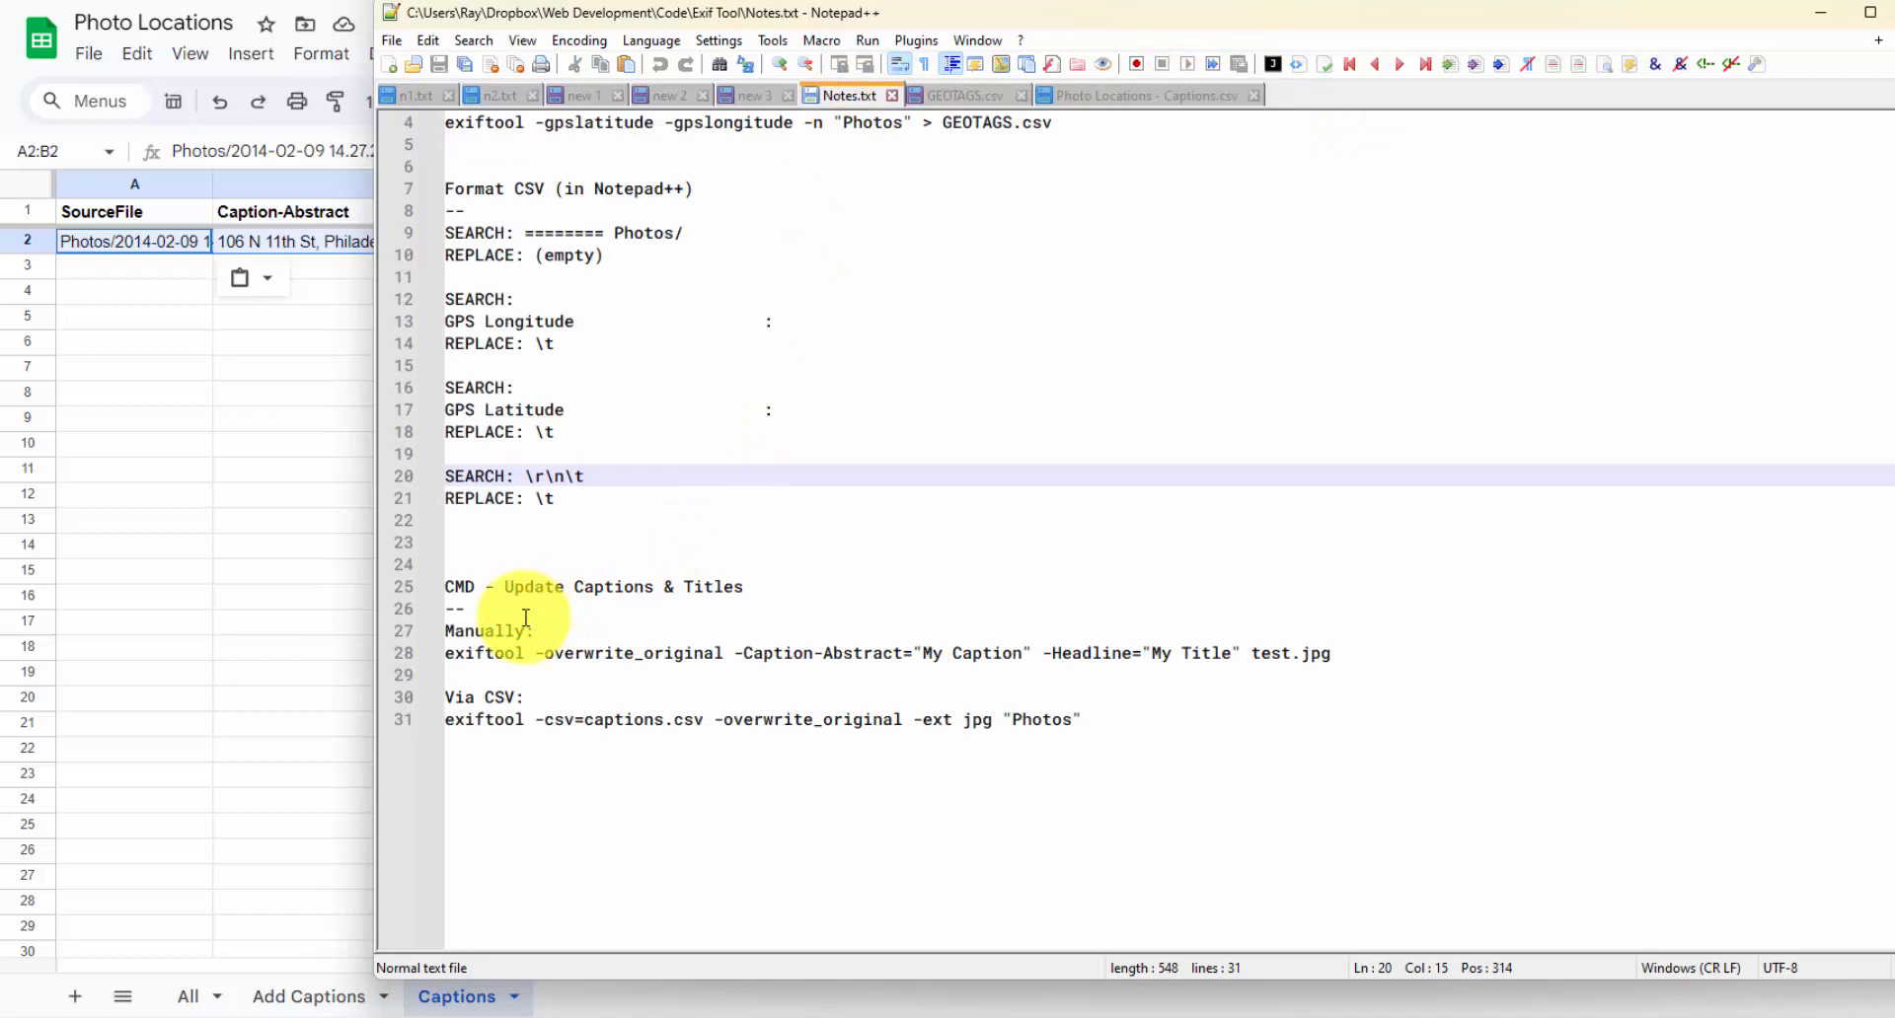
{"action": "double_click", "coordinate": [630, 653]}
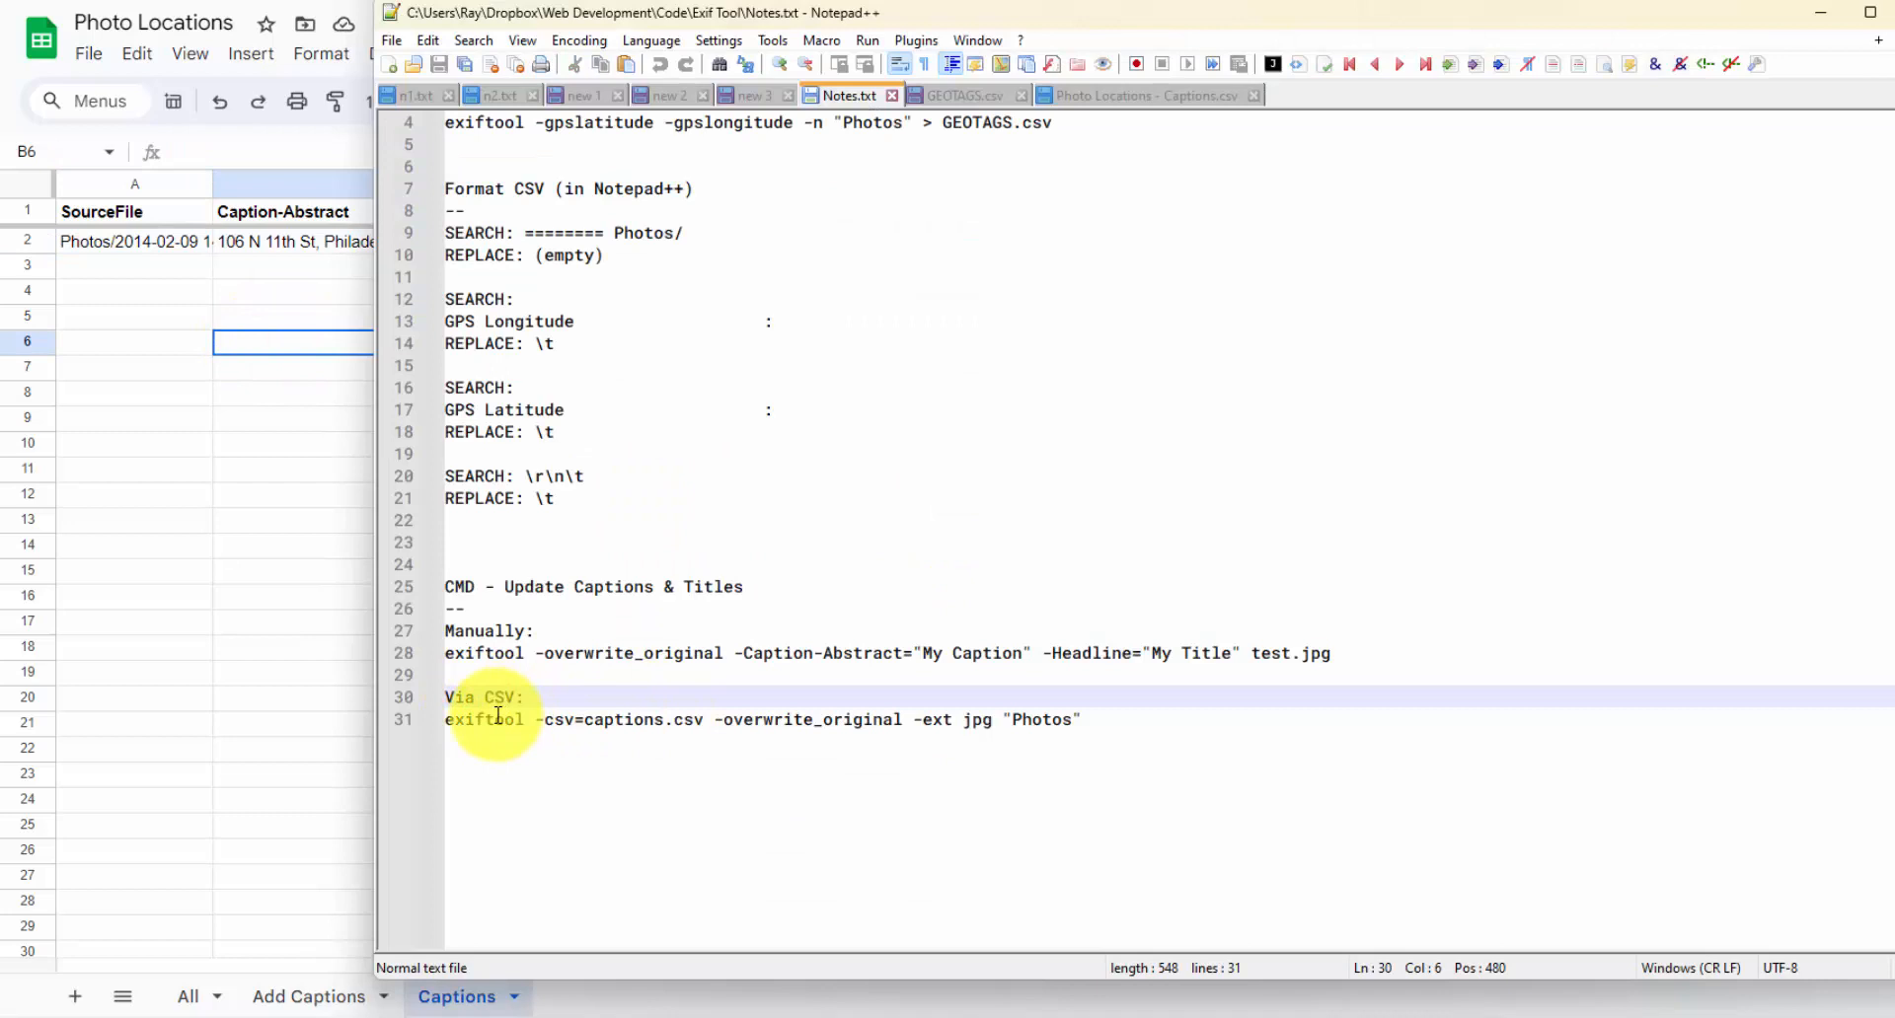
{"action": "left_click", "coordinate": [715, 718]}
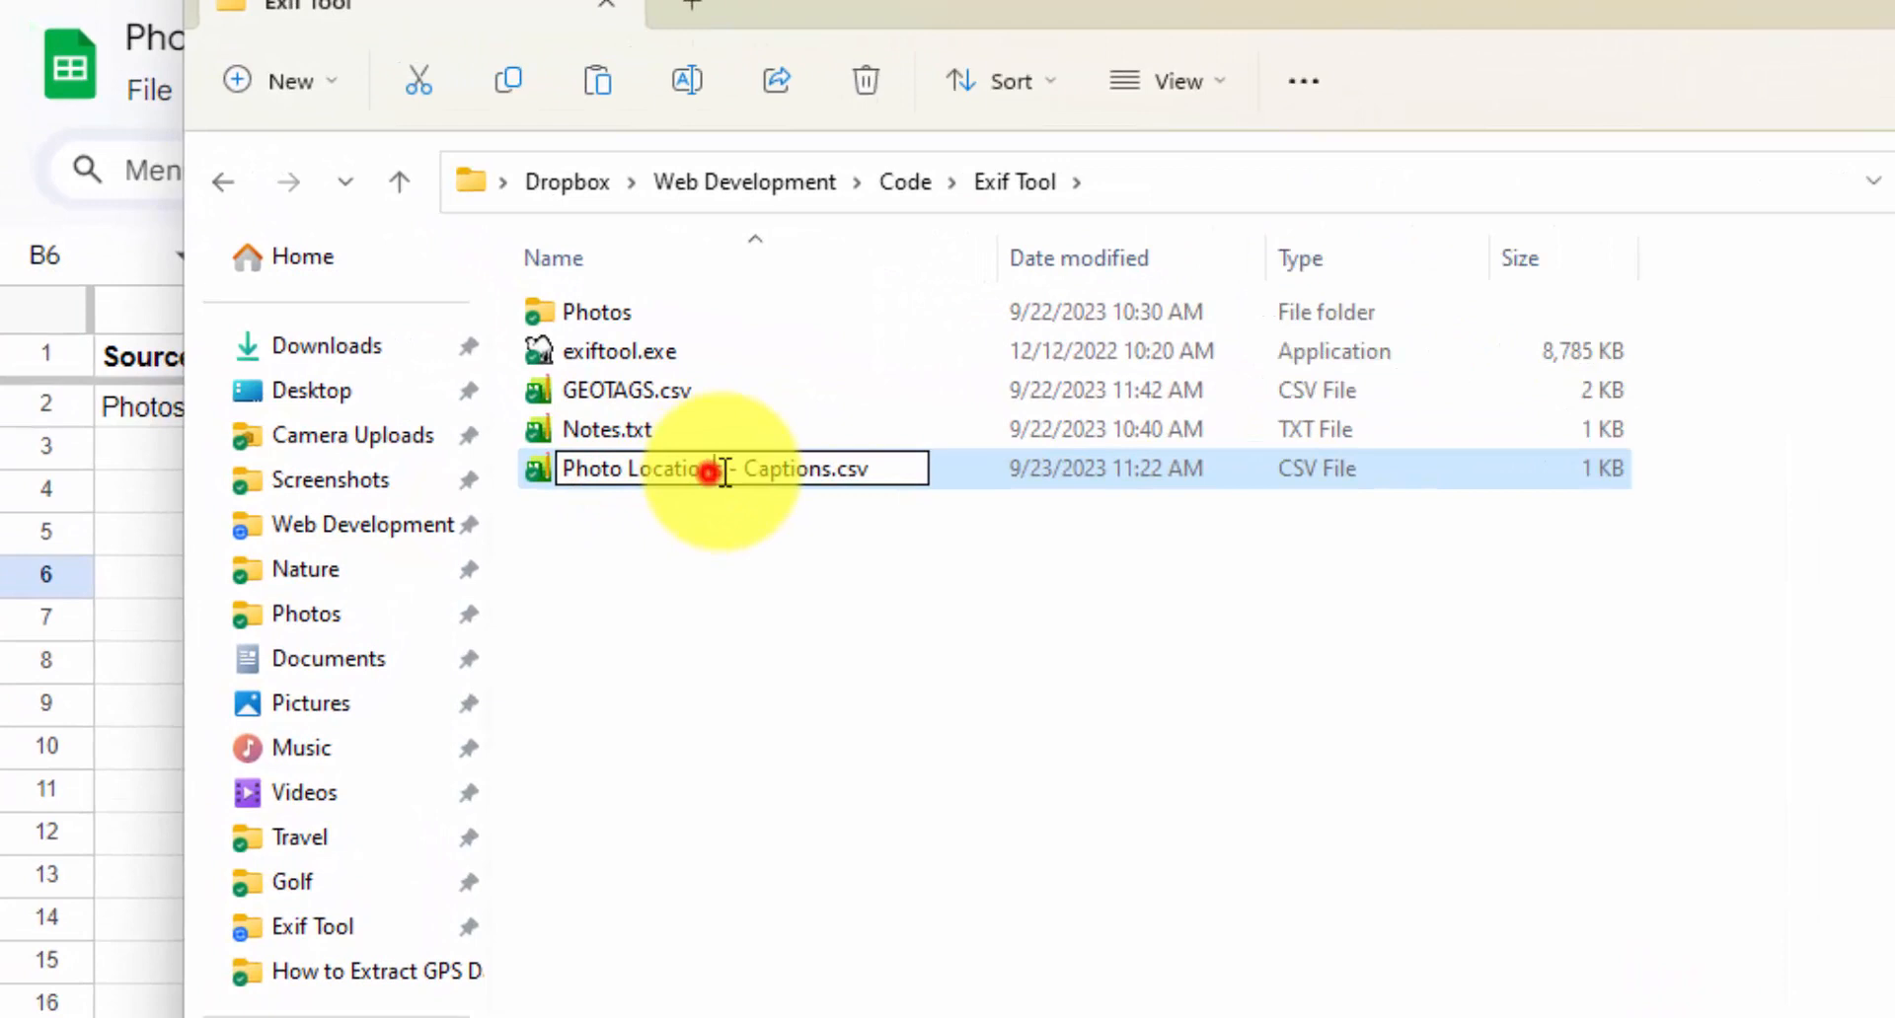
Rename the downloaded CSV file to captions.csv.
{"action": "type", "text": "captions.csv -overwrite_original -ext jpg \"Photos"}
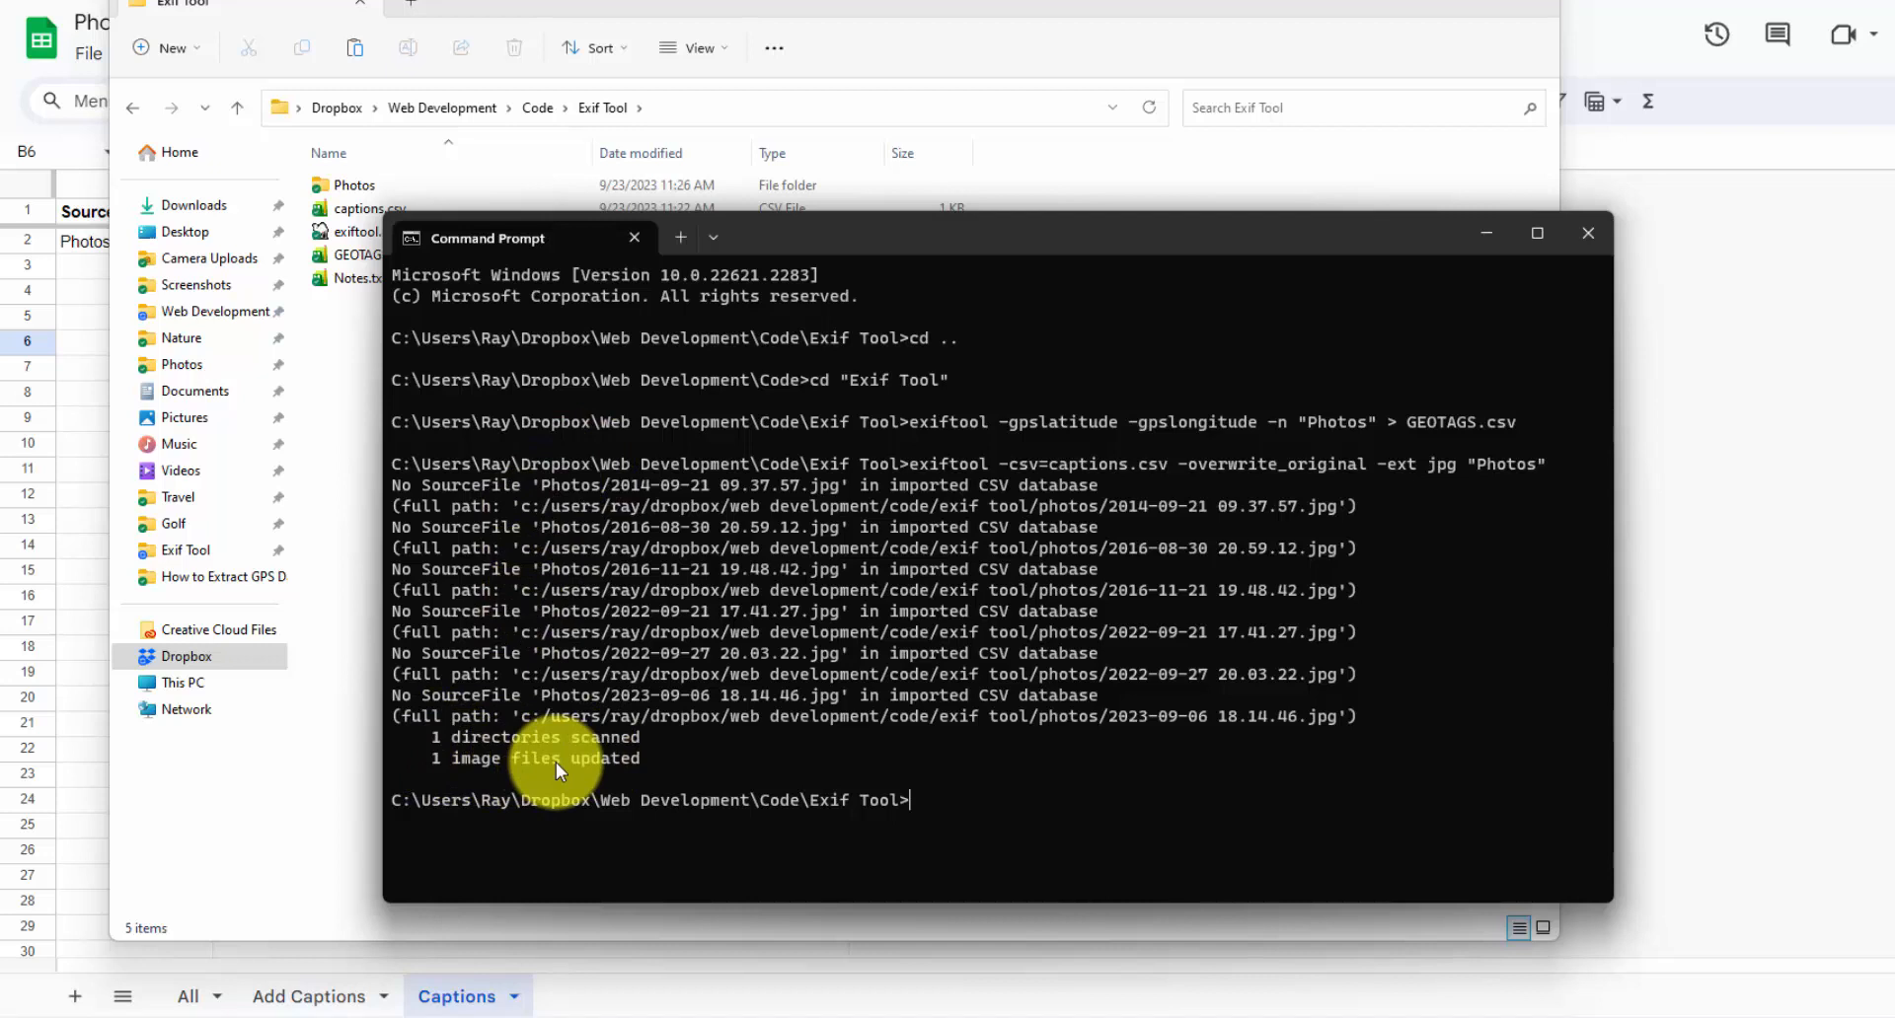
Open the Photos folder and view the uploaded photo's WordPress attachment details.
{"action": "left_click", "coordinate": [354, 184]}
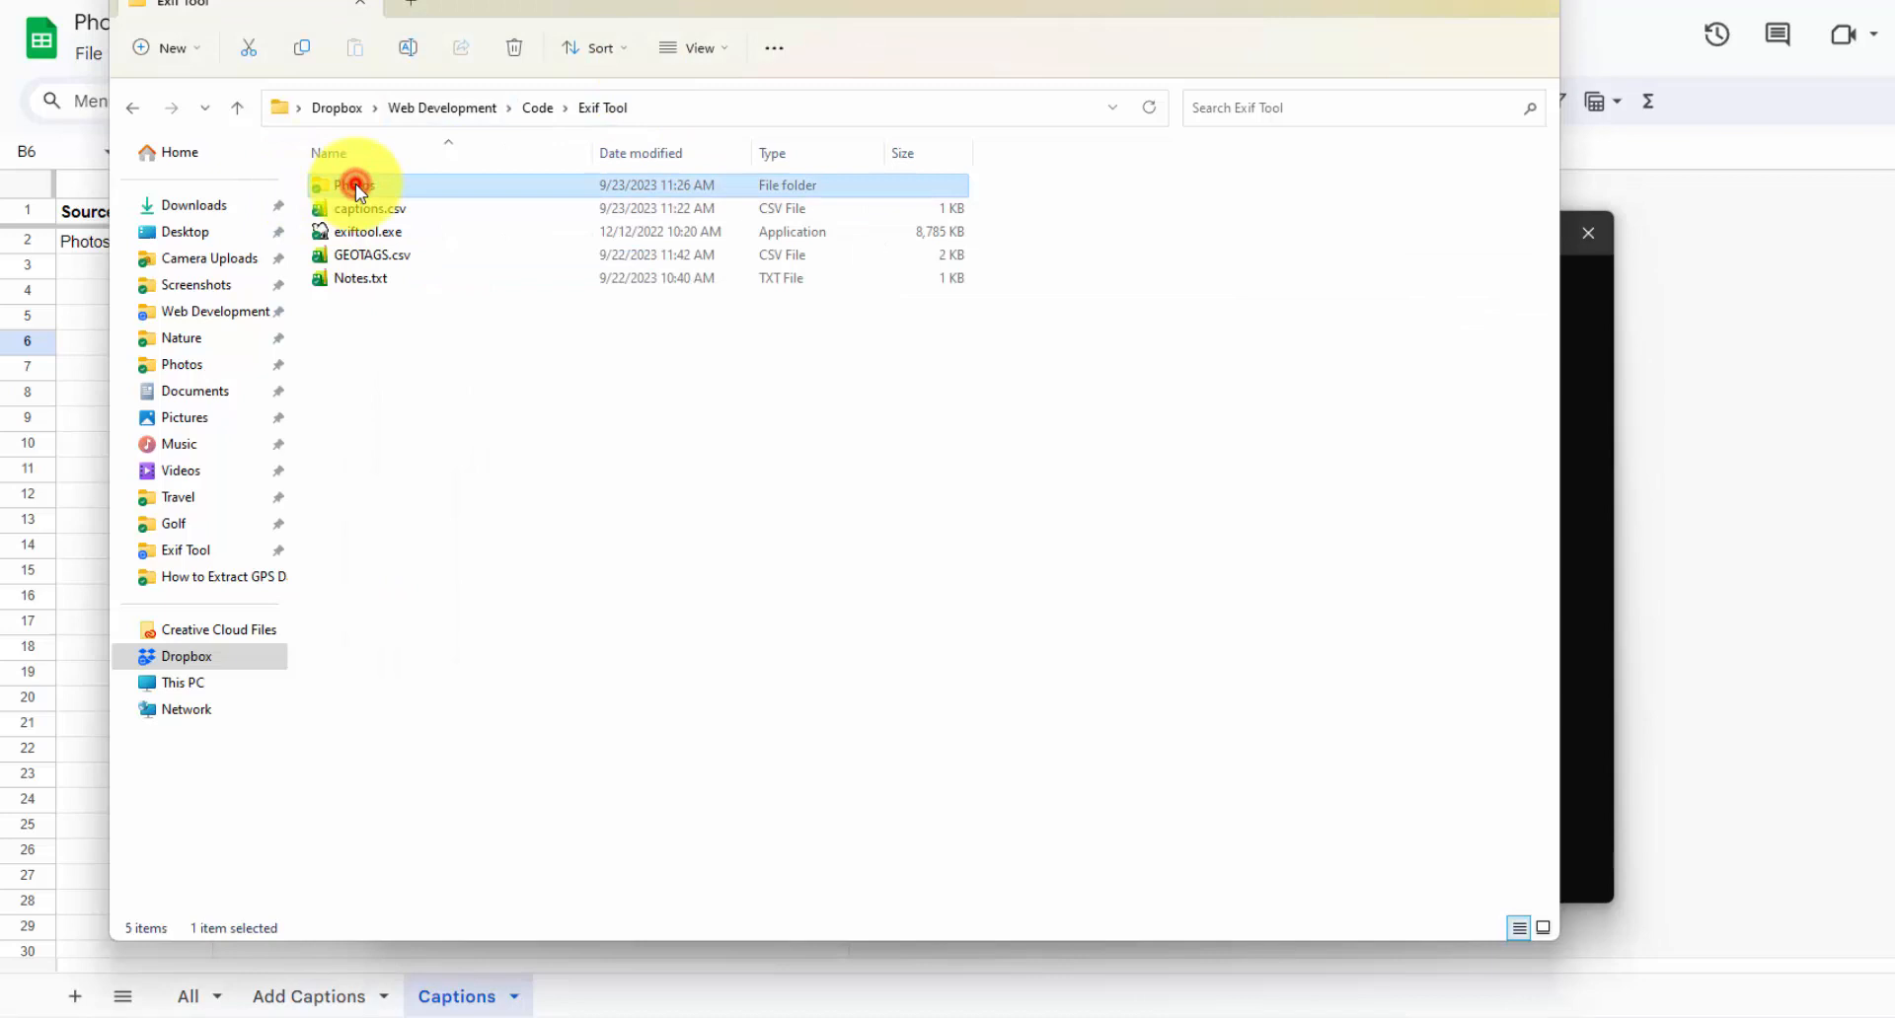
{"action": "double_click", "coordinate": [355, 185]}
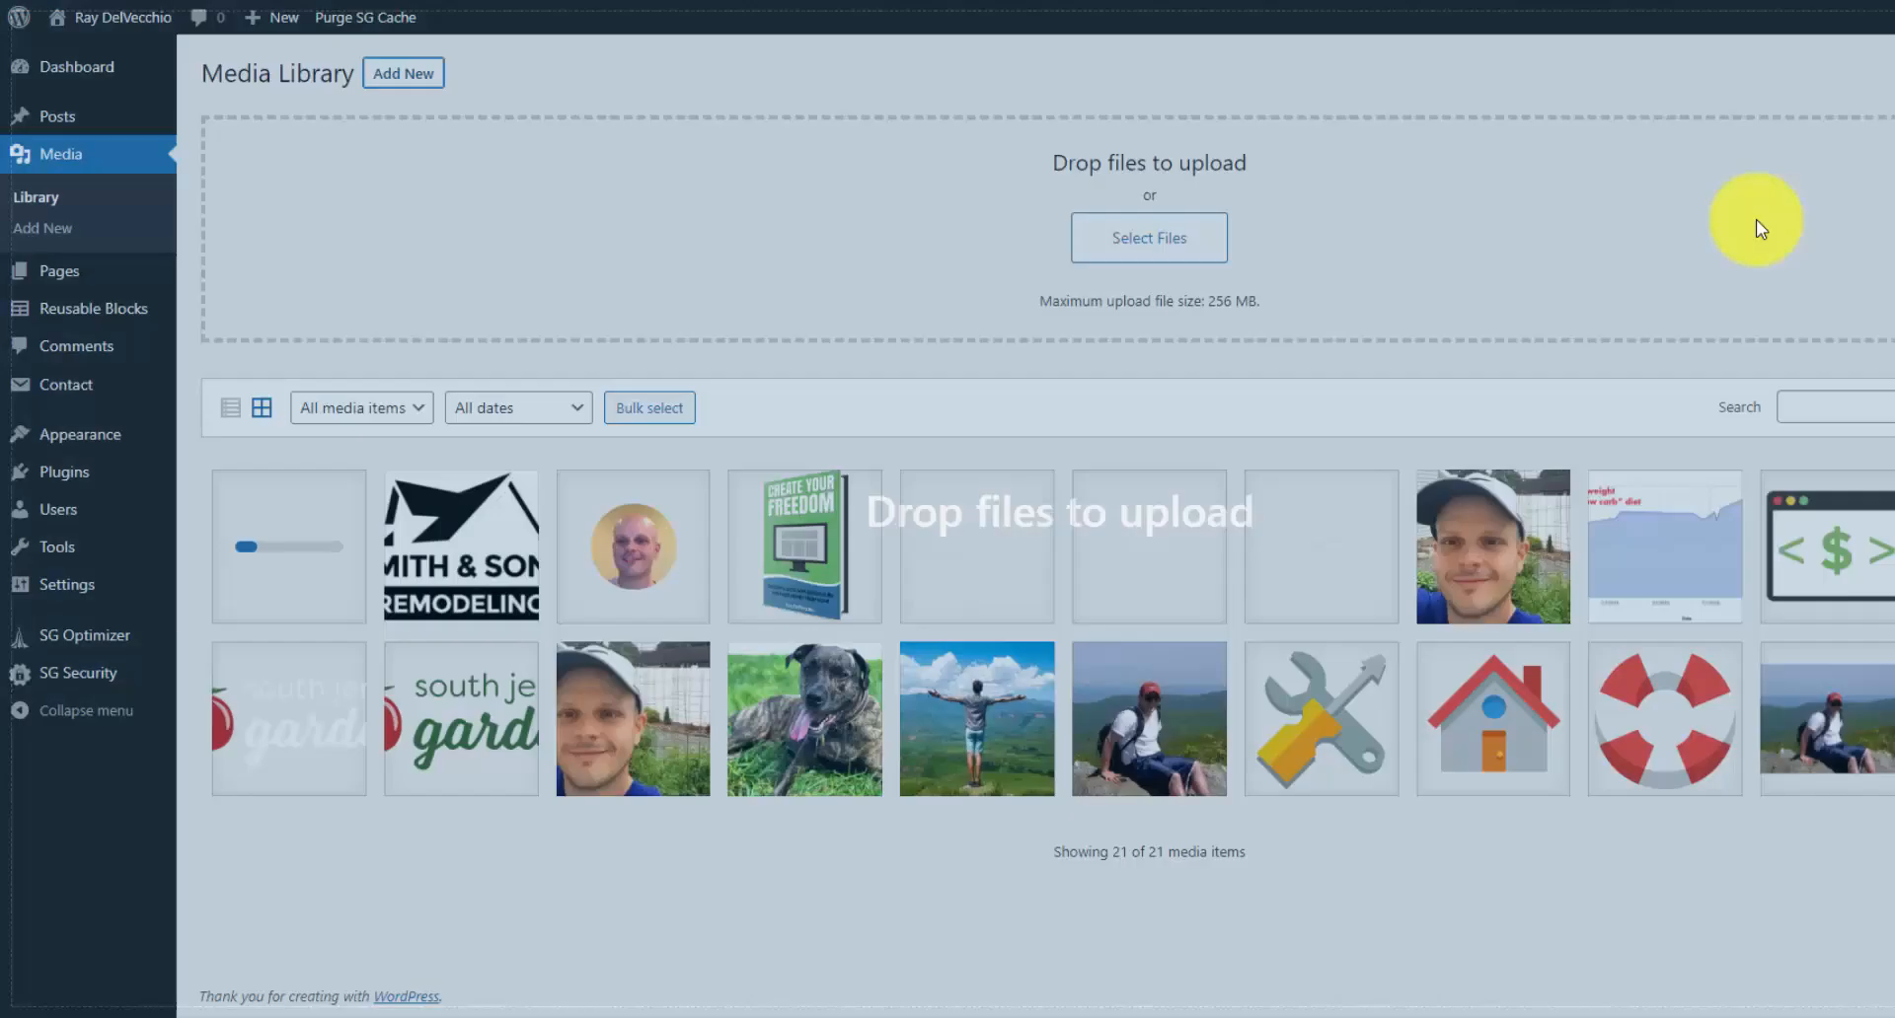
{"action": "left_click", "coordinate": [287, 545]}
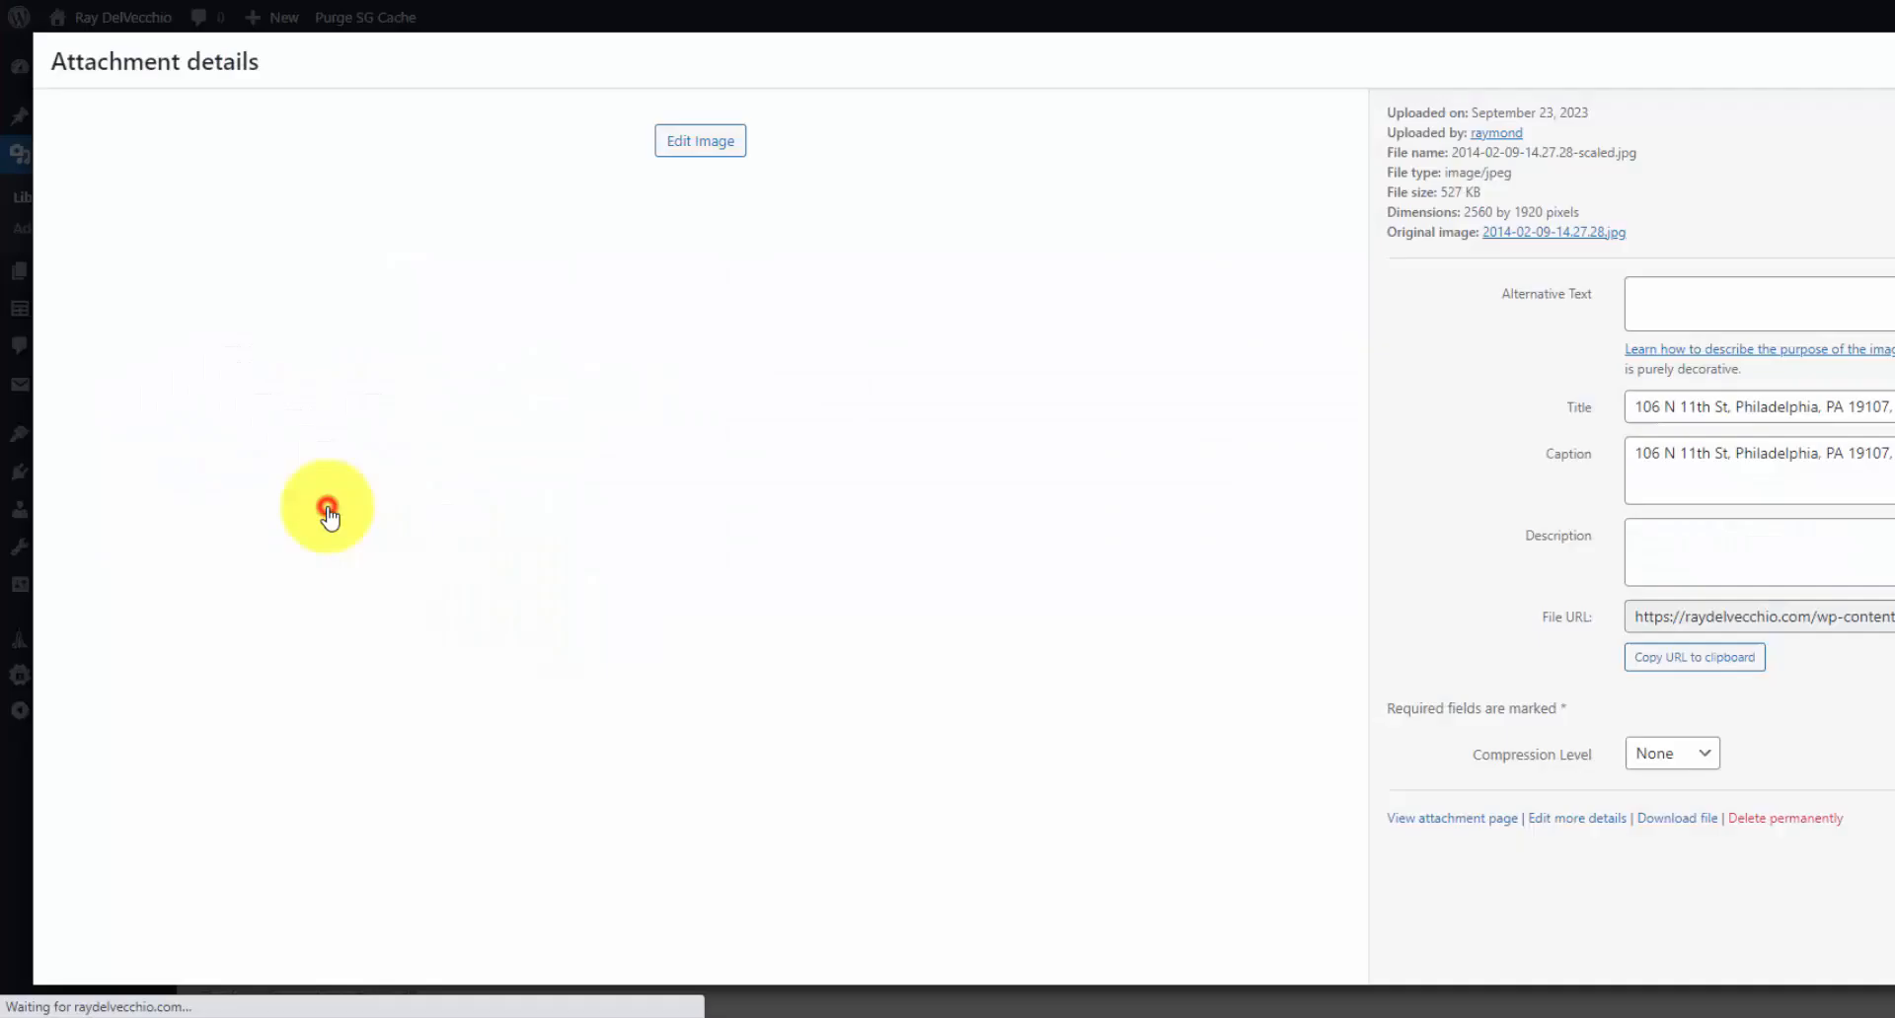